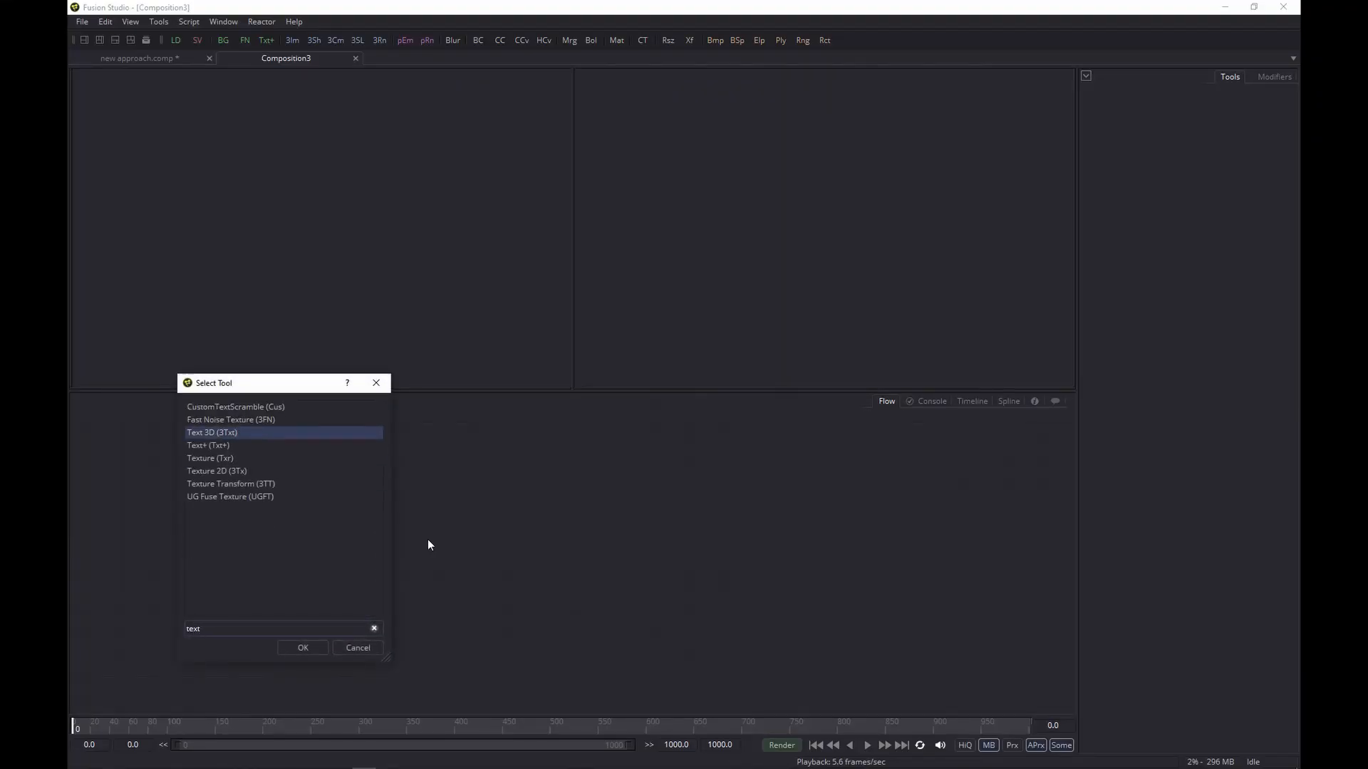
# Add a Text+ node reading 'INKEY TEXT'.
pyautogui.click(302, 647)
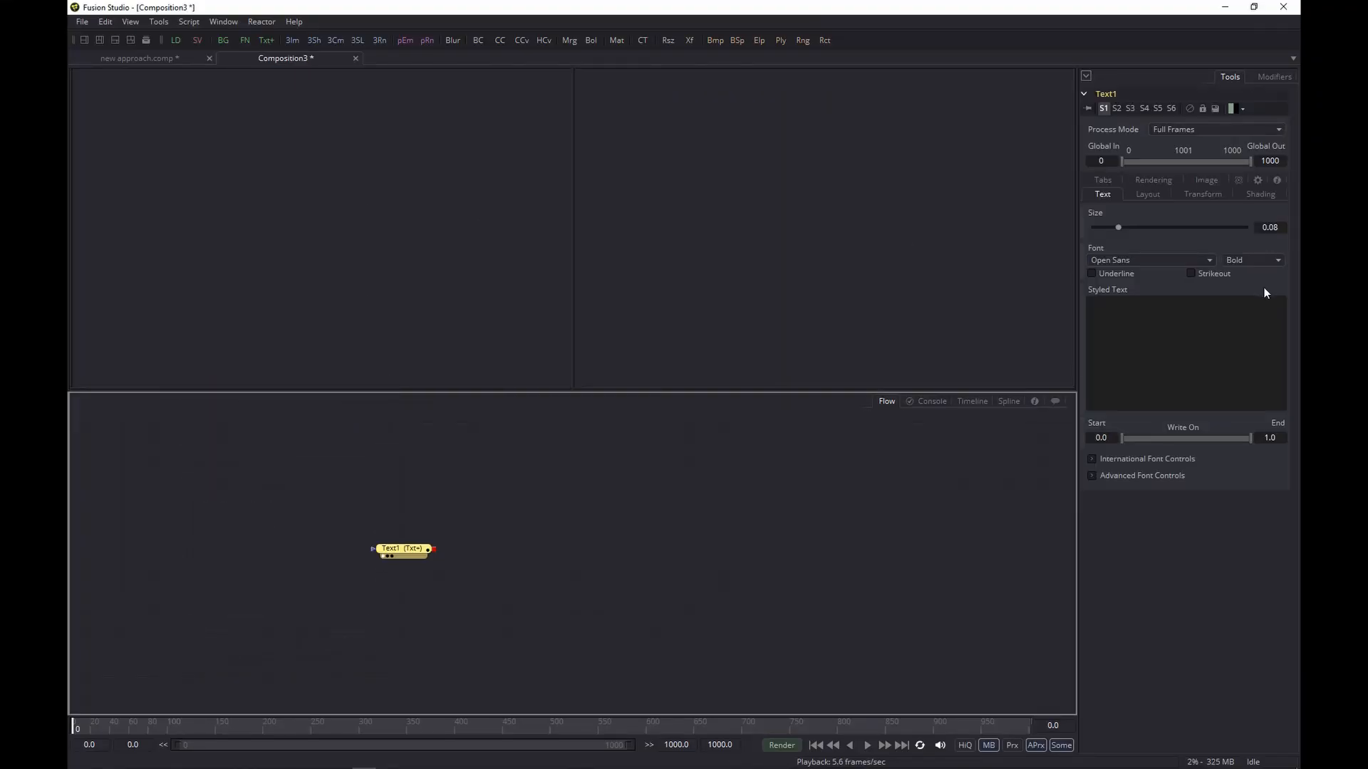
pyautogui.write('INKEY')
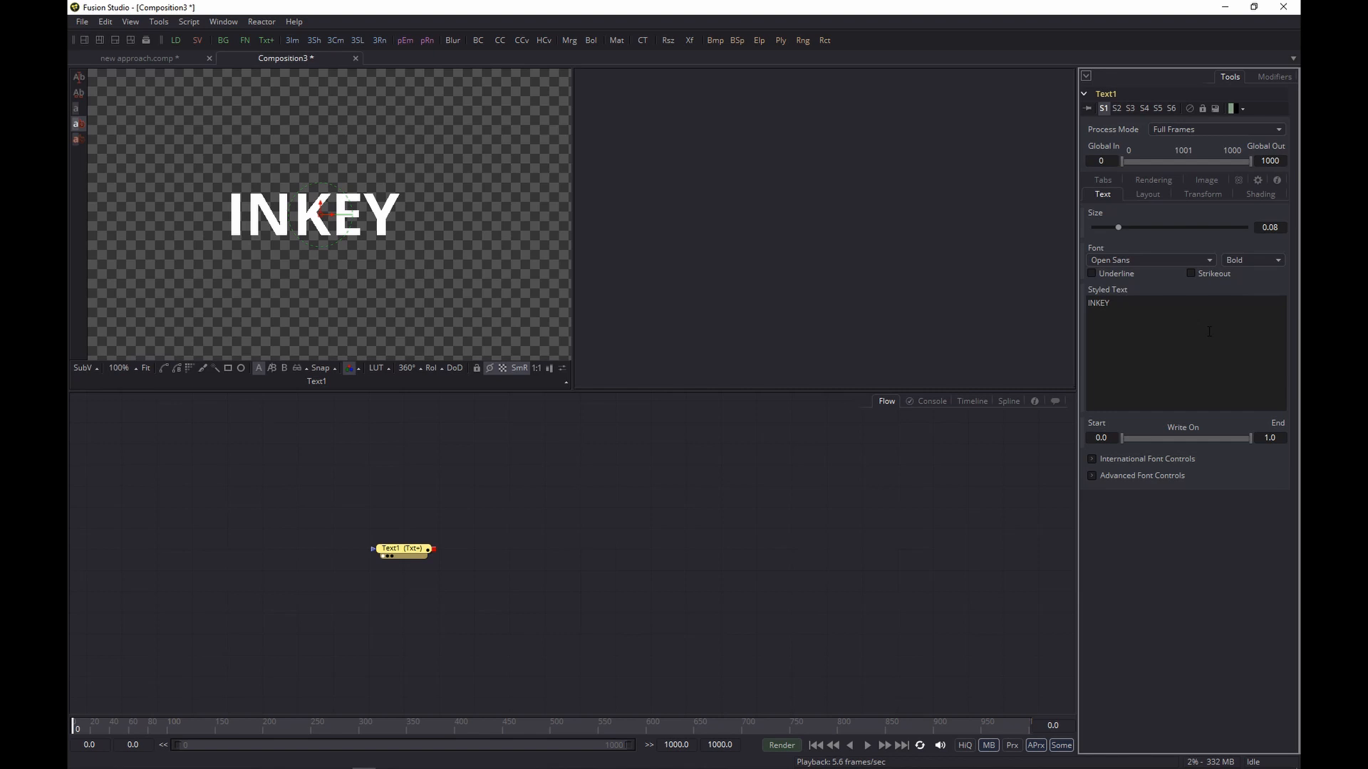
pyautogui.write('TEXT')
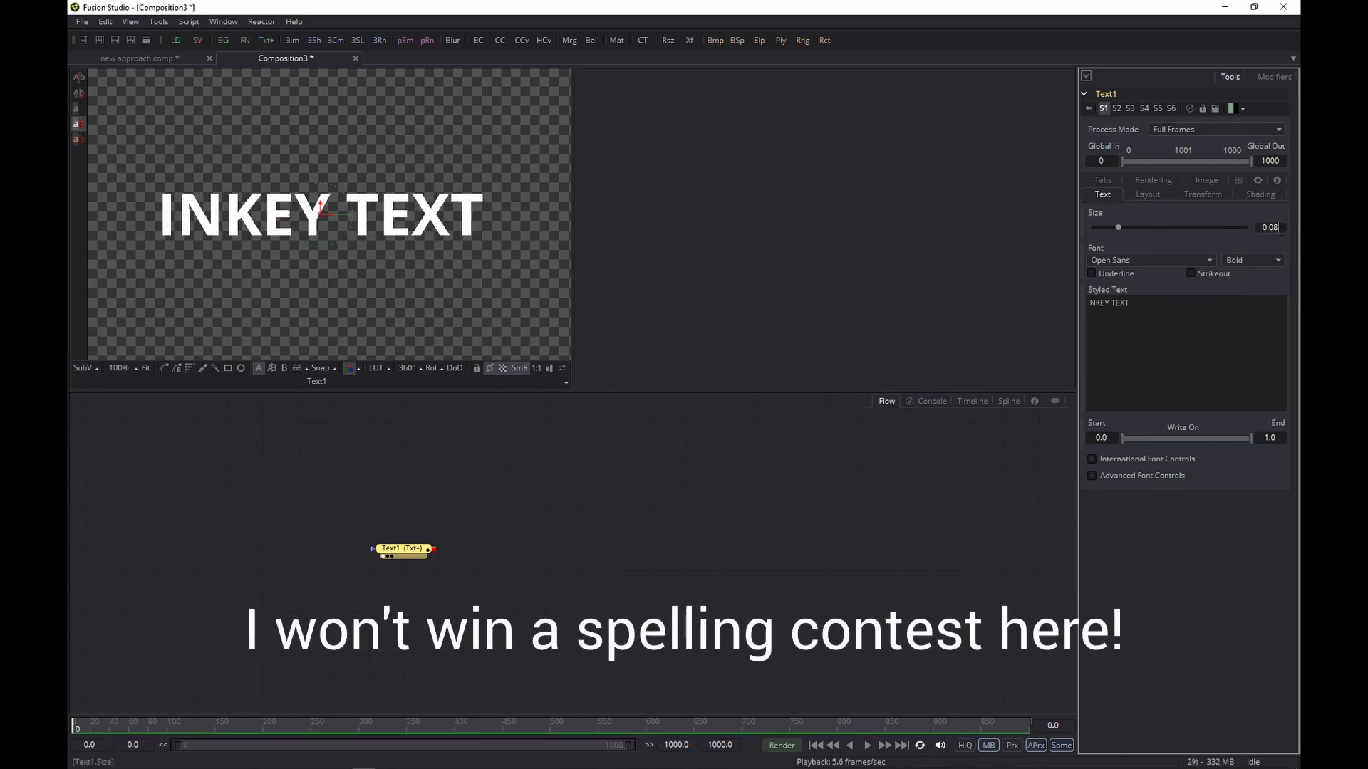
# Enlarge the text size to 0.13 and set the font to Impact.
pyautogui.tripleClick(1268, 226)
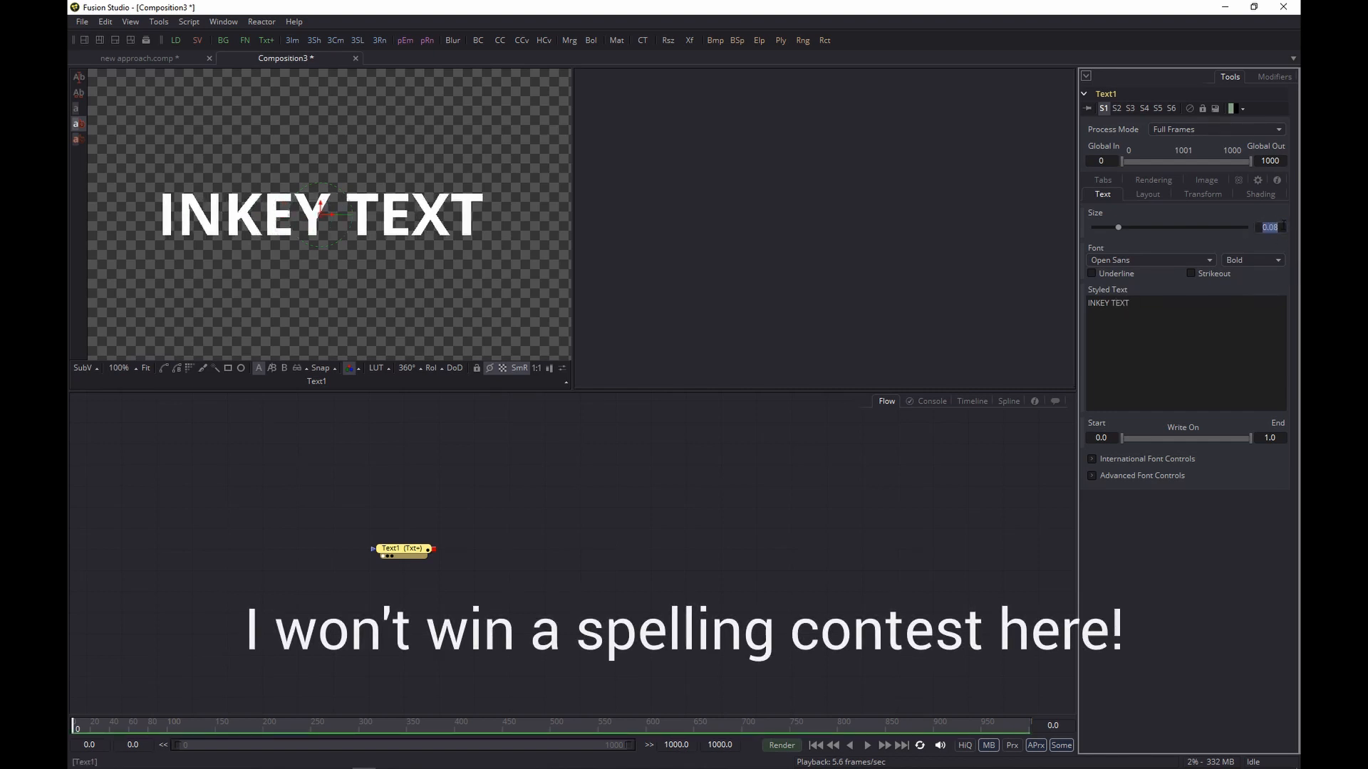
pyautogui.moveTo(1117, 227); pyautogui.dragTo(1134, 226)
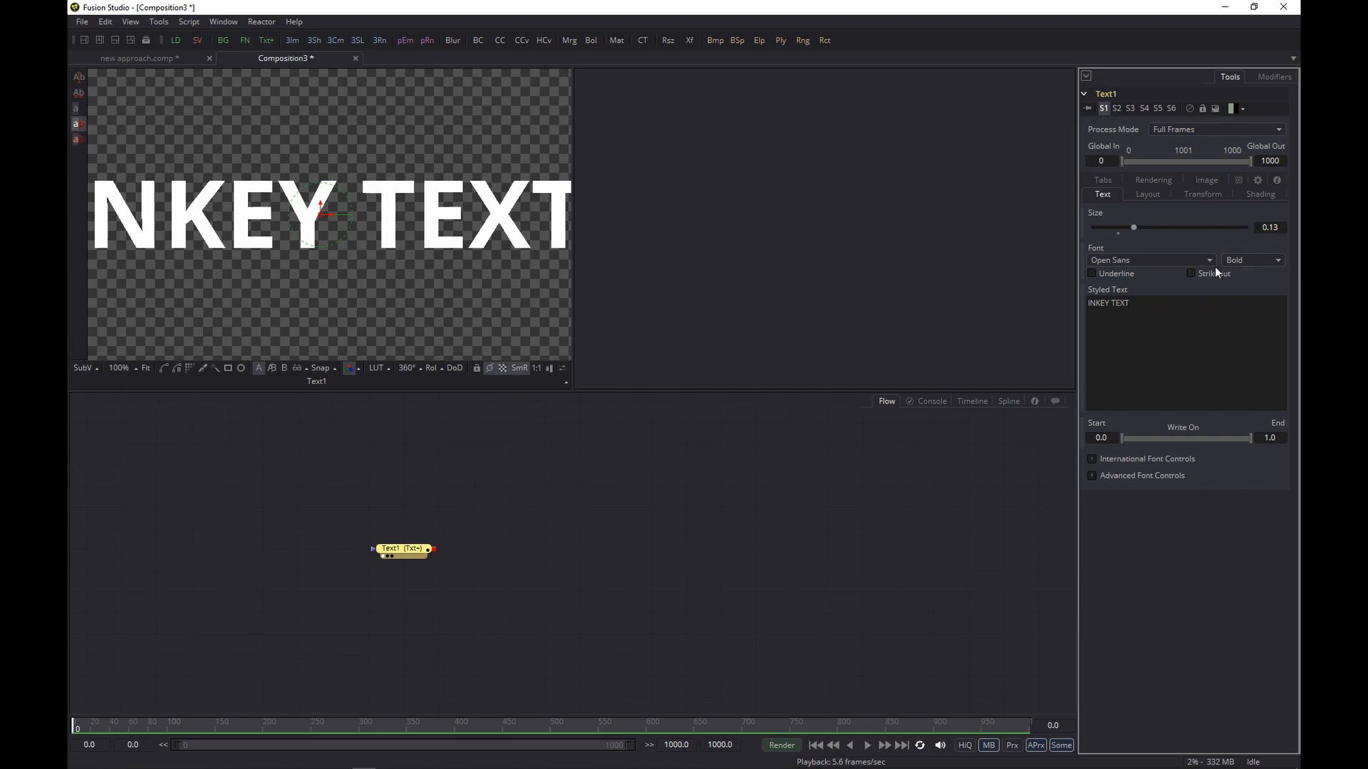
pyautogui.click(1150, 259)
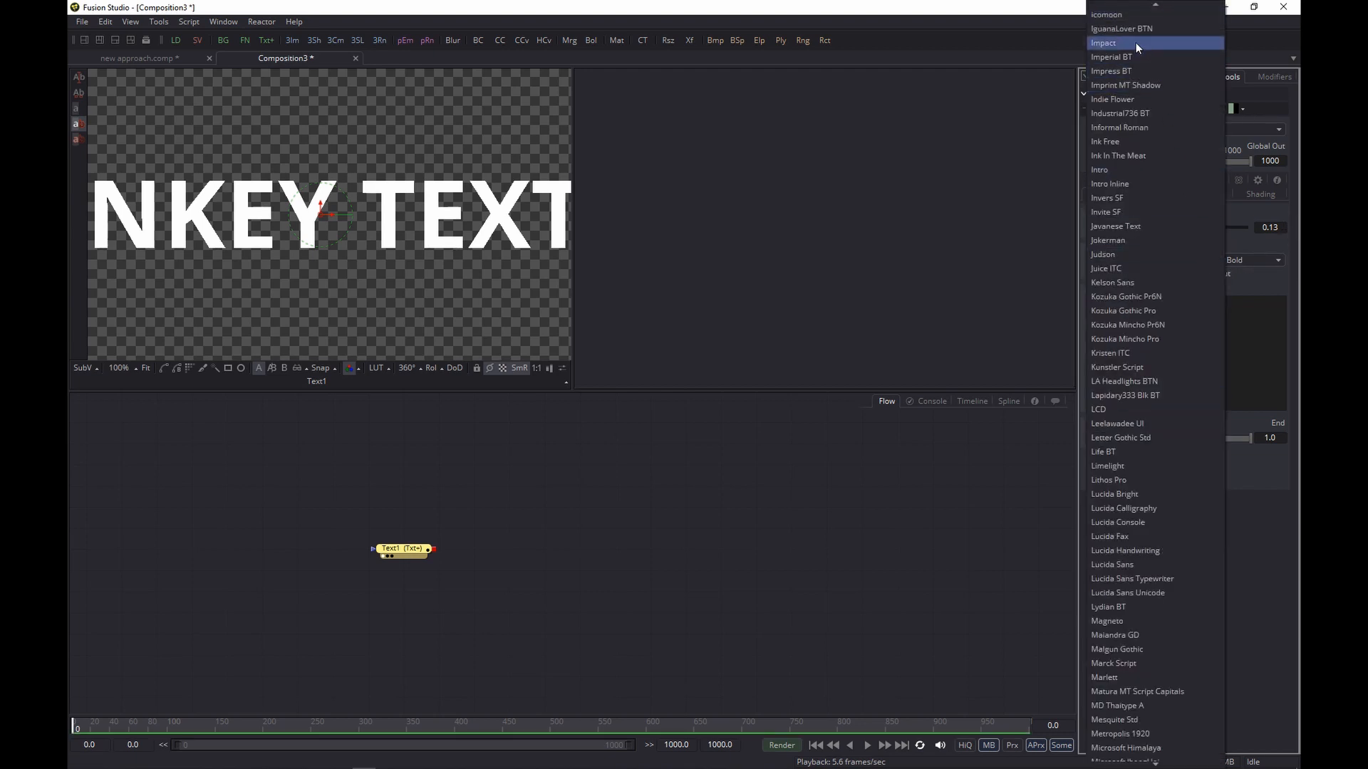
pyautogui.click(1103, 41)
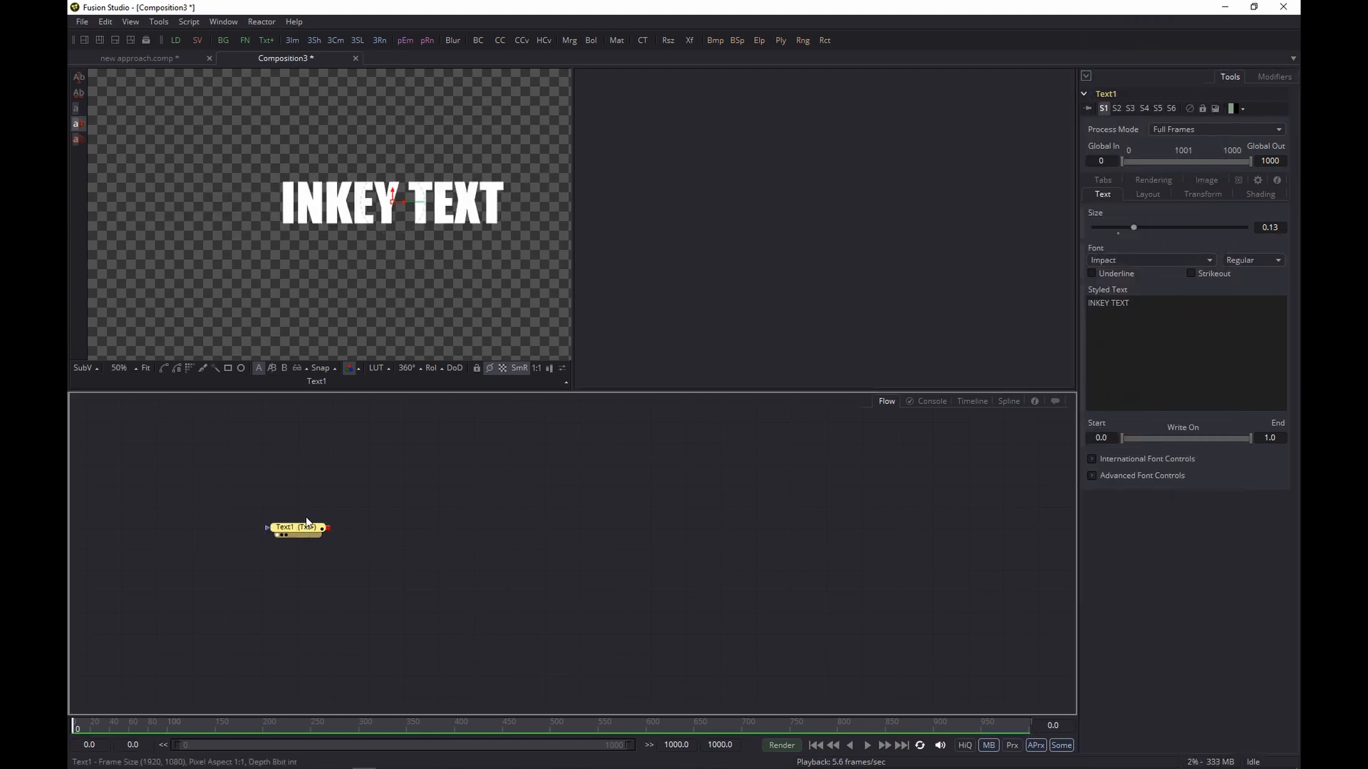
# Shade the text fill dark blue and soften its edges in the Shading settings.
pyautogui.click(1258, 194)
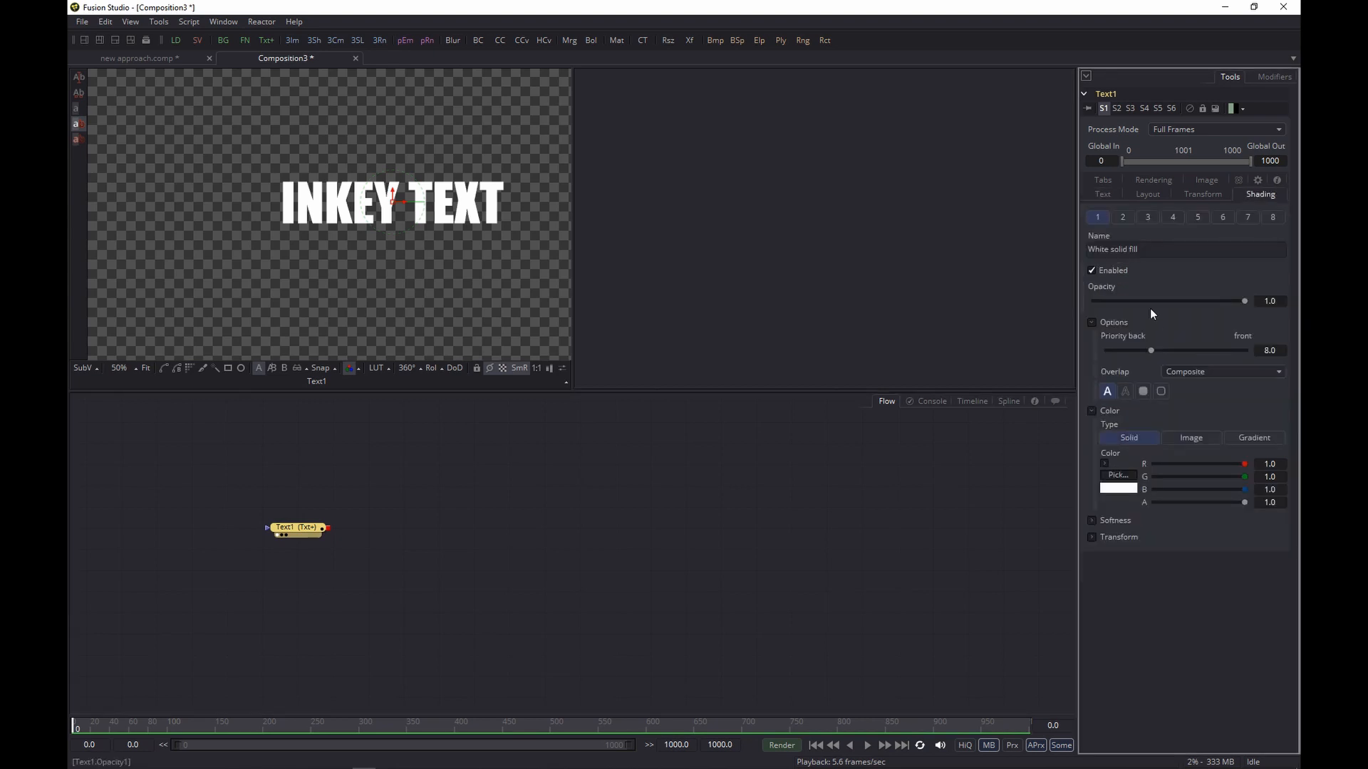
pyautogui.click(1117, 476)
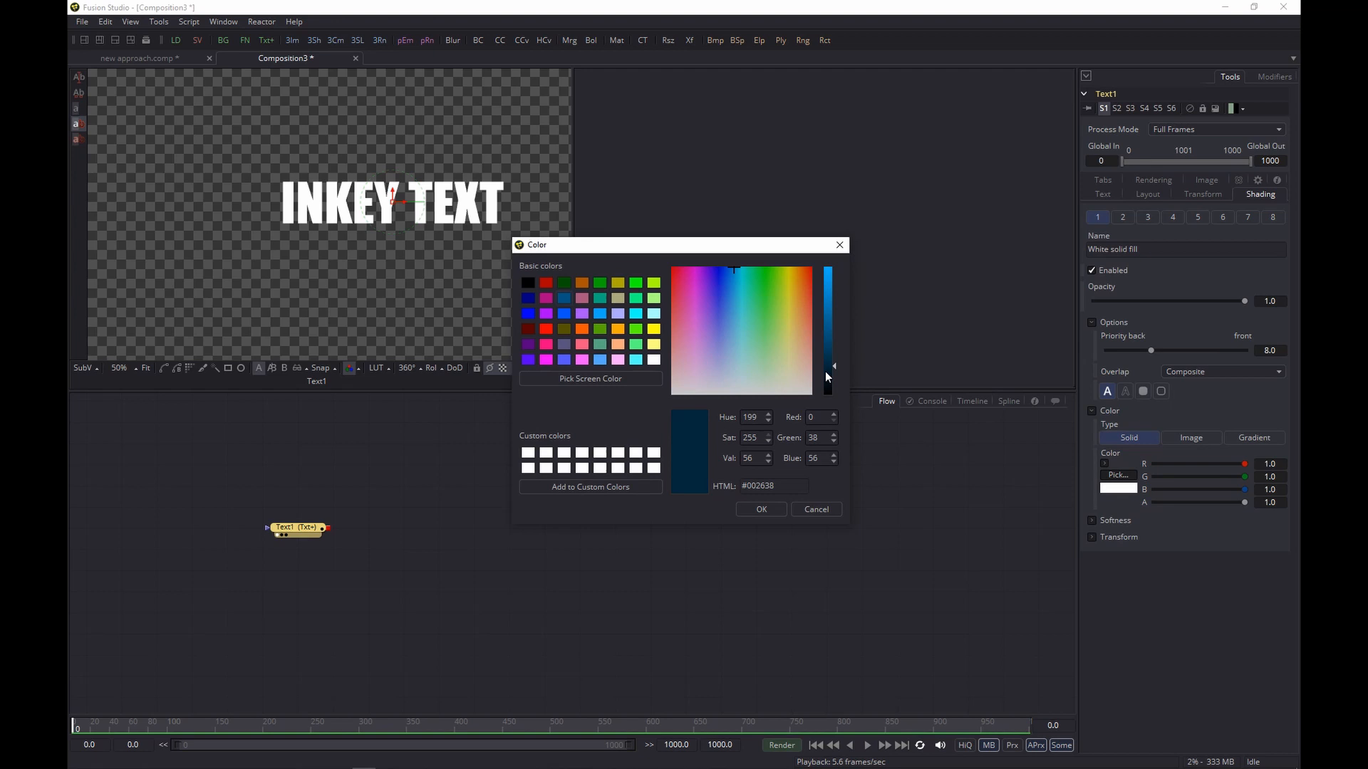
pyautogui.click(759, 508)
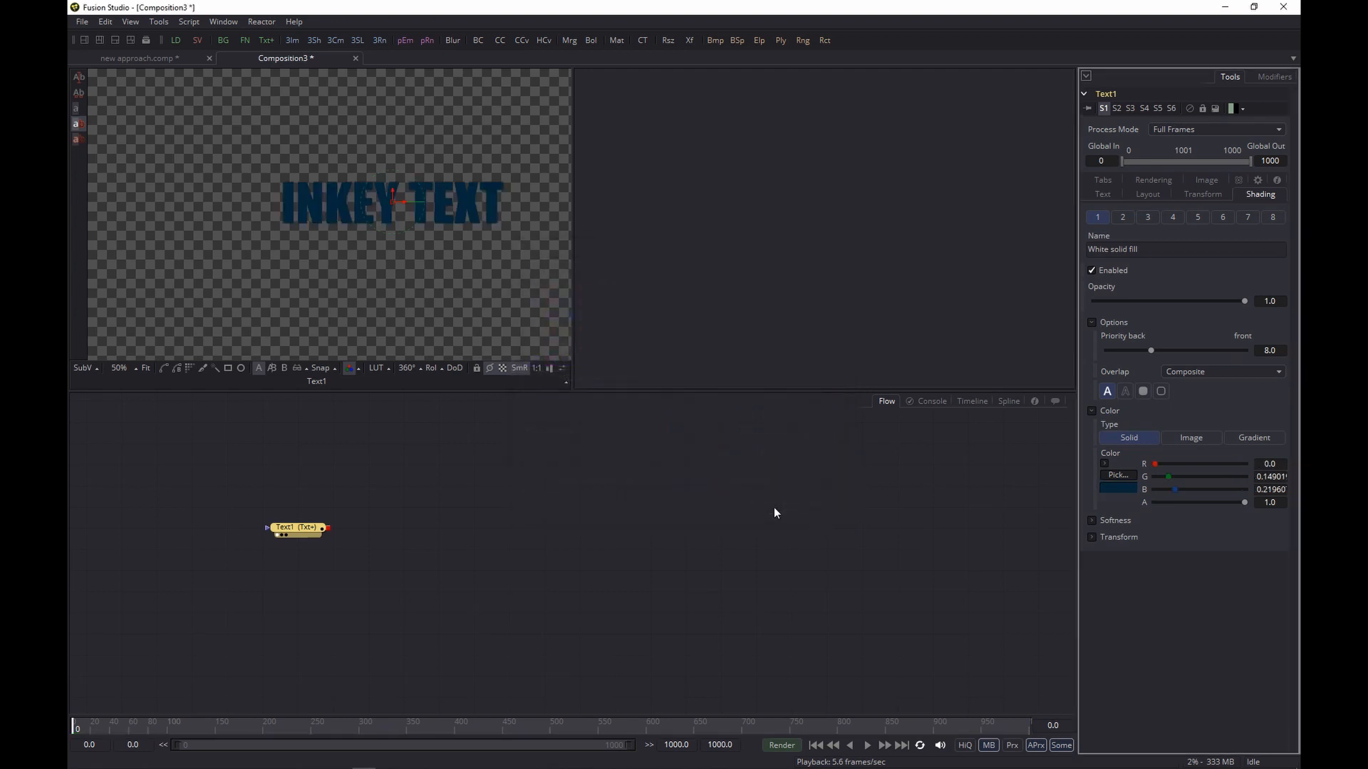
pyautogui.moveTo(752, 505)
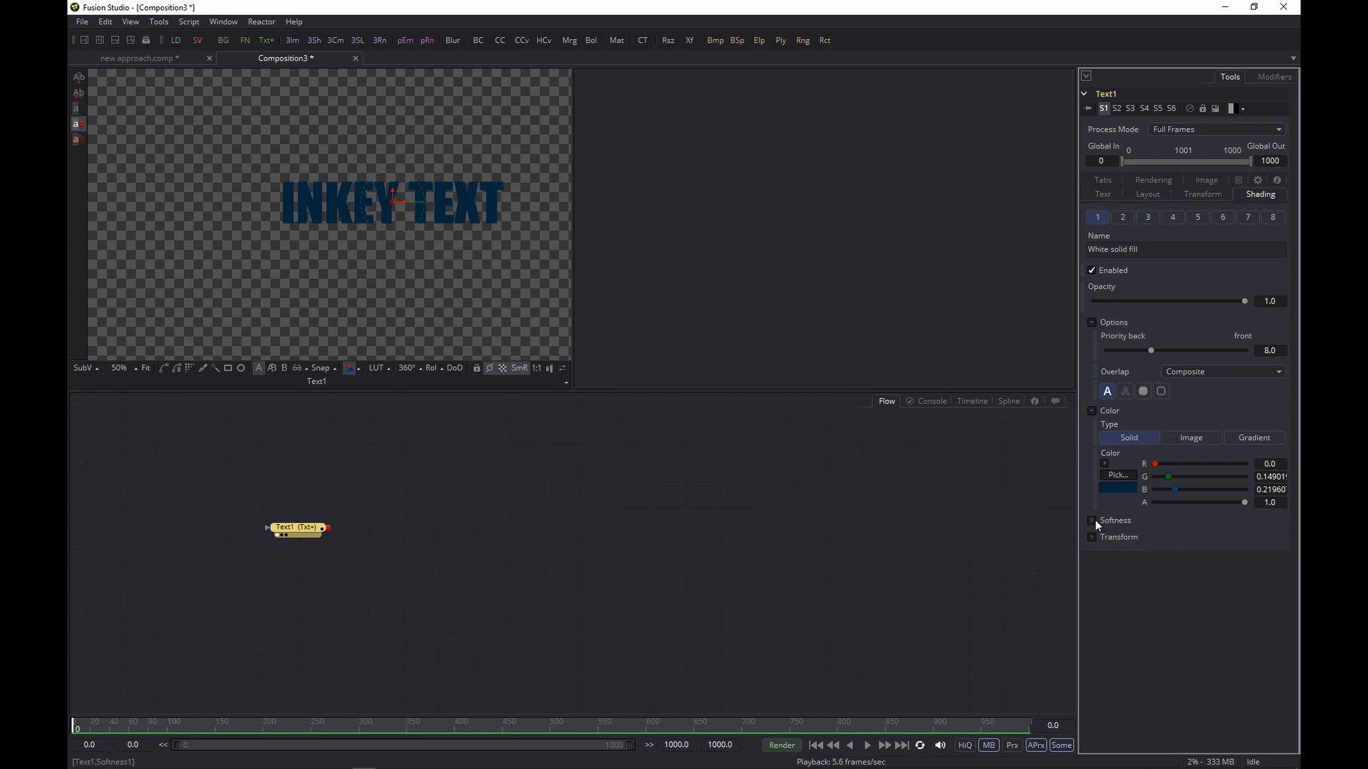
pyautogui.click(1092, 520)
pyautogui.write('fa')
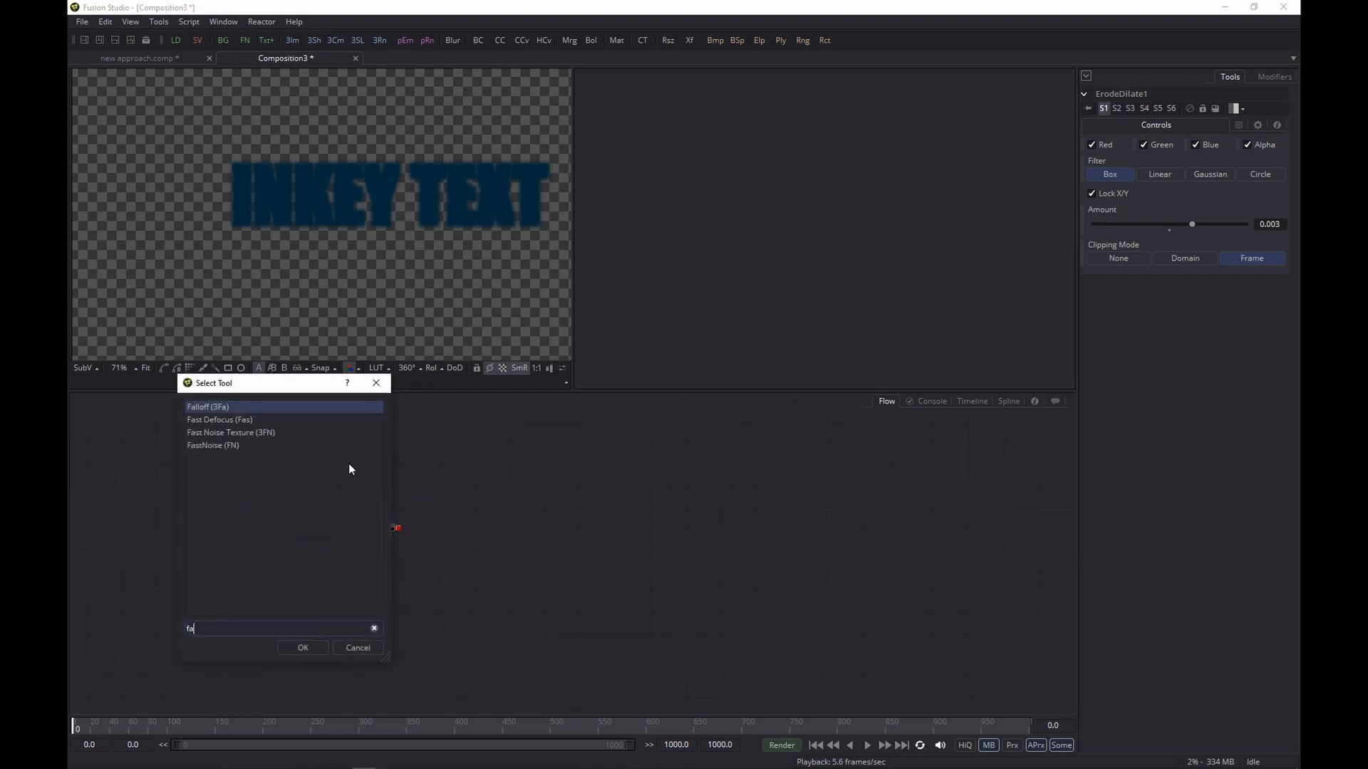
# Add a FastNoise node wired into ErodeDilate1's mask input.
pyautogui.click(302, 647)
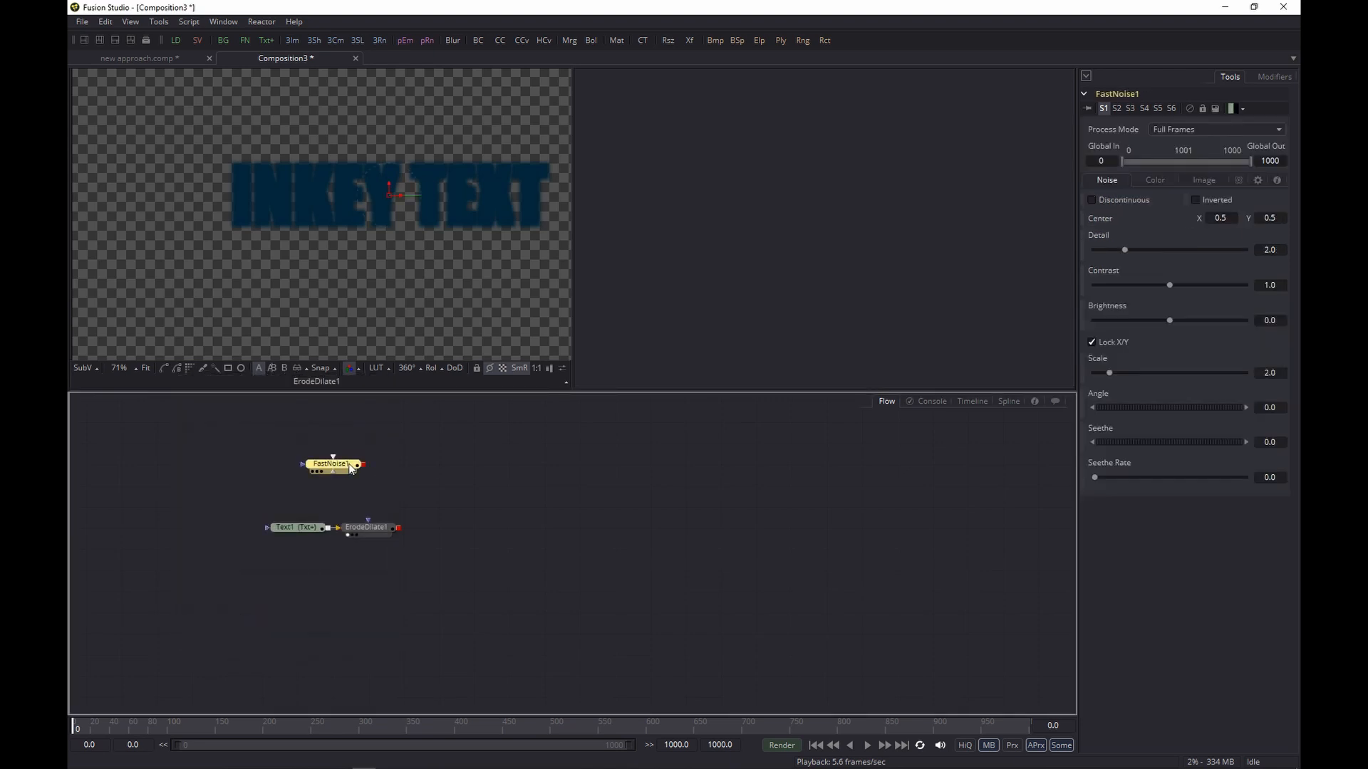
pyautogui.moveTo(357, 464); pyautogui.dragTo(371, 527)
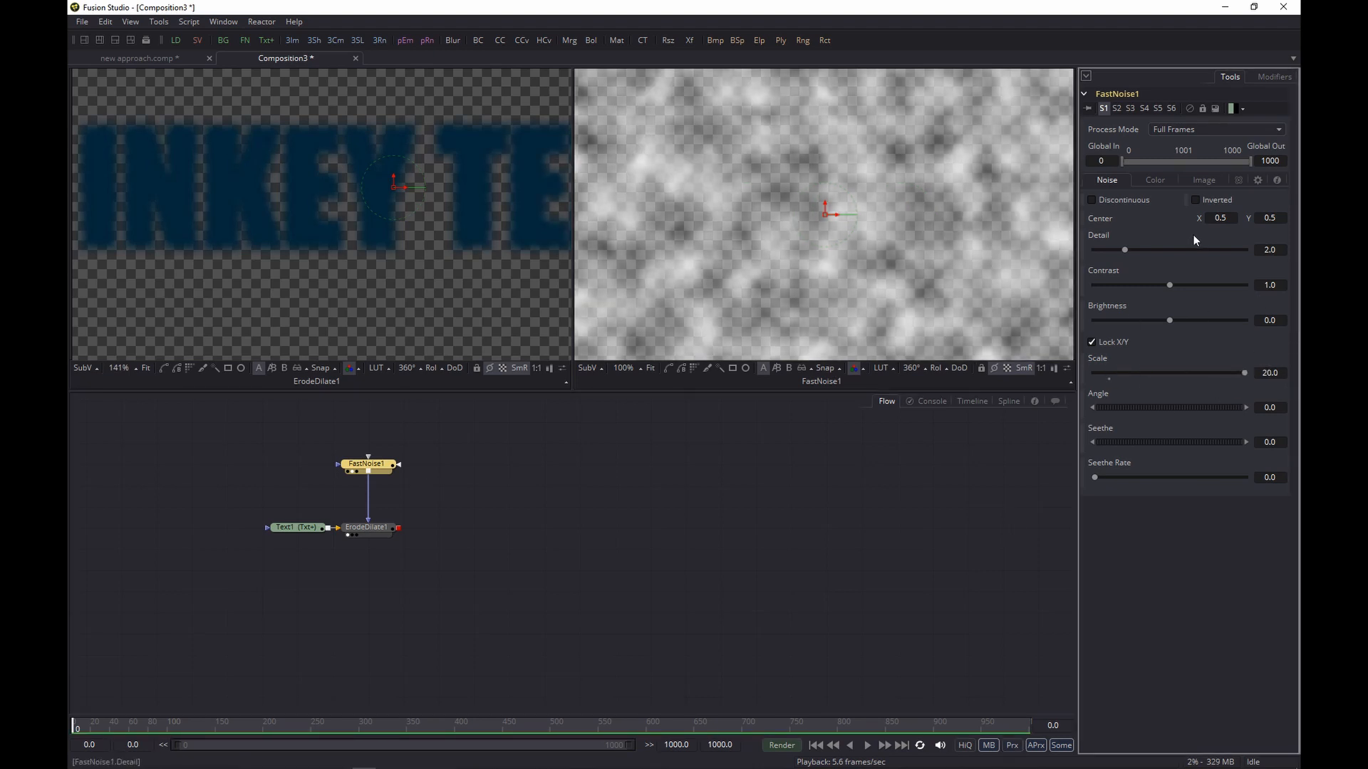
# Make the noise discontinuous with contrast 2.573, brightness -0.444, seethe rate 0.14, and preview it.
pyautogui.click(1092, 199)
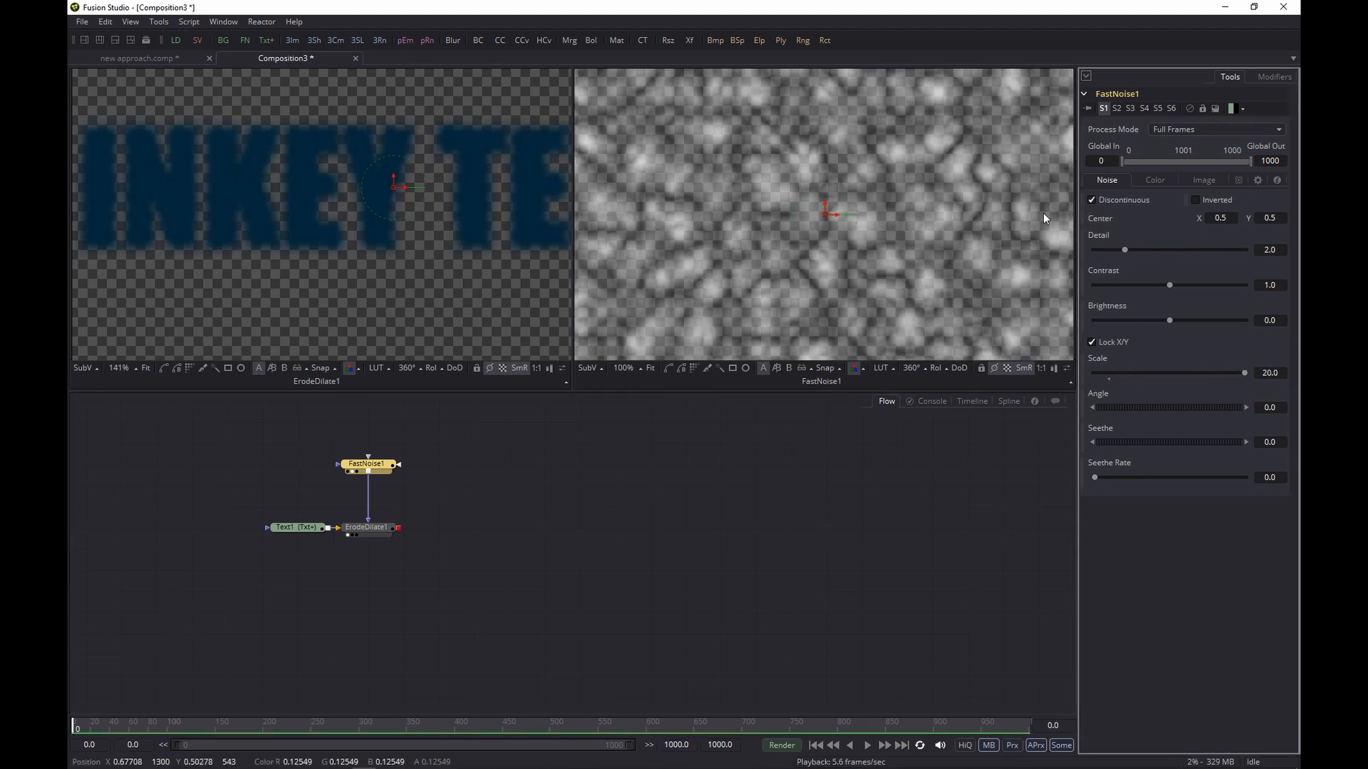
pyautogui.moveTo(1170, 285); pyautogui.dragTo(1200, 285)
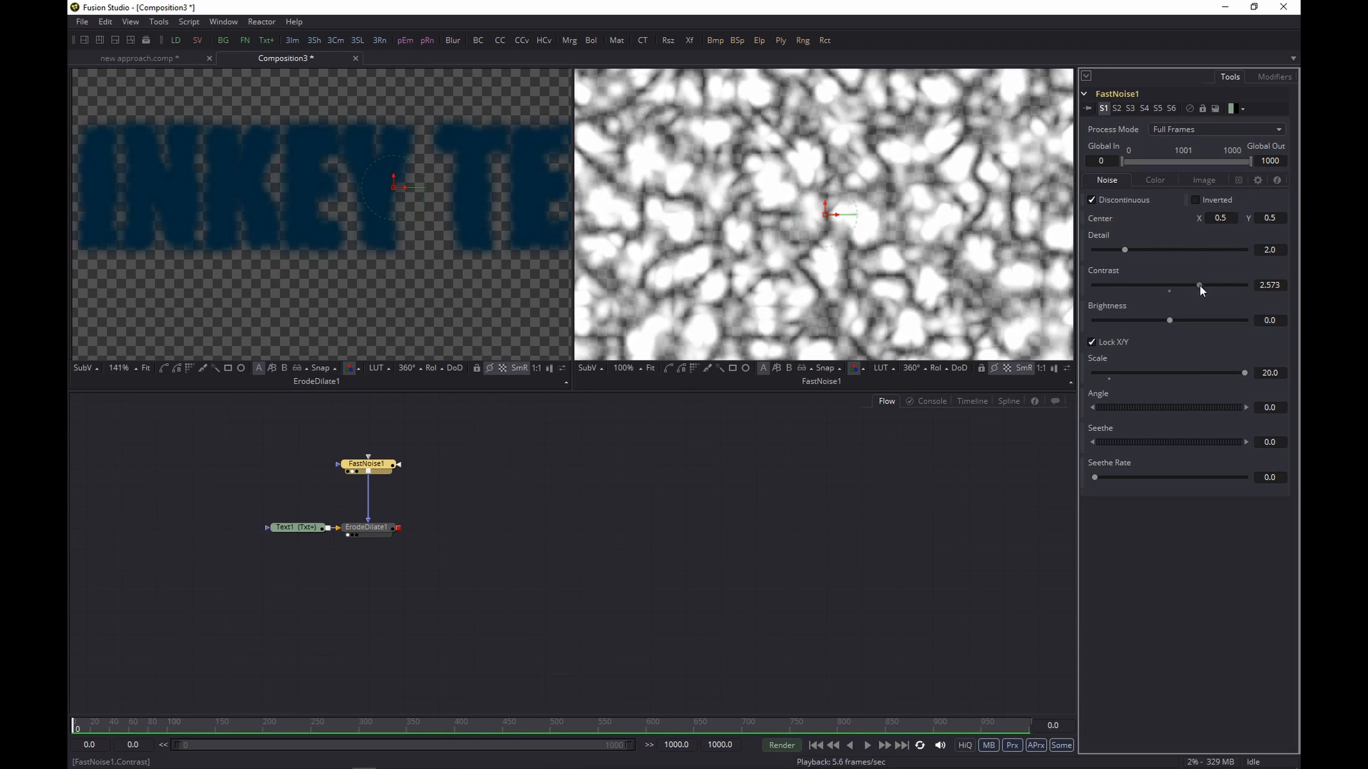
pyautogui.moveTo(1172, 320); pyautogui.dragTo(1133, 324)
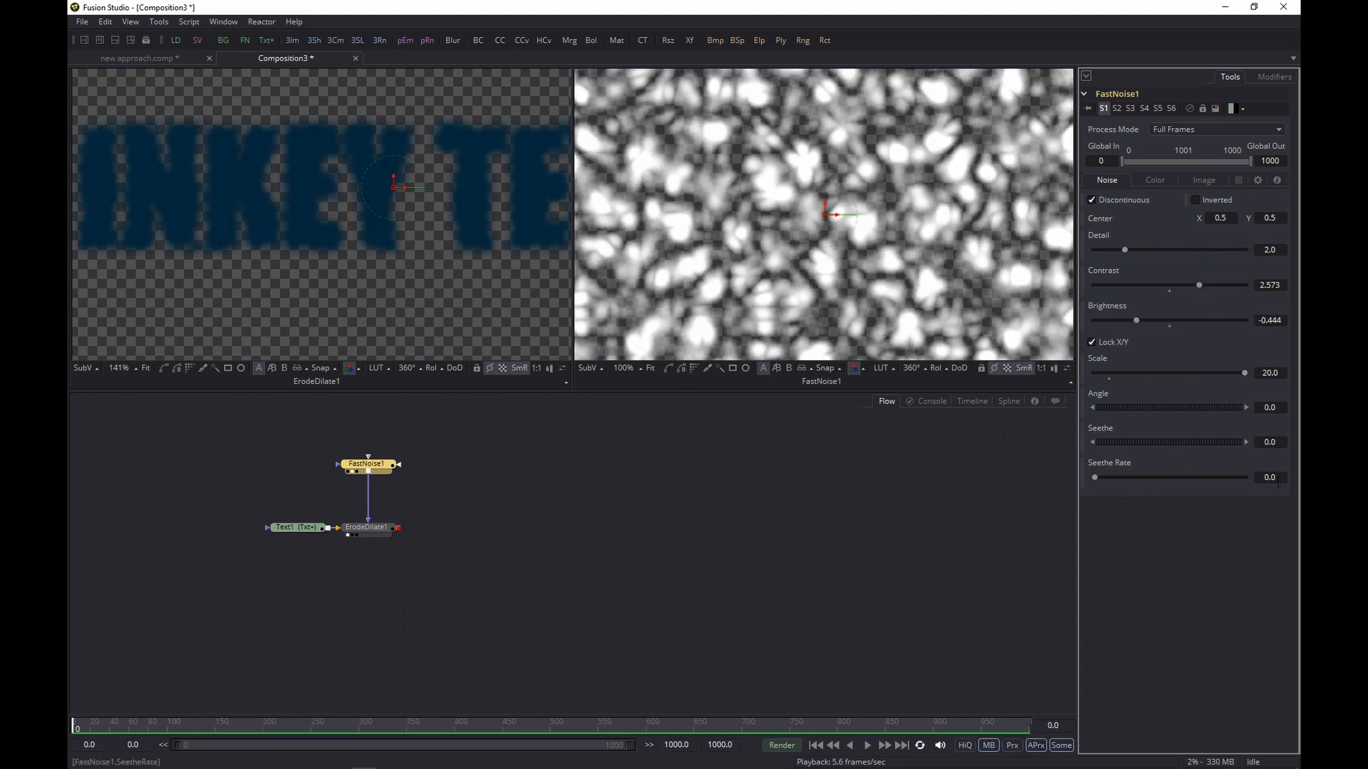
pyautogui.moveTo(1096, 478); pyautogui.dragTo(1117, 477)
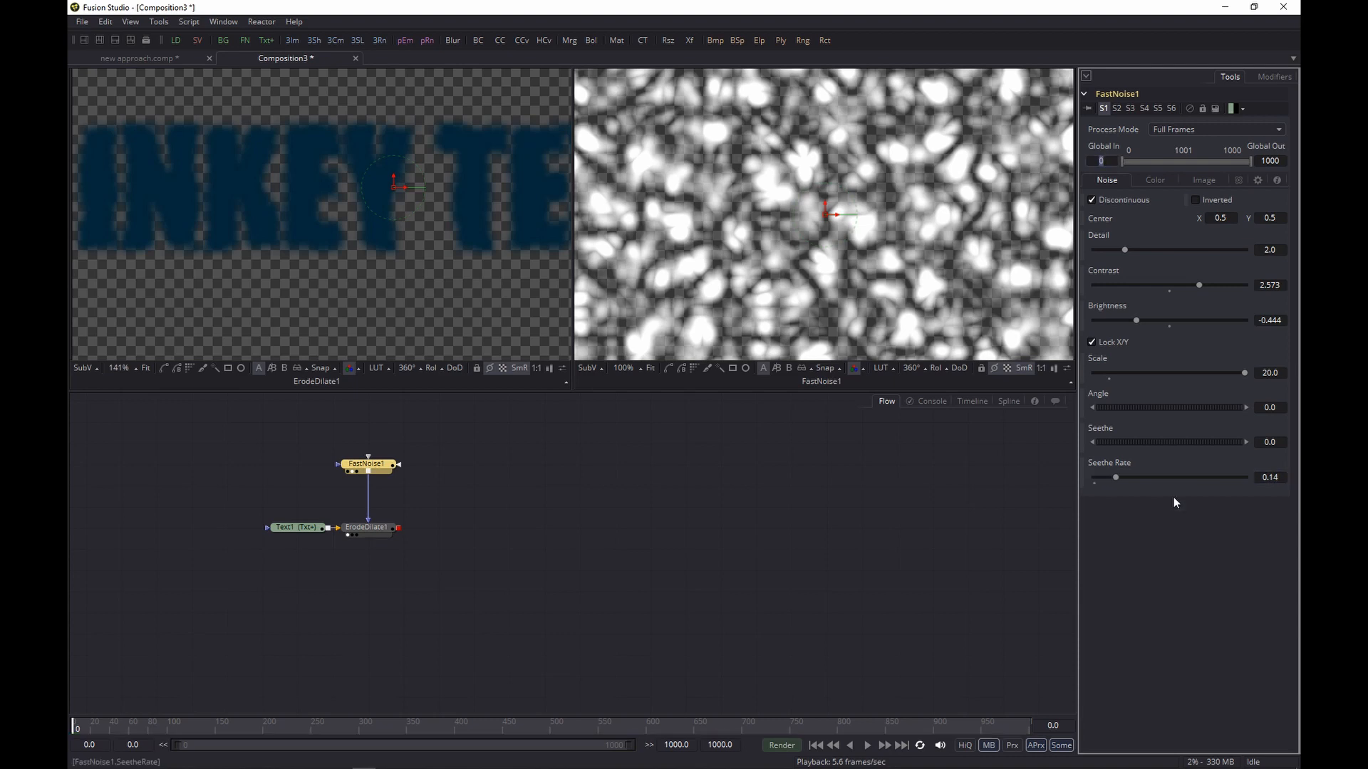
pyautogui.click(866, 745)
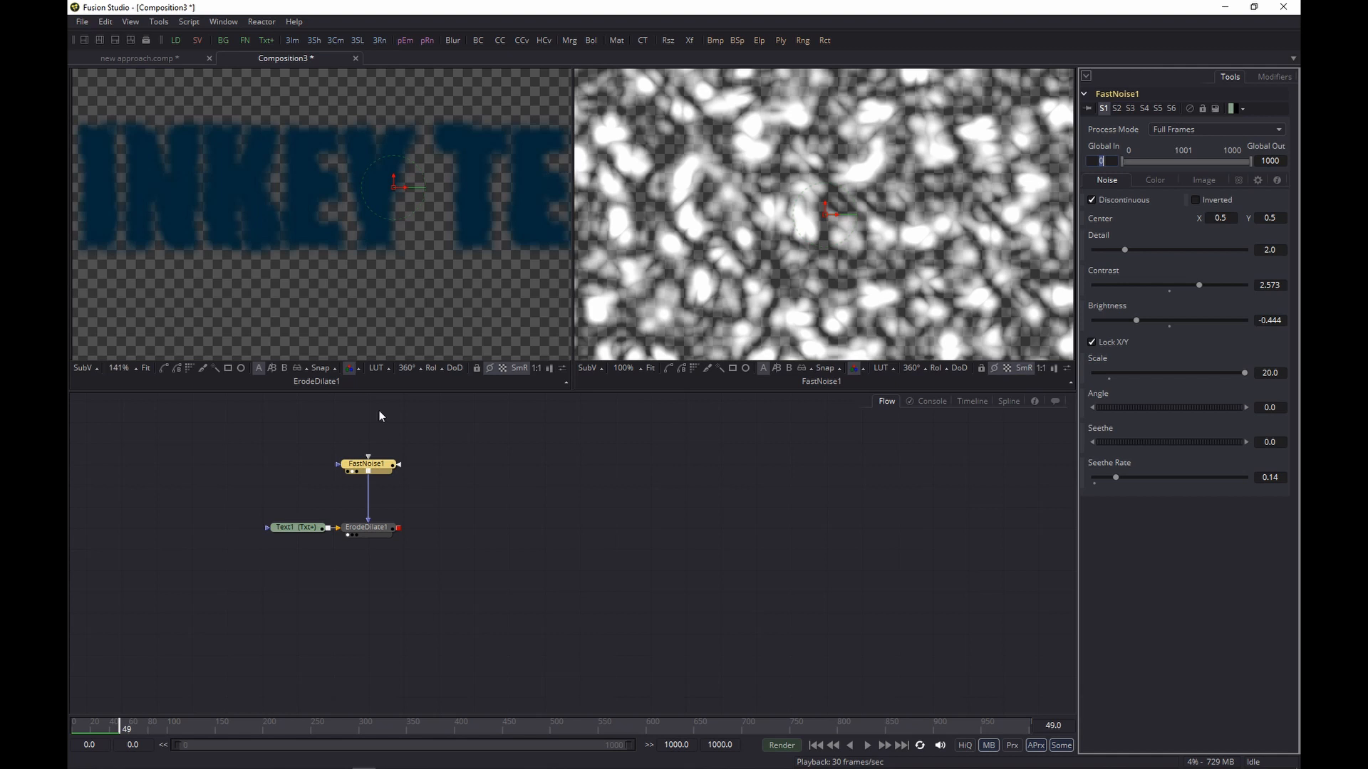
# Add a second Erode/Dilate after the first with Amount -0.0017.
pyautogui.write('erod')
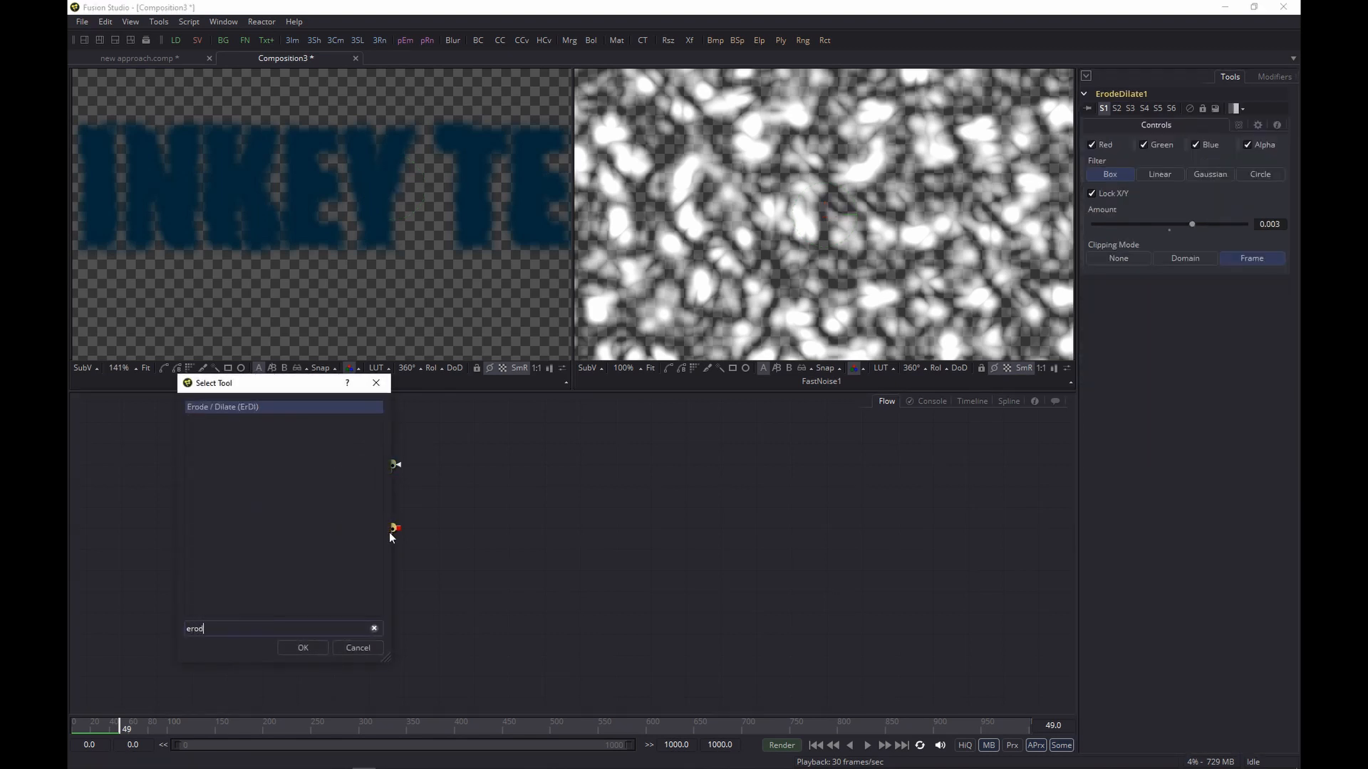
pyautogui.click(302, 647)
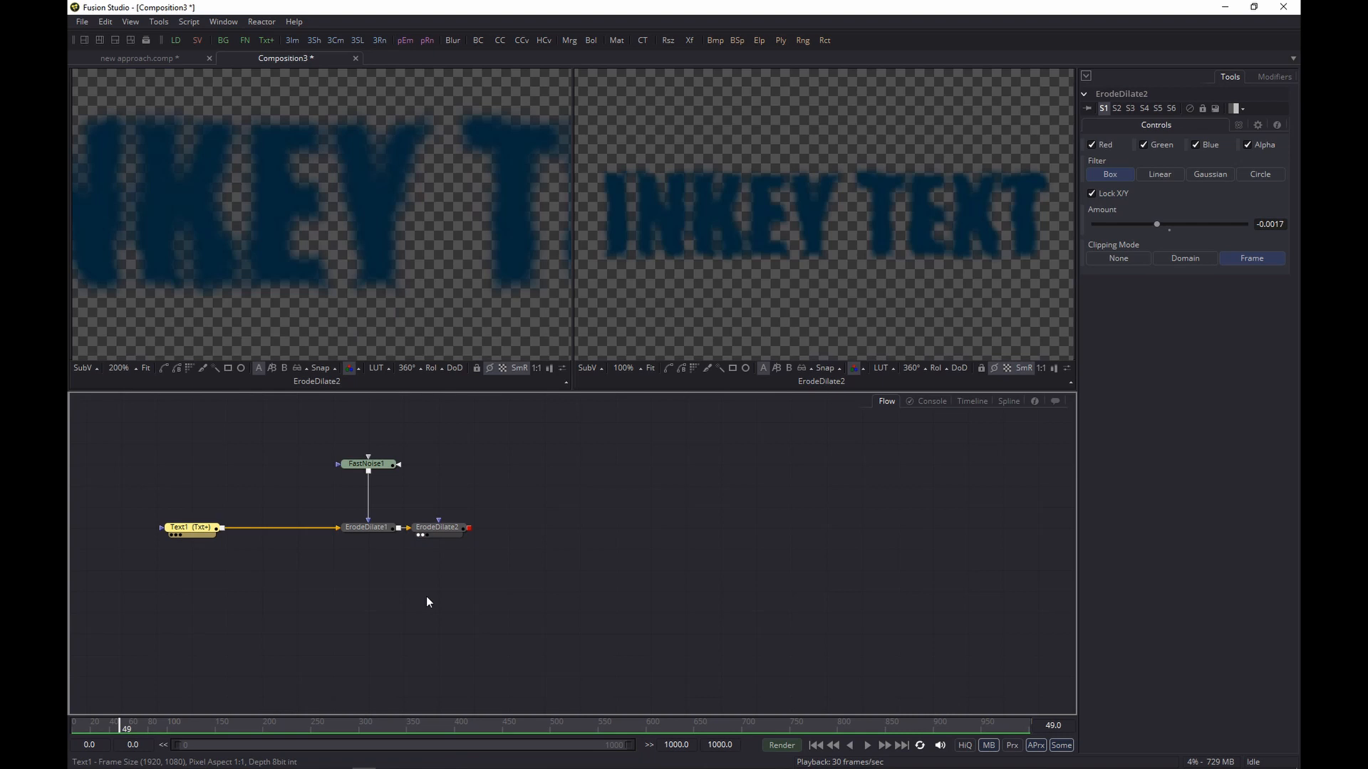
# Insert a GridWarp with a 16×16 mesh after the text and perturb it randomly.
pyautogui.click(189, 527)
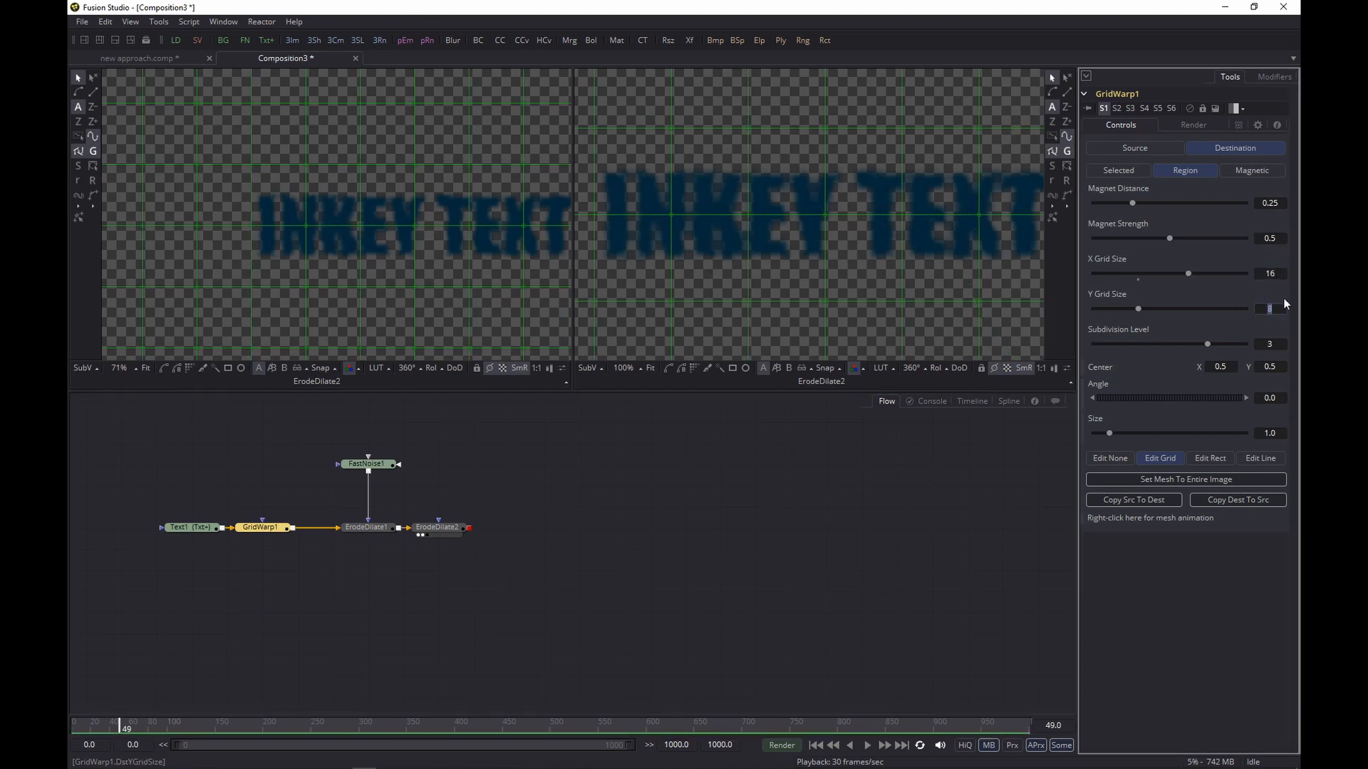
pyautogui.write('16')
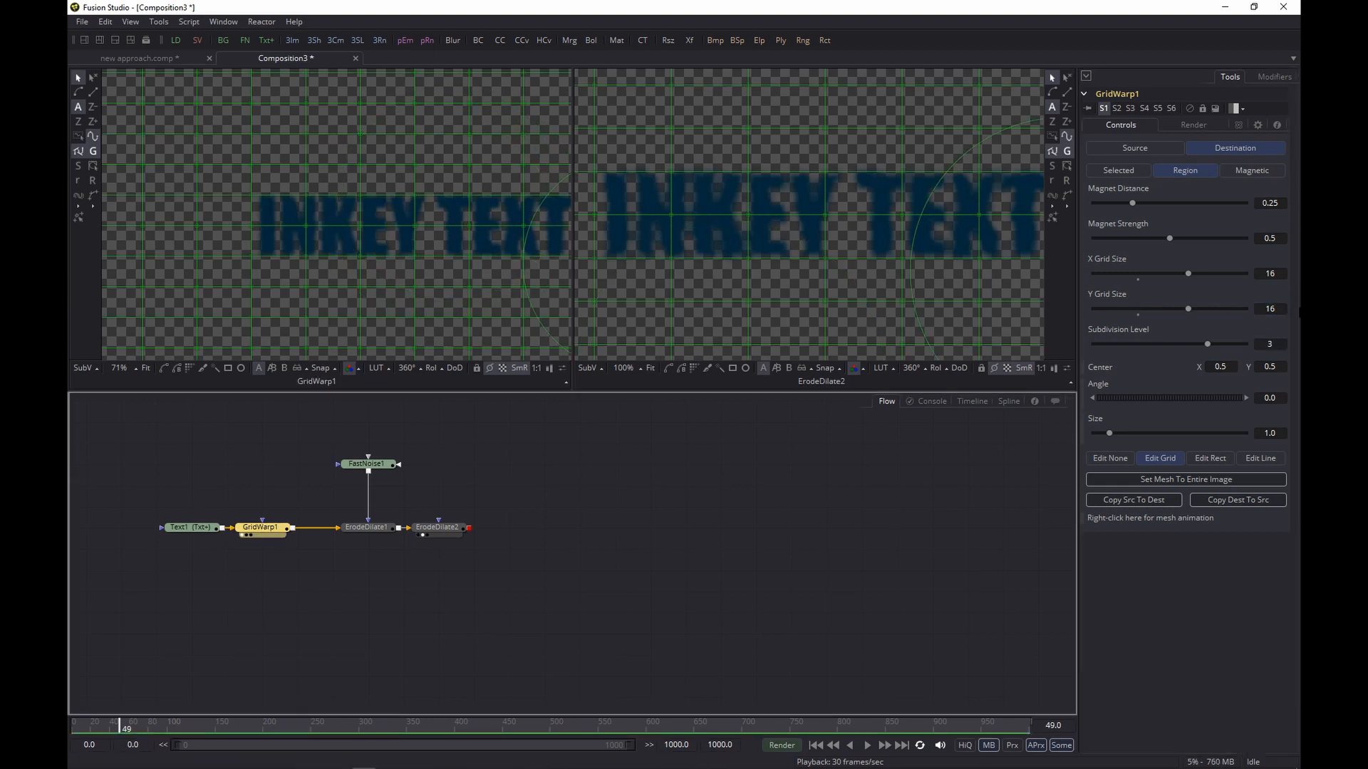
pyautogui.rightClick(1148, 517)
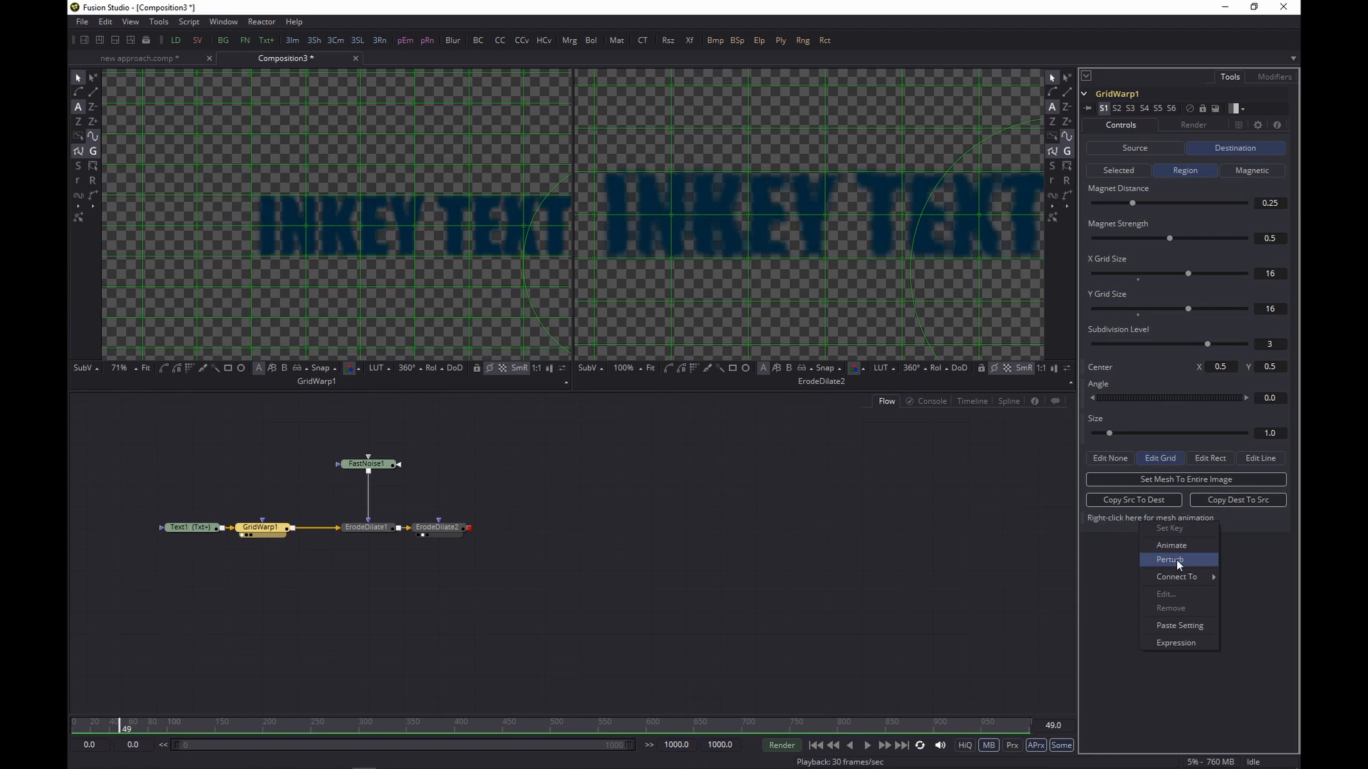
pyautogui.click(1170, 559)
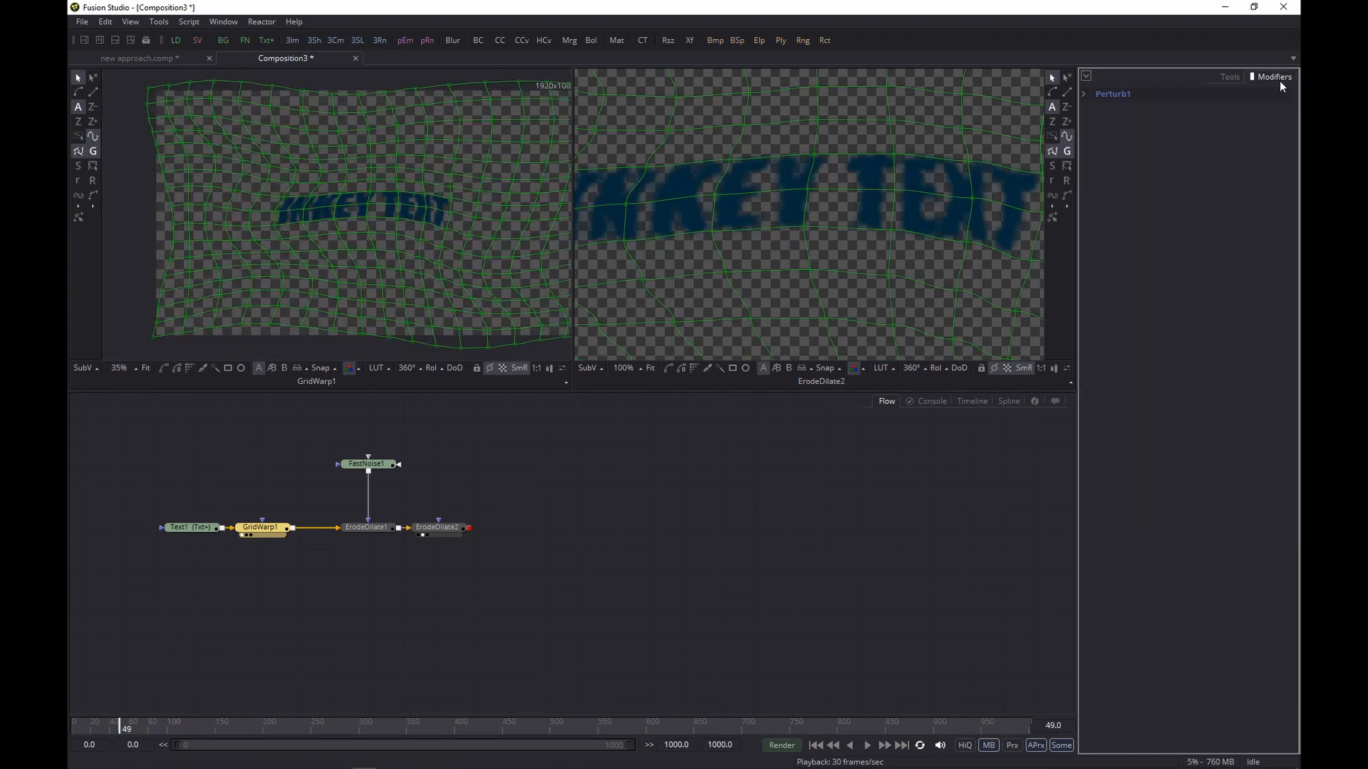
# Bypass GridWarp1 so INKEY TEXT renders straight again.
pyautogui.click(1113, 94)
pyautogui.write('pE')
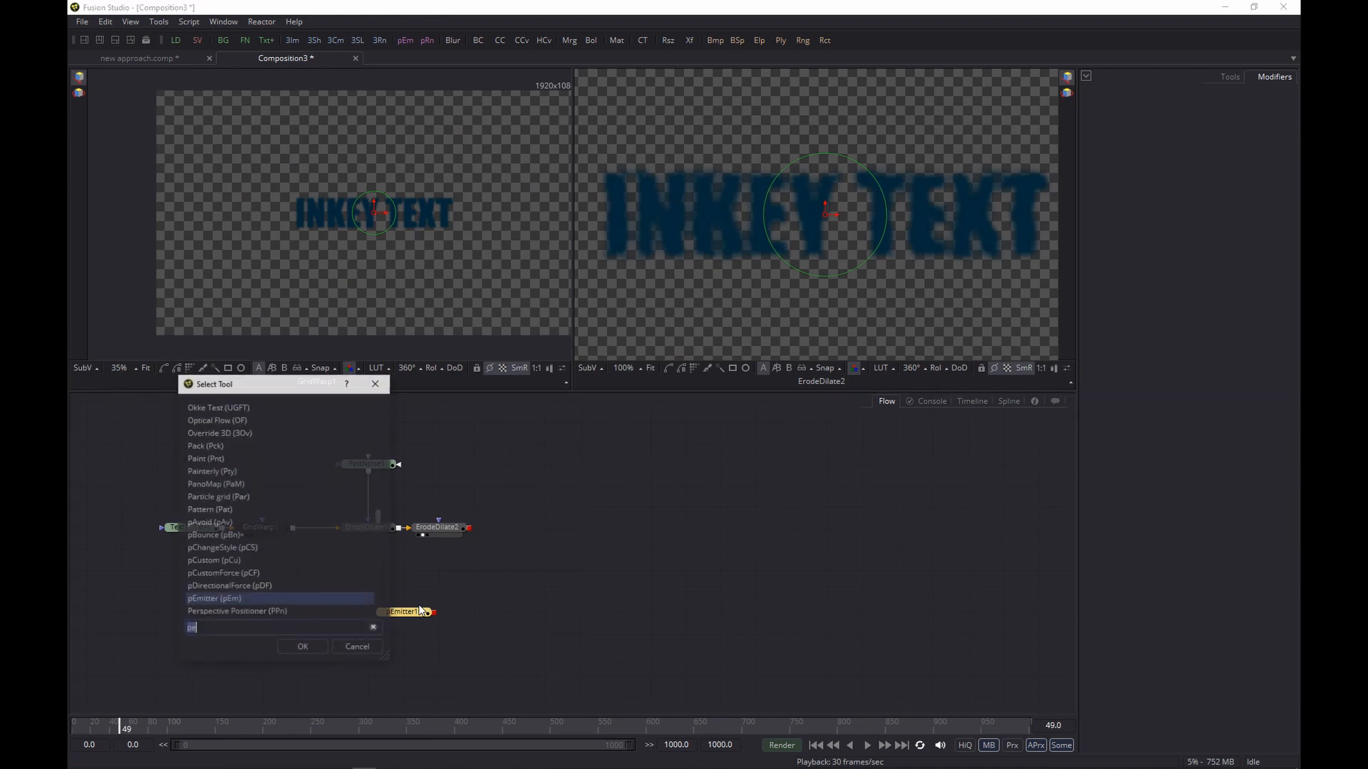
# Add a pEmitter with pRender in 2D output mode, emitting from ErodeDilate2's alpha bitmap.
pyautogui.click(302, 647)
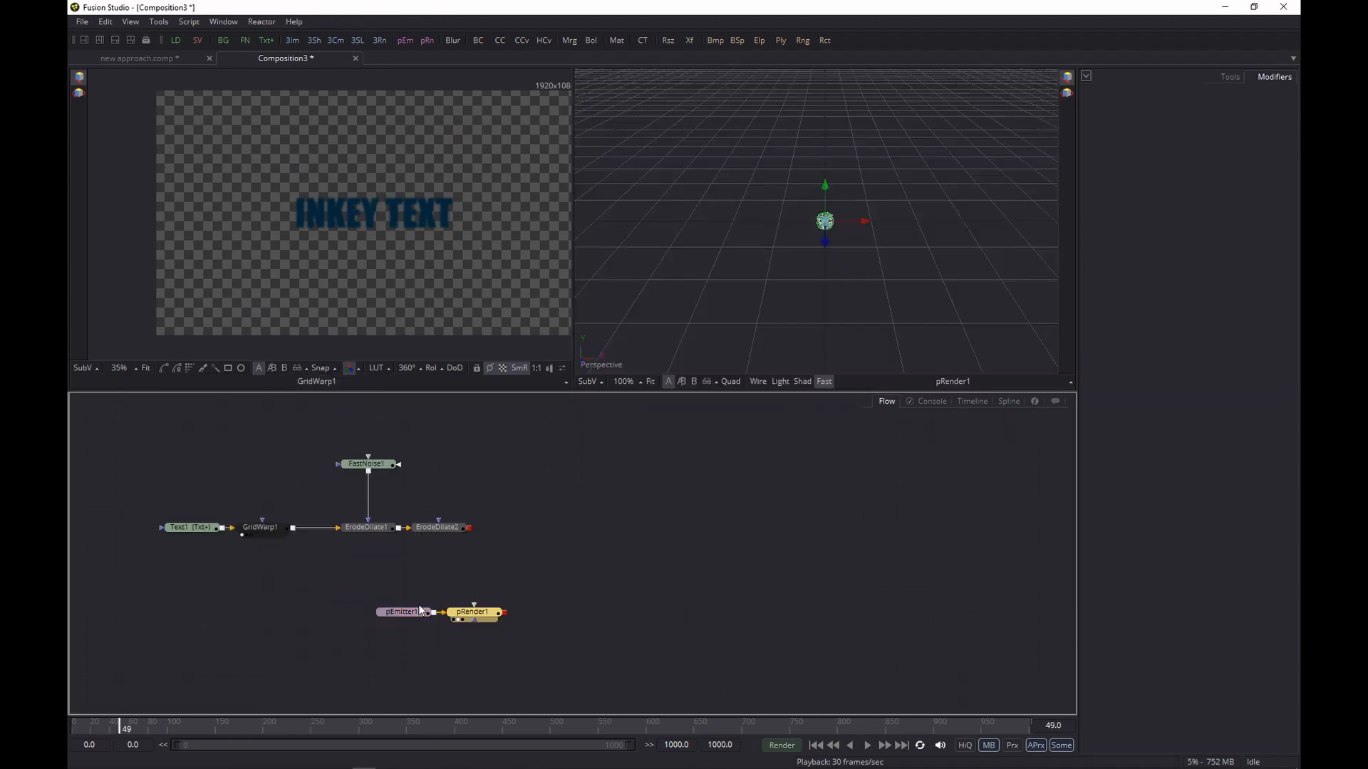
pyautogui.click(473, 612)
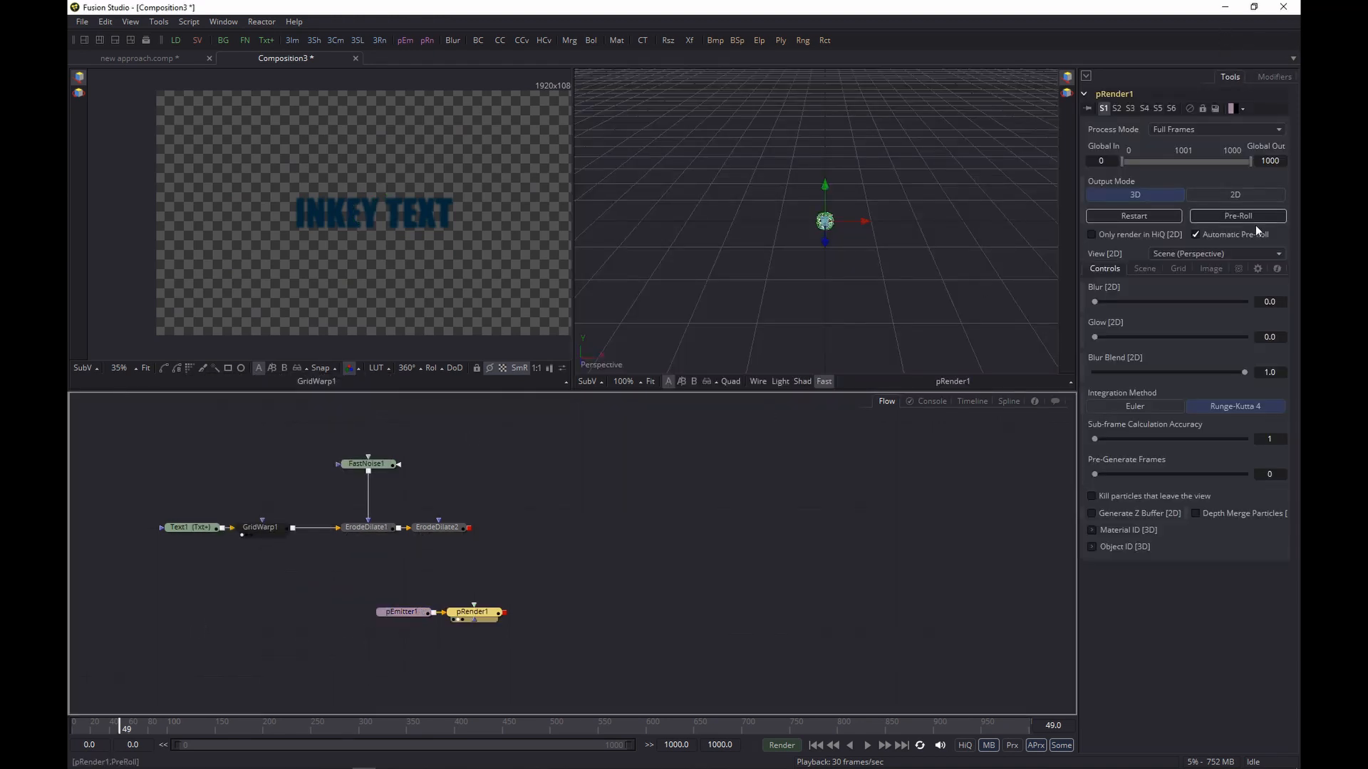
pyautogui.click(1234, 195)
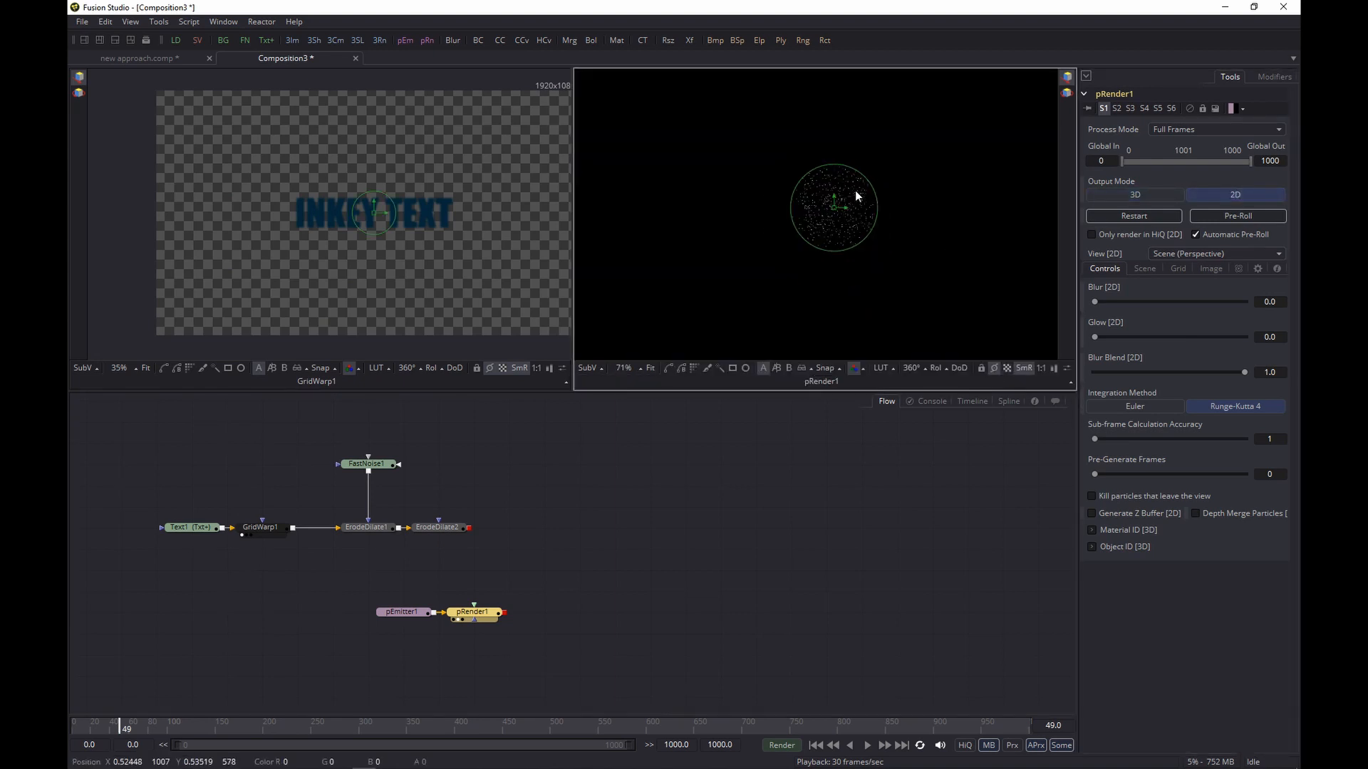
pyautogui.click(402, 611)
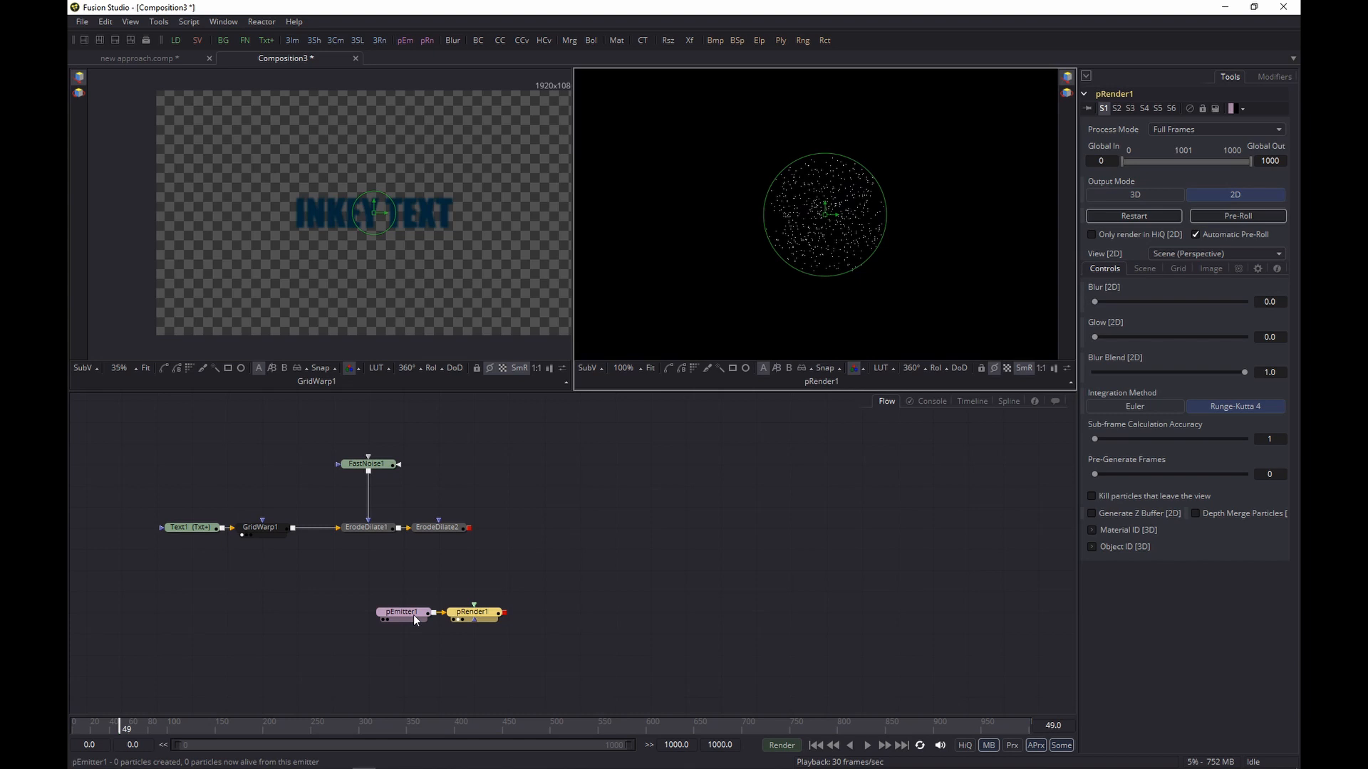
pyautogui.click(402, 611)
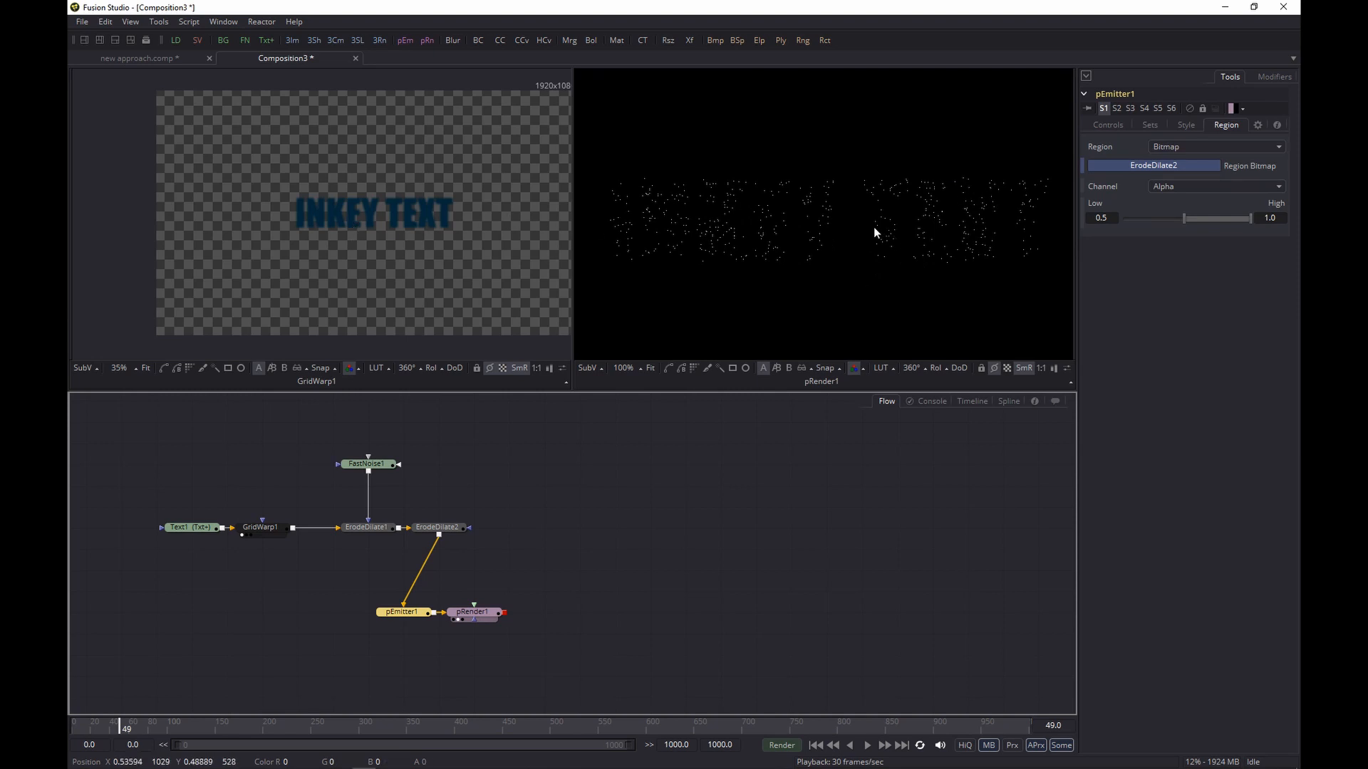
# Set emitter velocity 0.003, variance 0.002, angle 90 with variance 15, and play it back.
pyautogui.click(1108, 125)
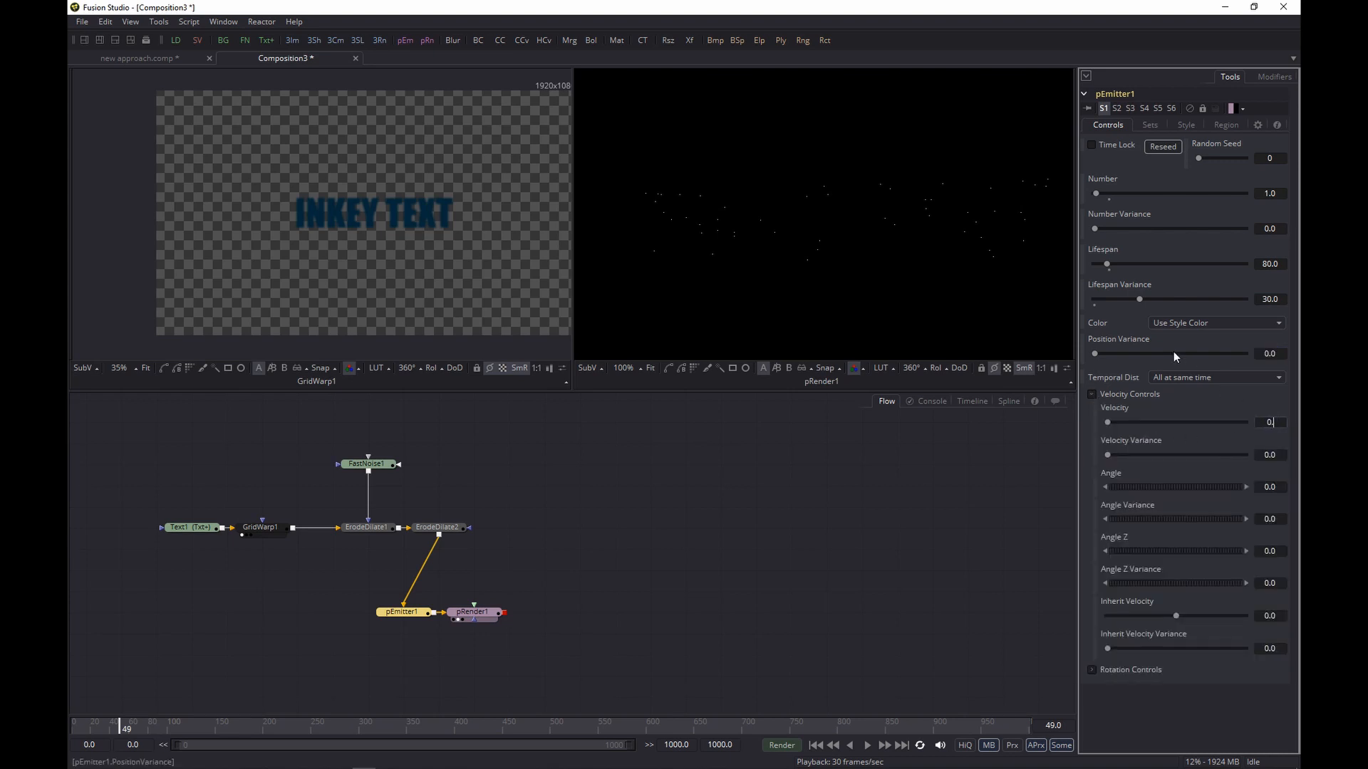
pyautogui.write('0.003')
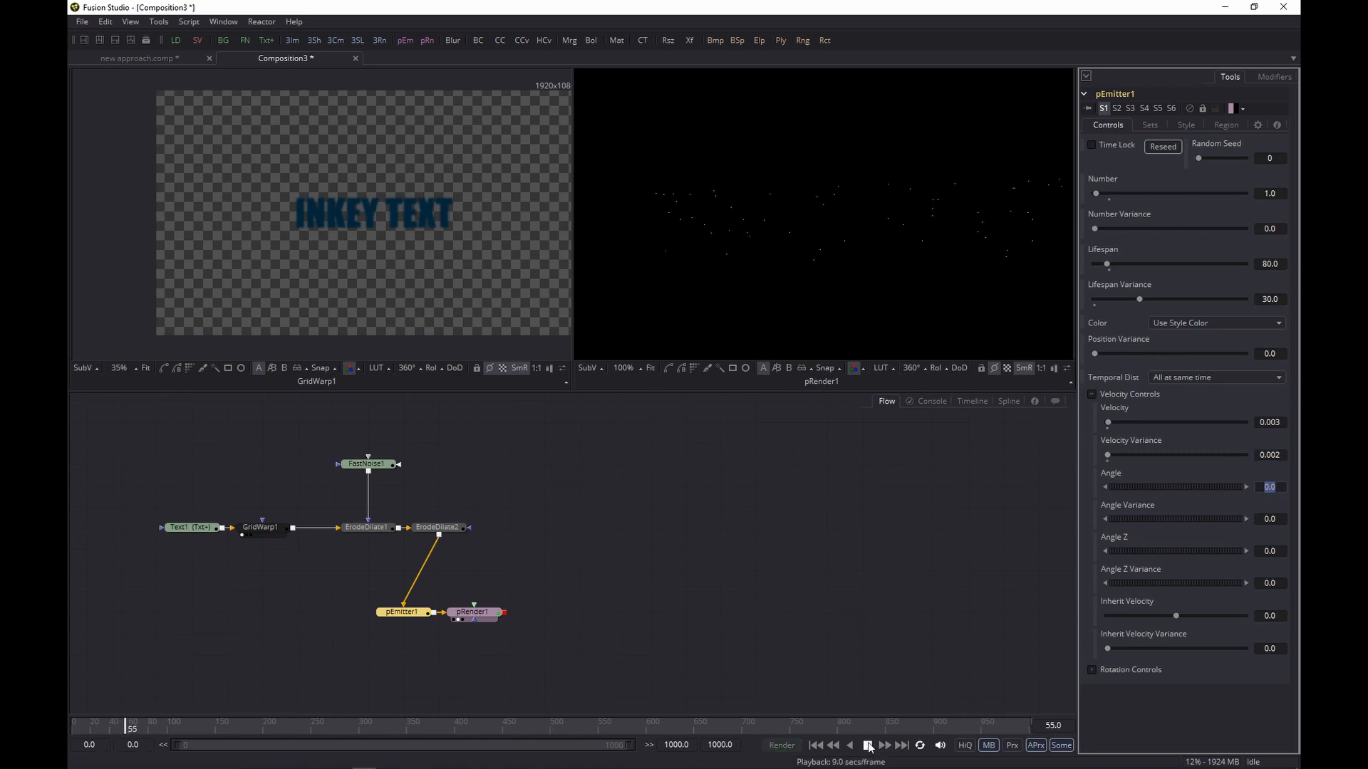
pyautogui.click(868, 745)
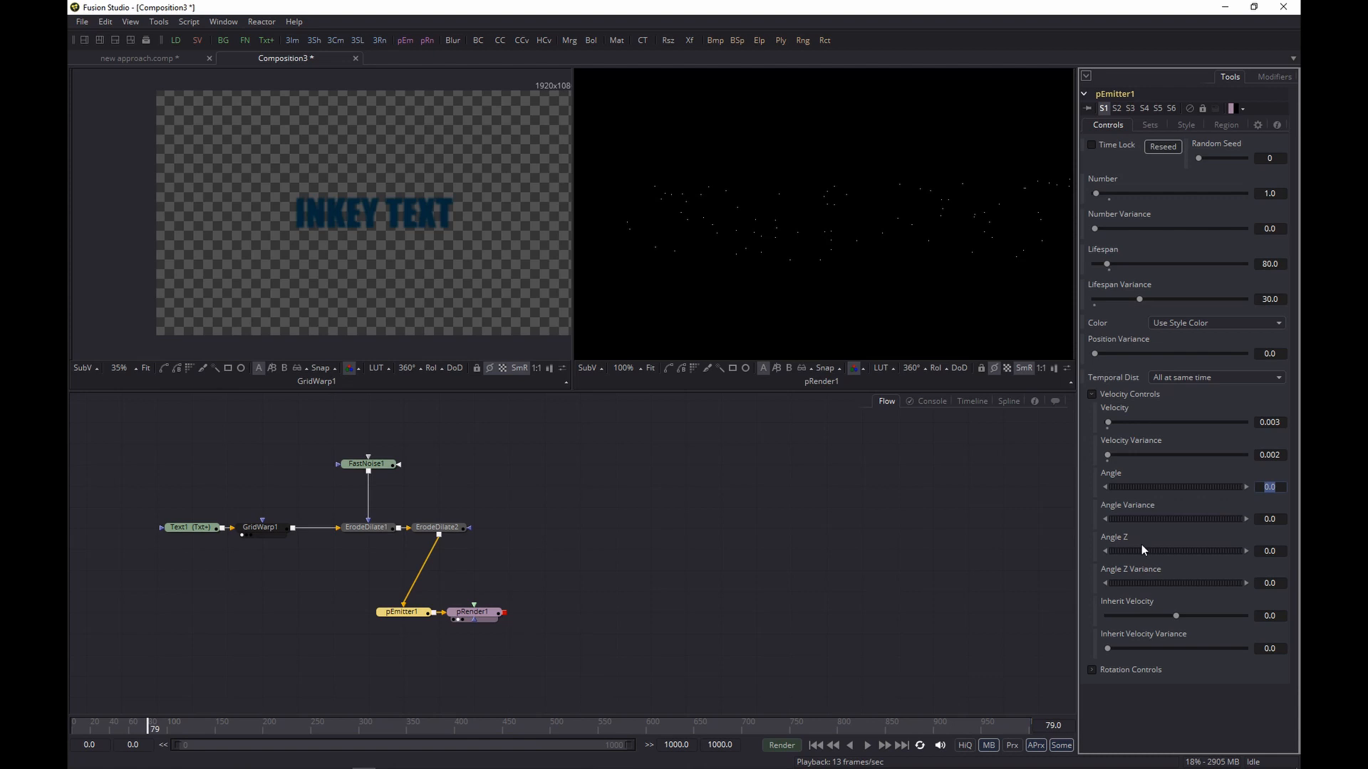
pyautogui.click(1270, 487)
pyautogui.write('90')
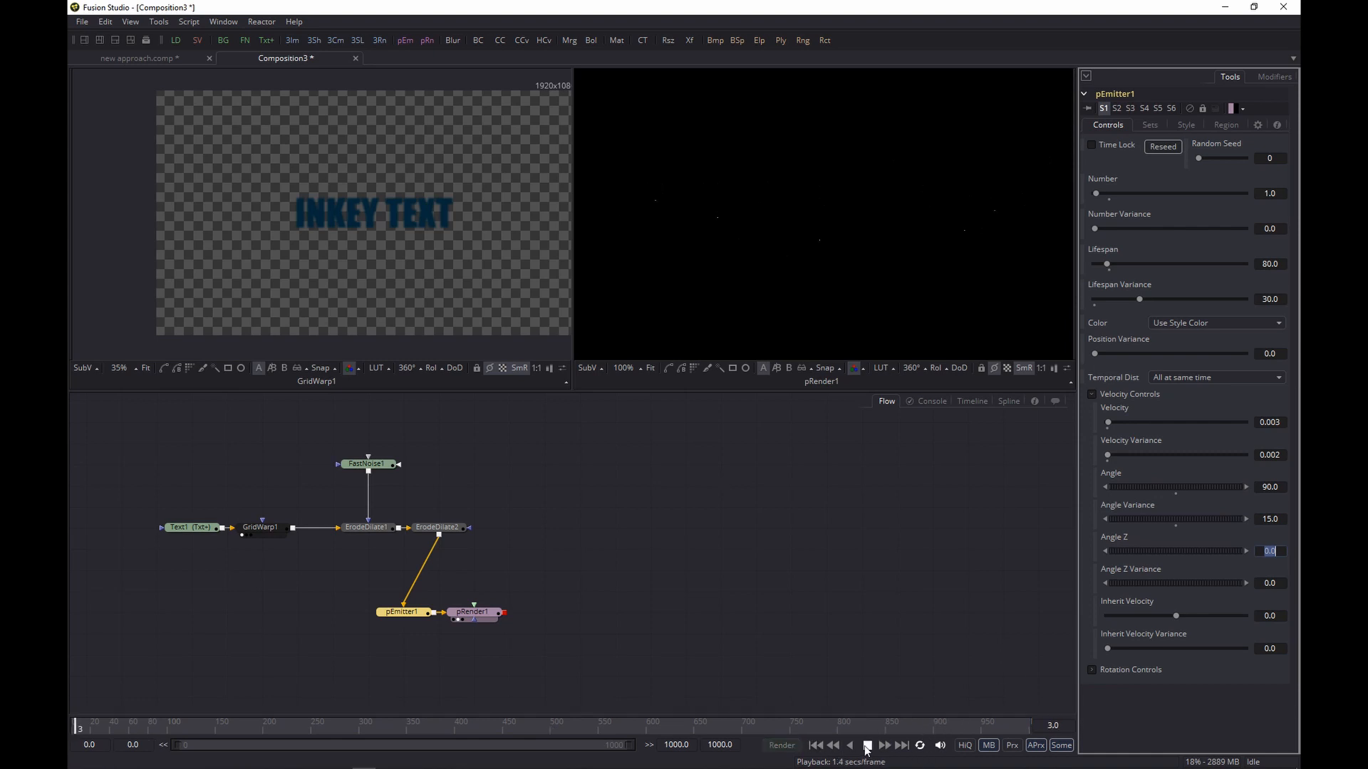
pyautogui.click(868, 743)
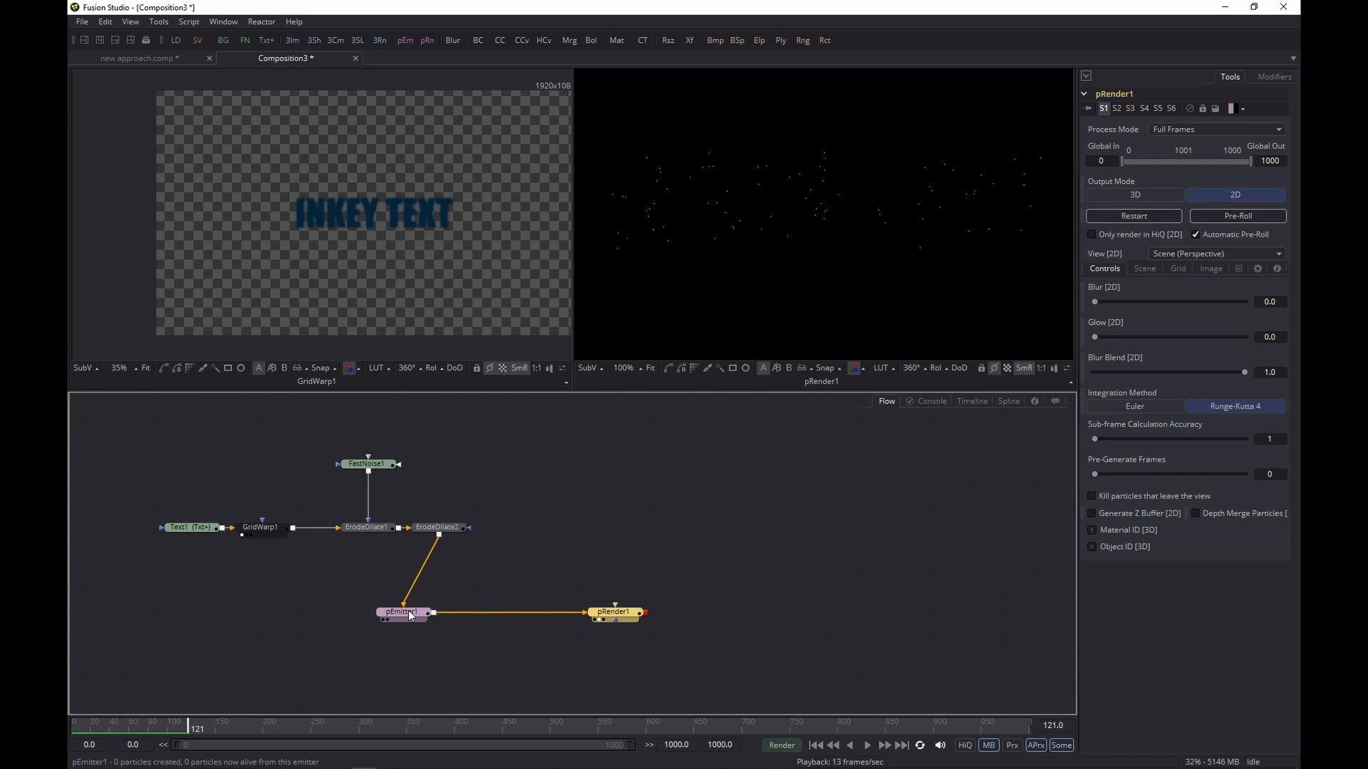
# Add pTurbulence after pEmitter1 with X Strength 0.02, Y 0.015, Z 0 and preview.
pyautogui.write('ptu')
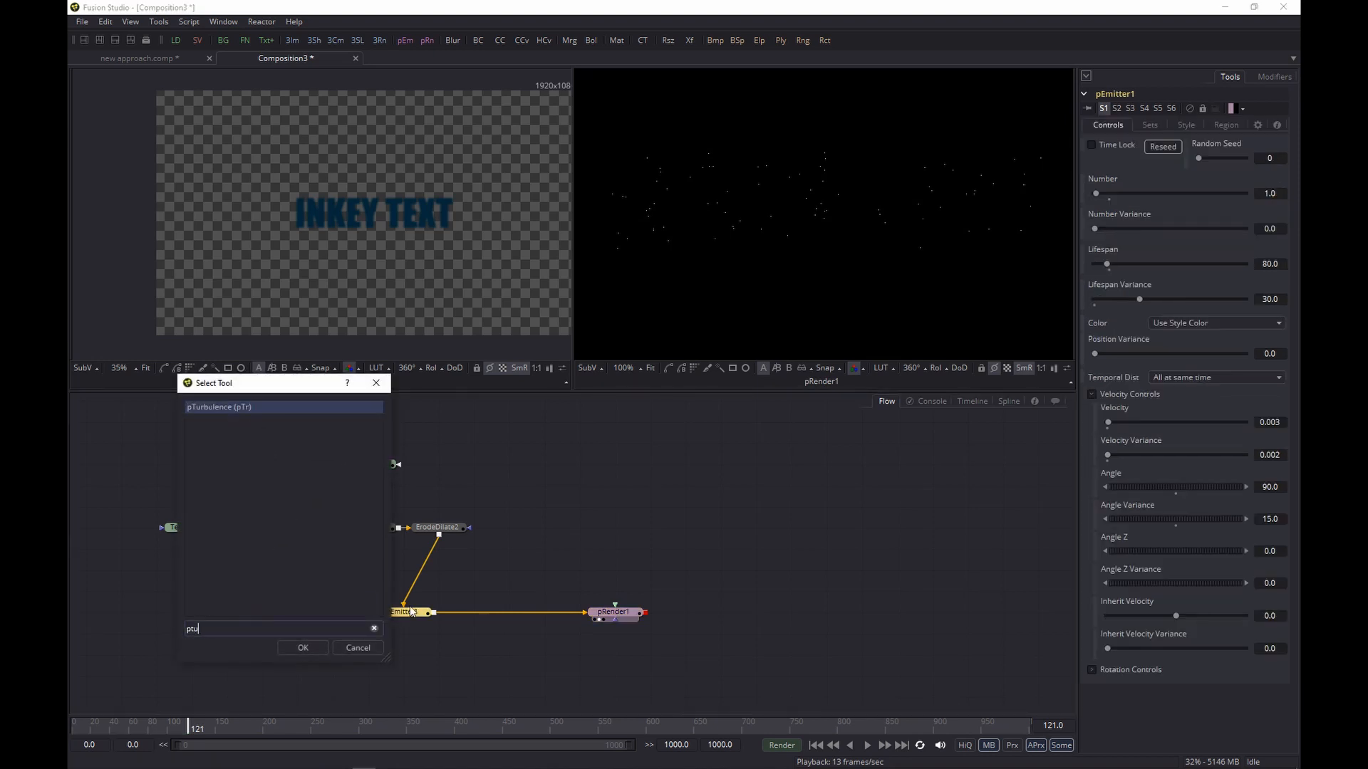
pyautogui.click(302, 647)
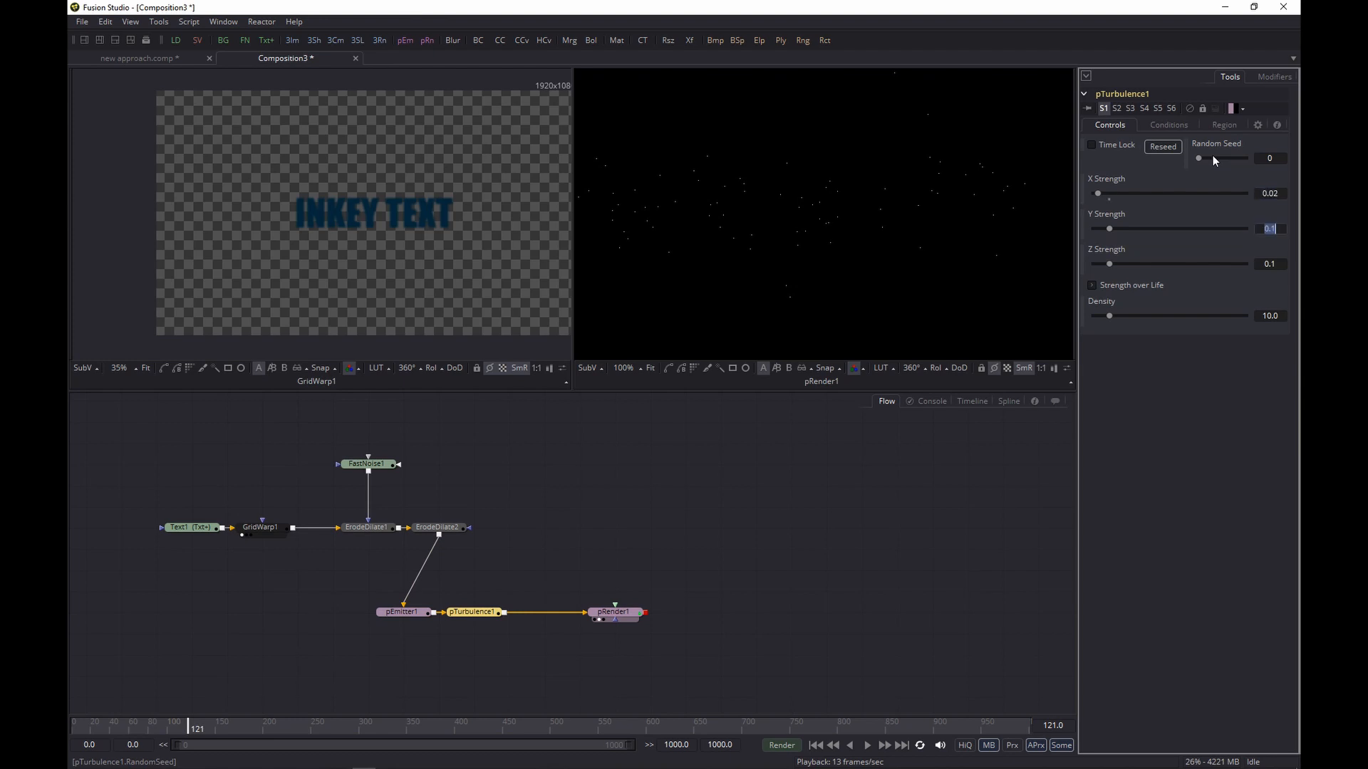
pyautogui.write('0.015')
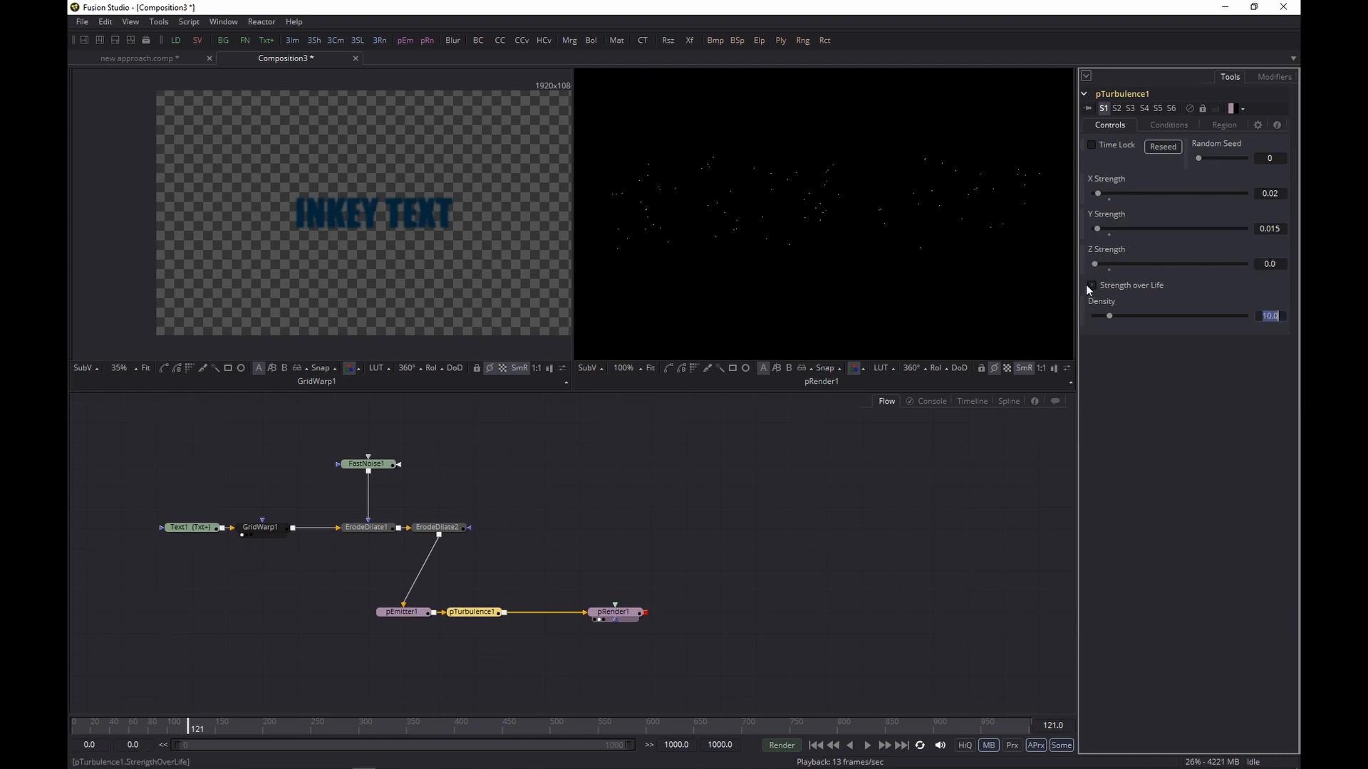
pyautogui.click(1091, 285)
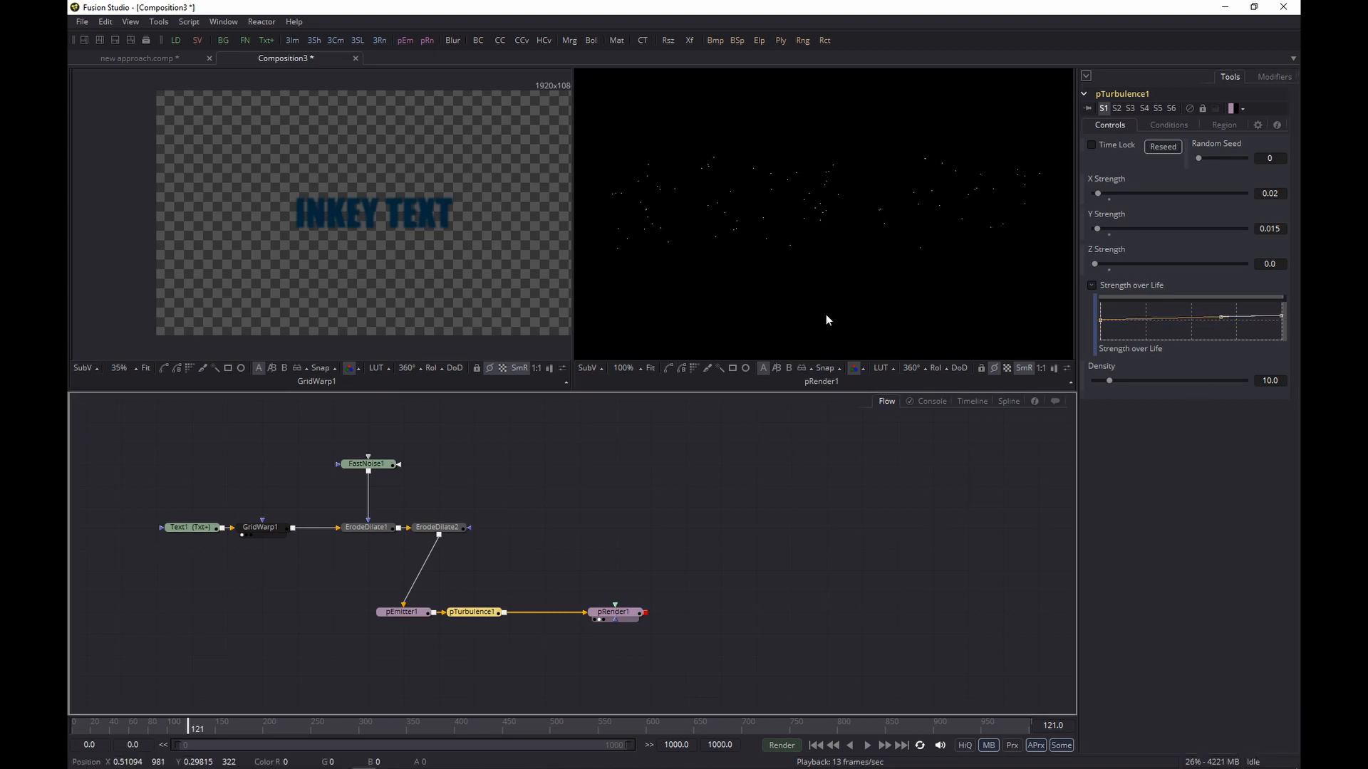
pyautogui.click(868, 745)
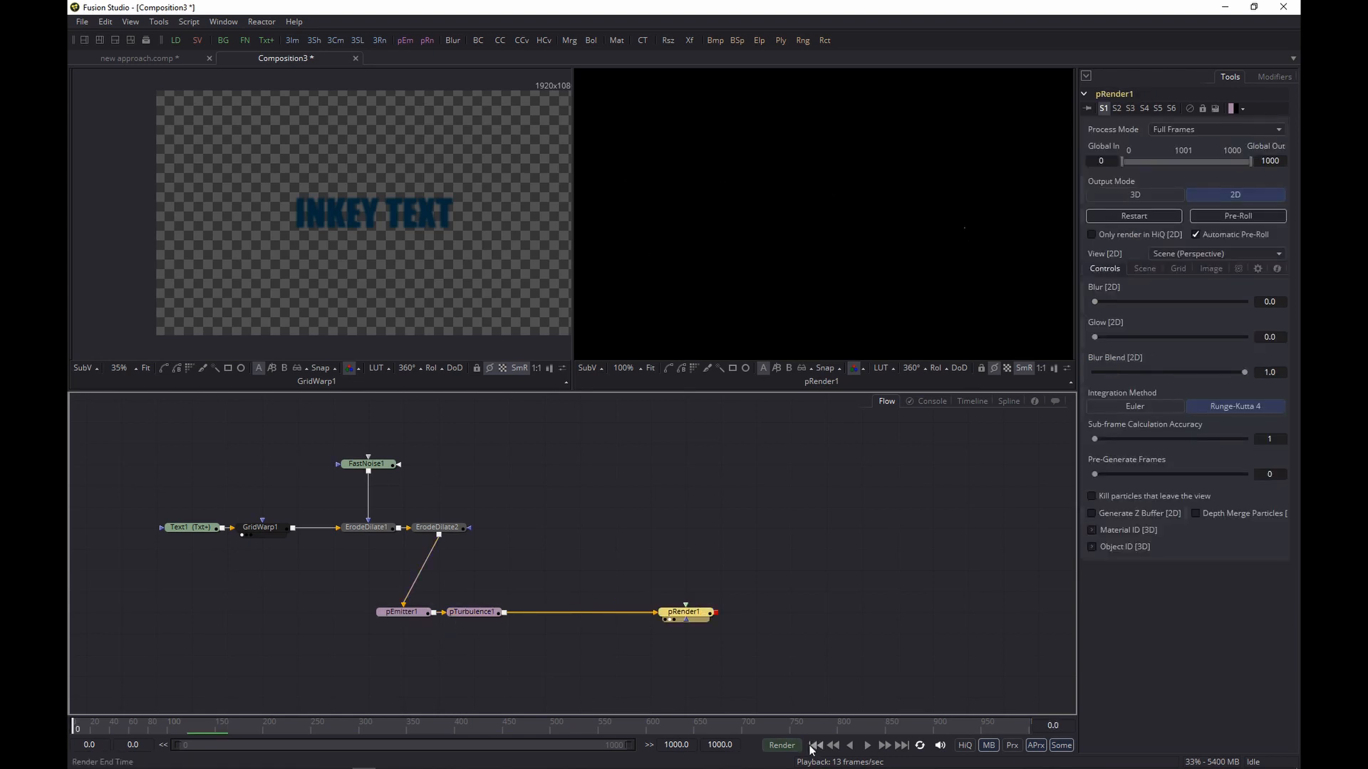
# Adjust the pRender settings with a value of 60 and preview the particle build-up.
pyautogui.click(472, 612)
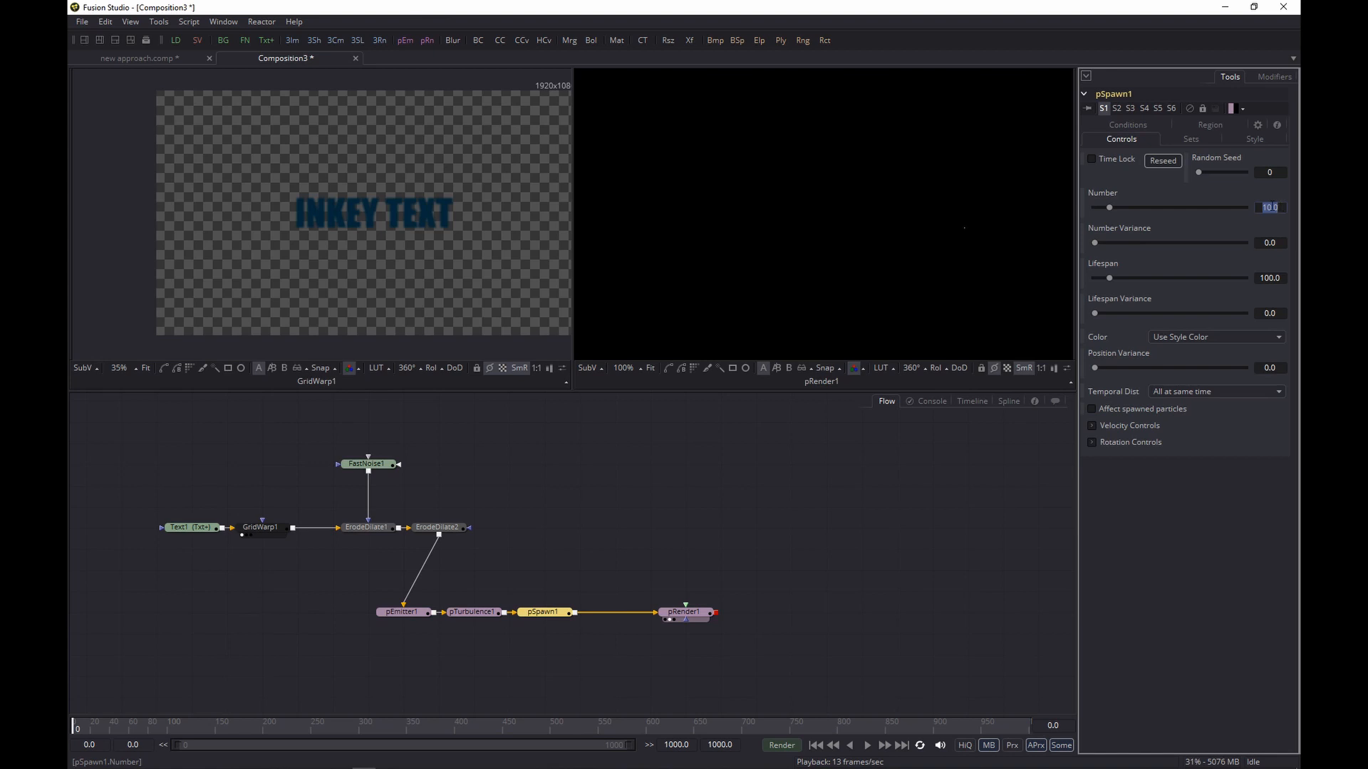
pyautogui.write('60')
pyautogui.write('30')
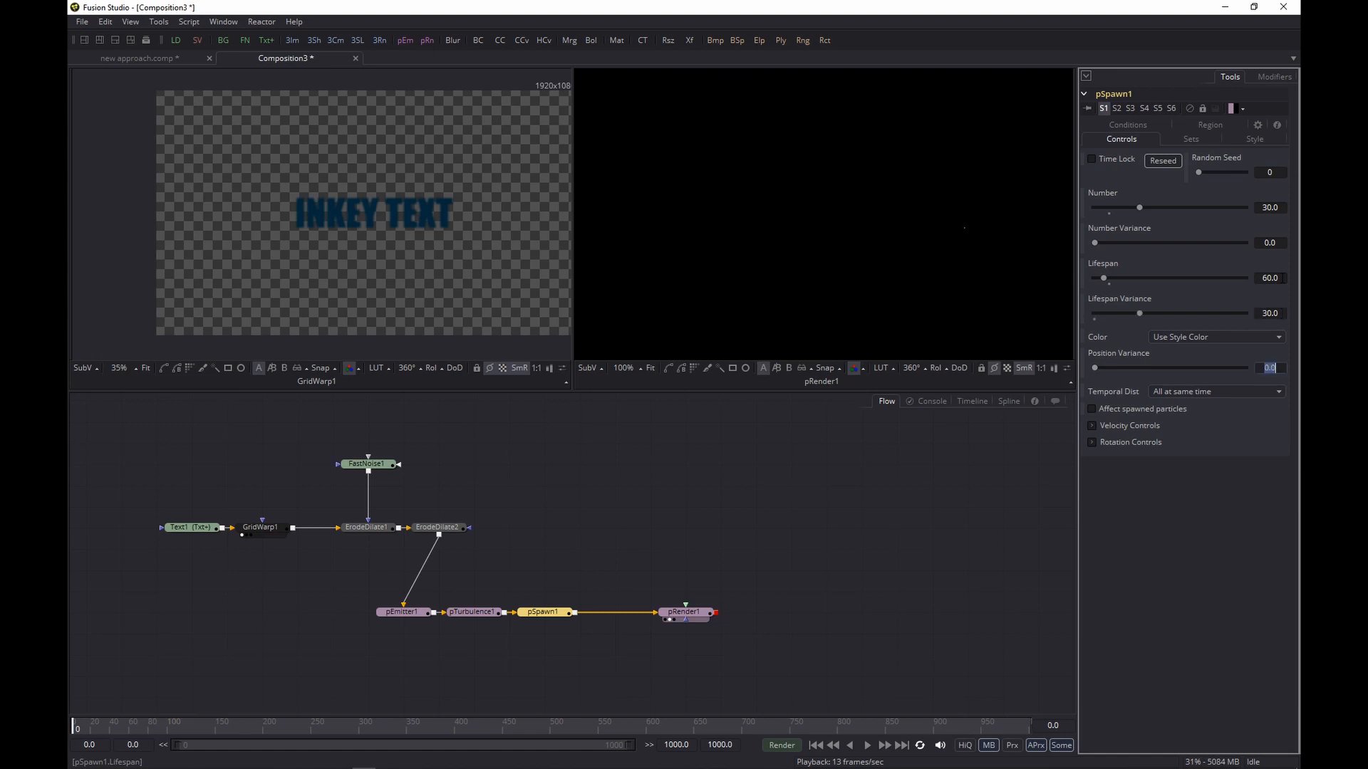
pyautogui.click(867, 745)
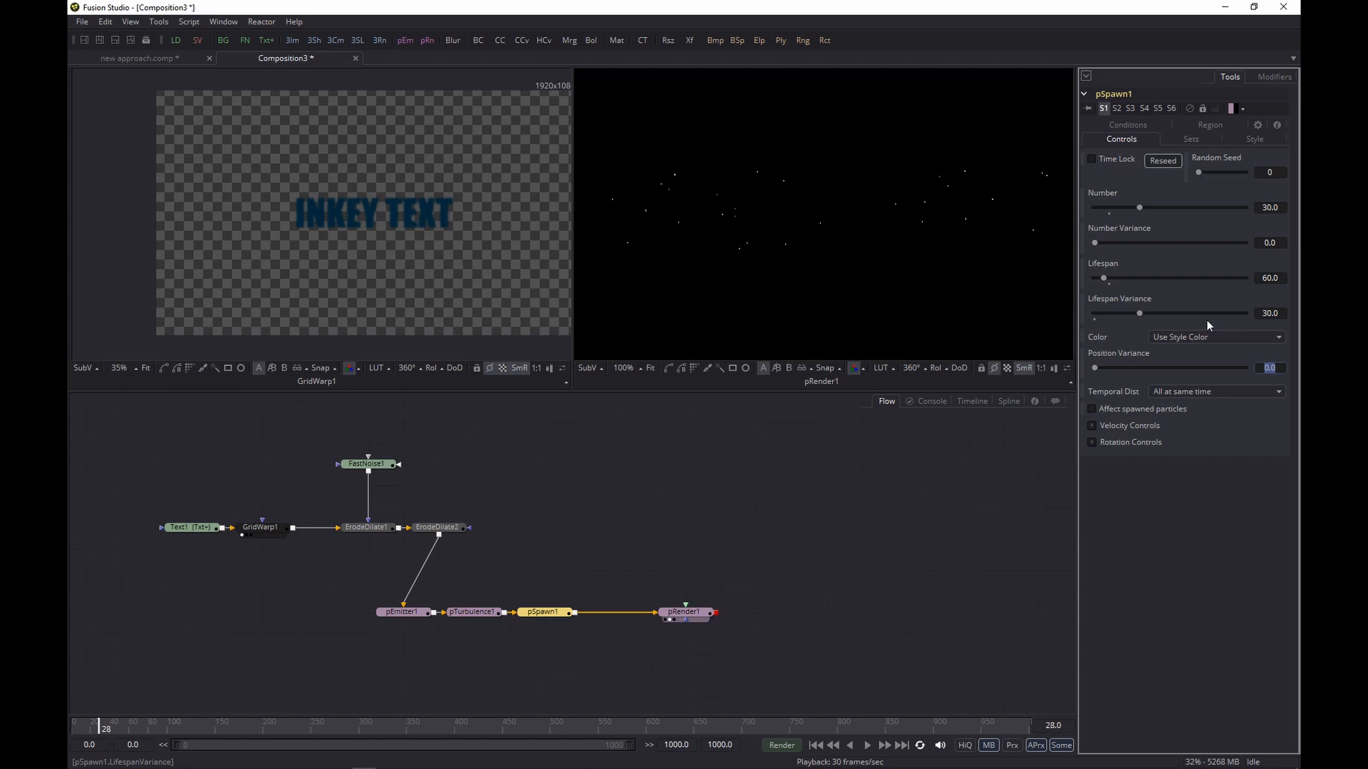
pyautogui.click(1268, 367)
pyautogui.write('1')
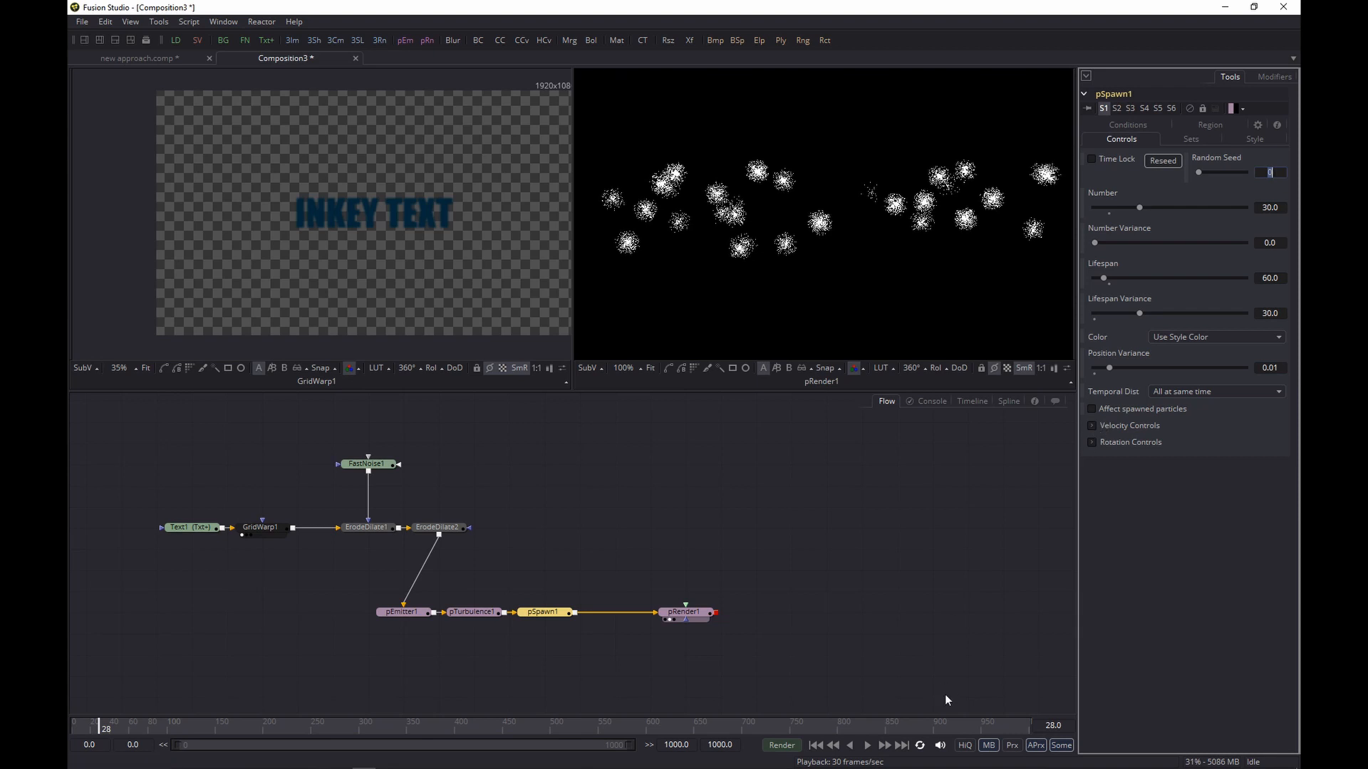
# Zero the pSpawn velocity transfer and play the simulation so dense clouds form the lettering.
pyautogui.click(1092, 426)
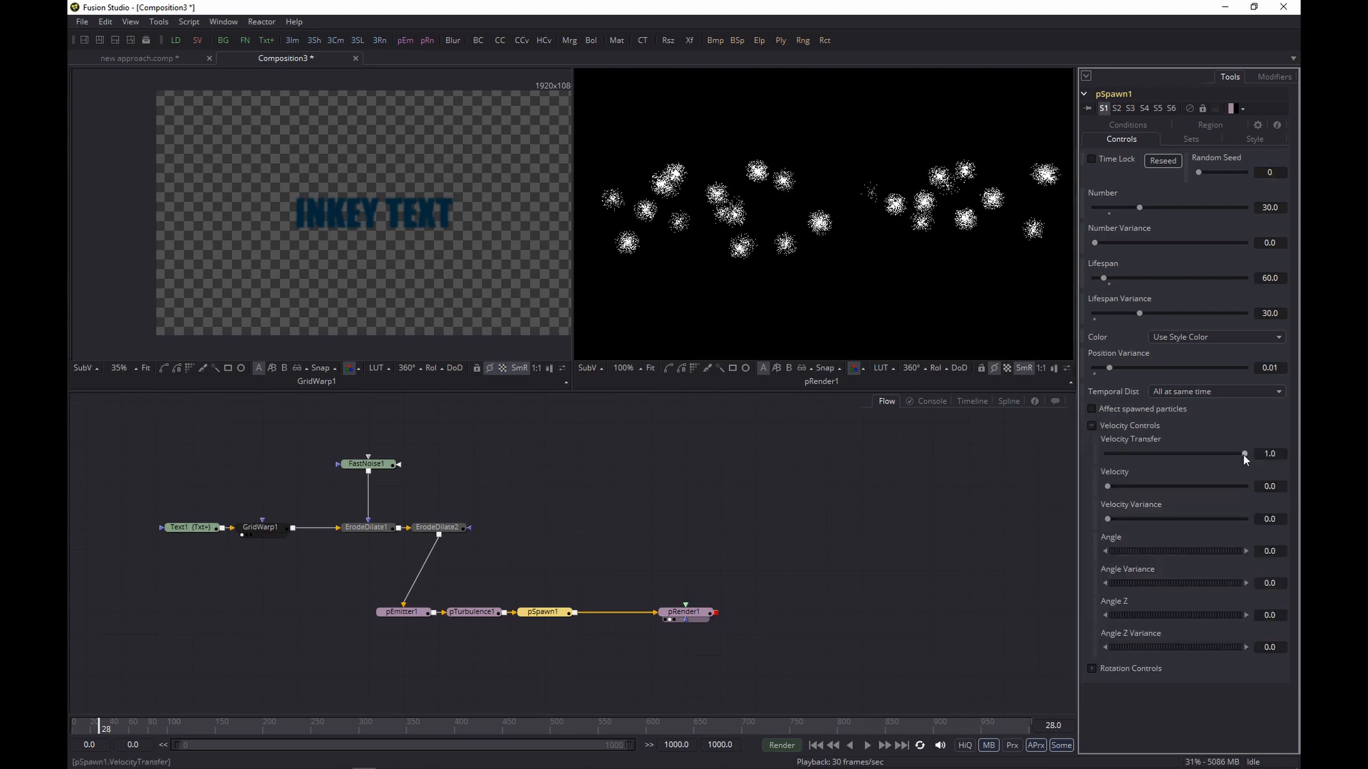
pyautogui.moveTo(1245, 453); pyautogui.dragTo(1109, 453)
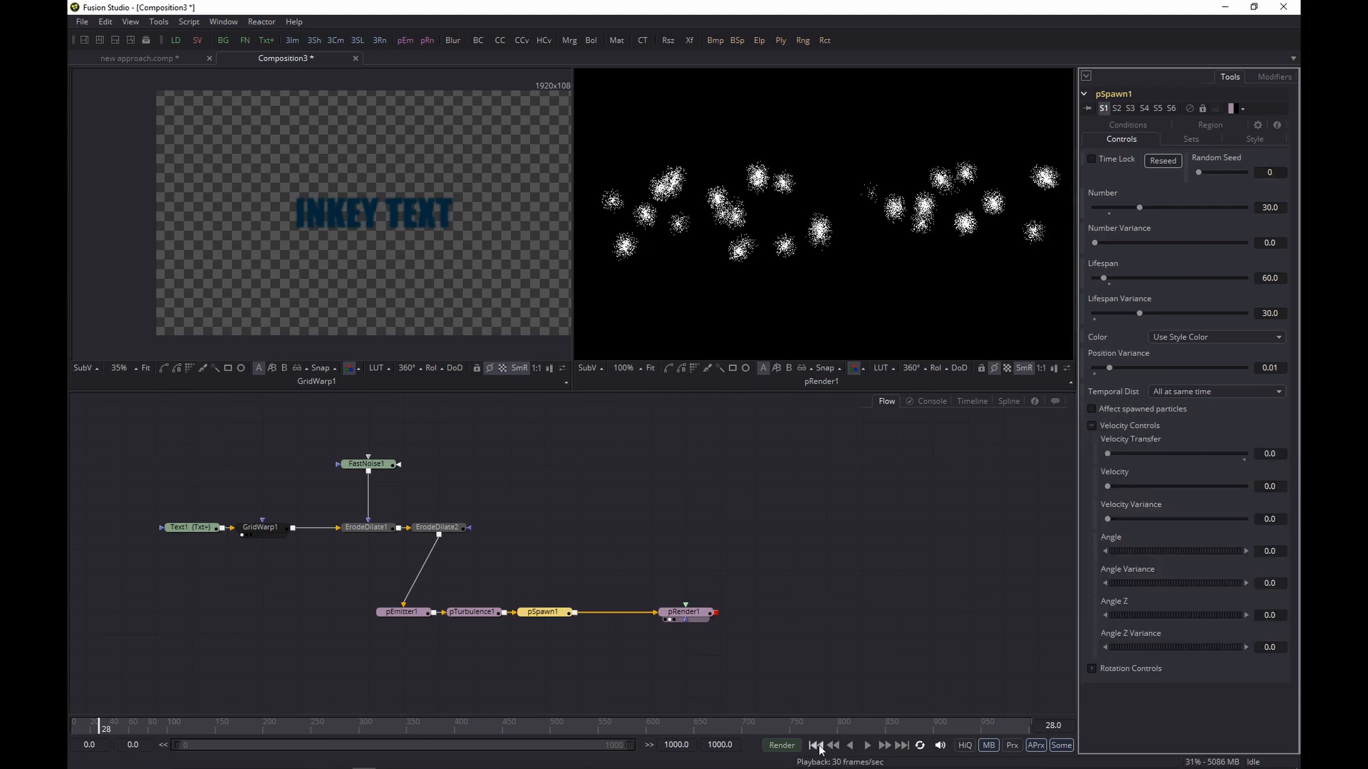
pyautogui.click(866, 746)
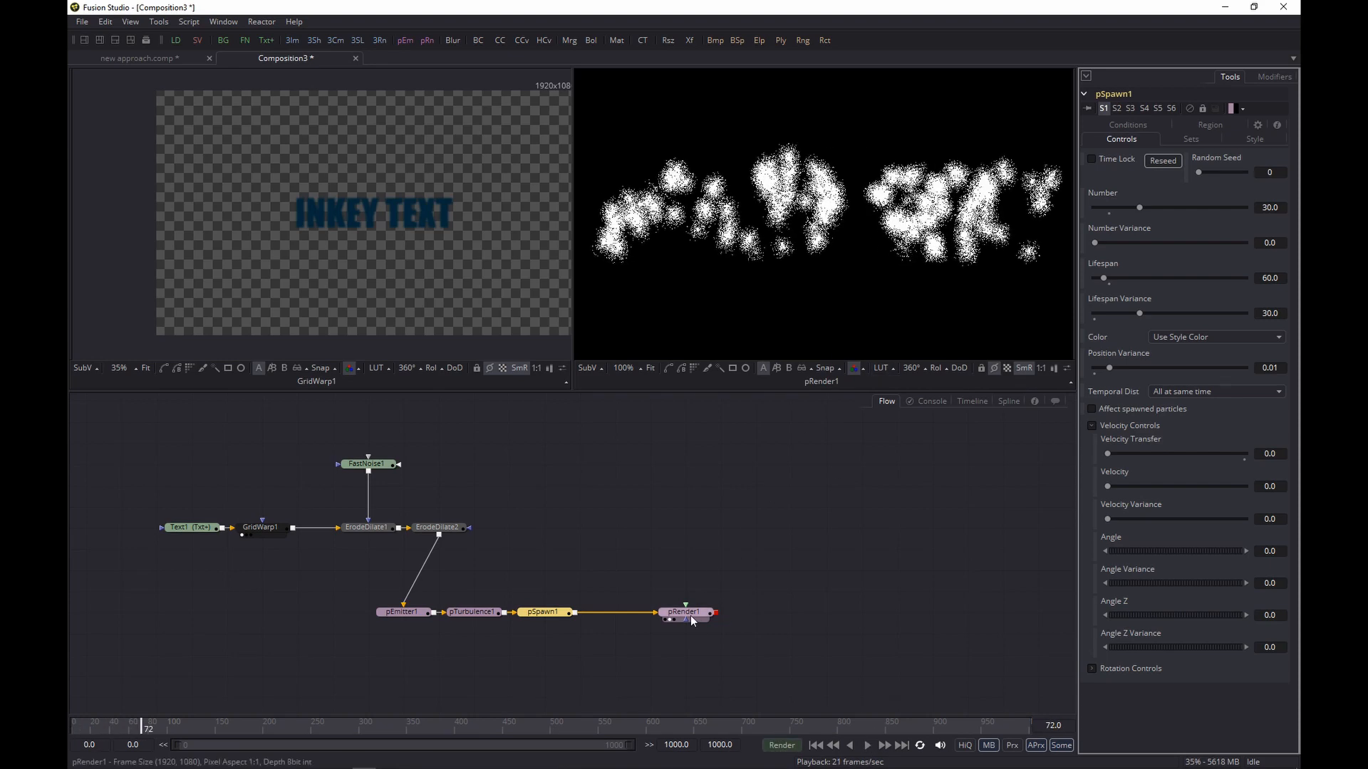
pyautogui.click(685, 611)
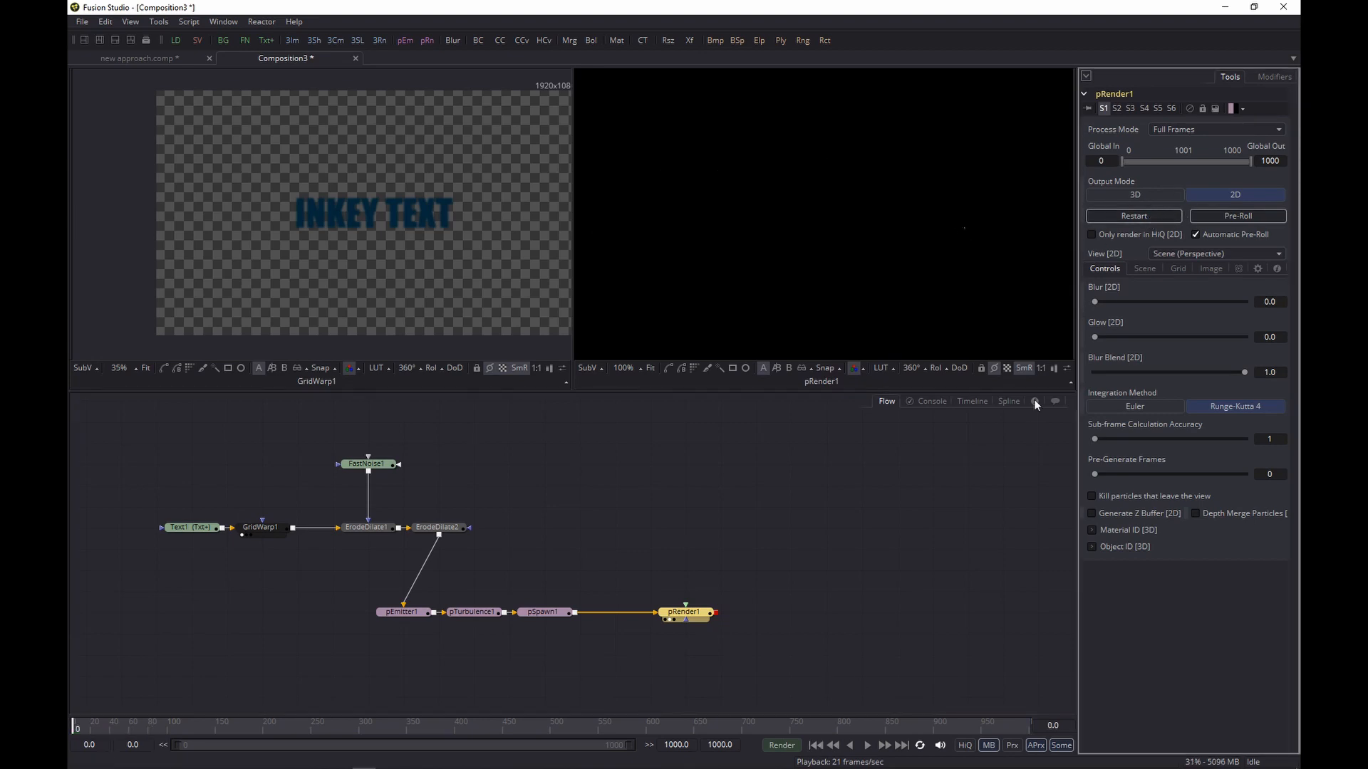
pyautogui.click(868, 746)
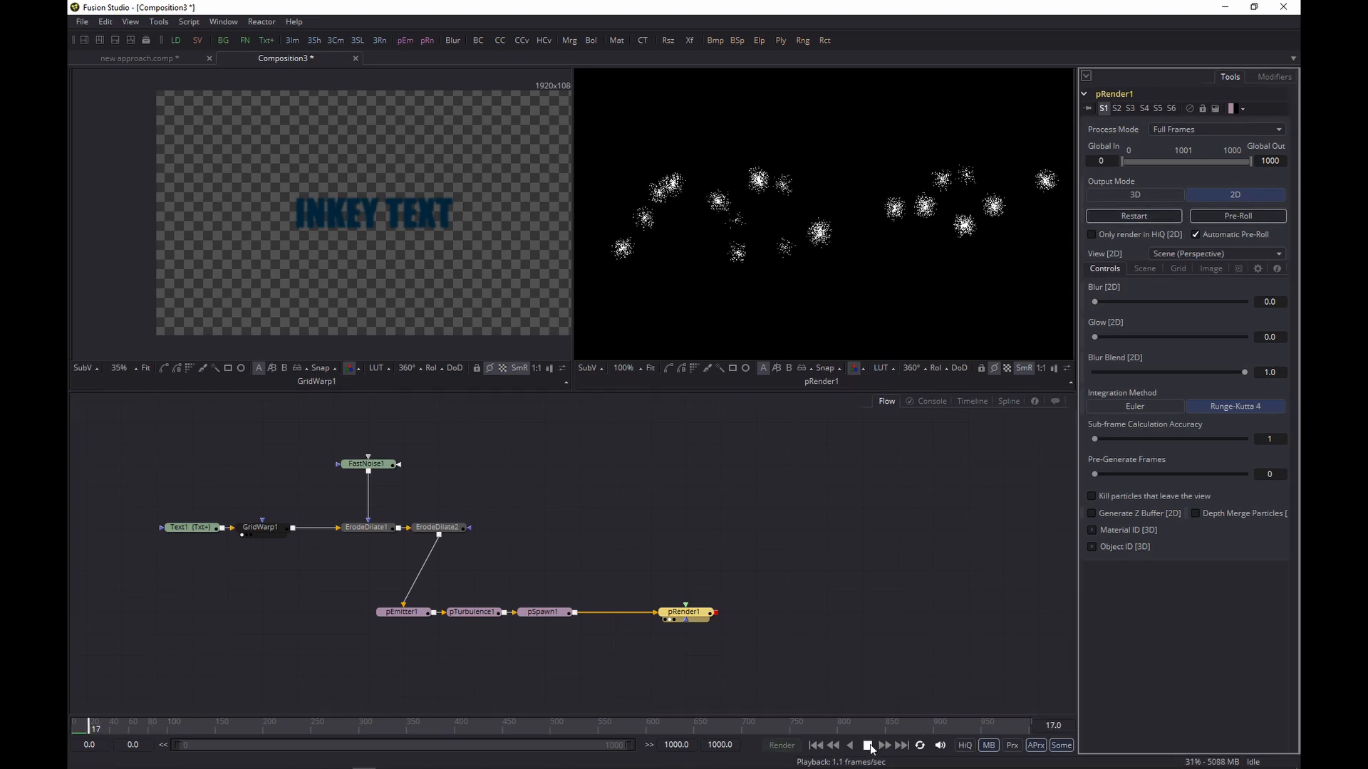
pyautogui.click(867, 745)
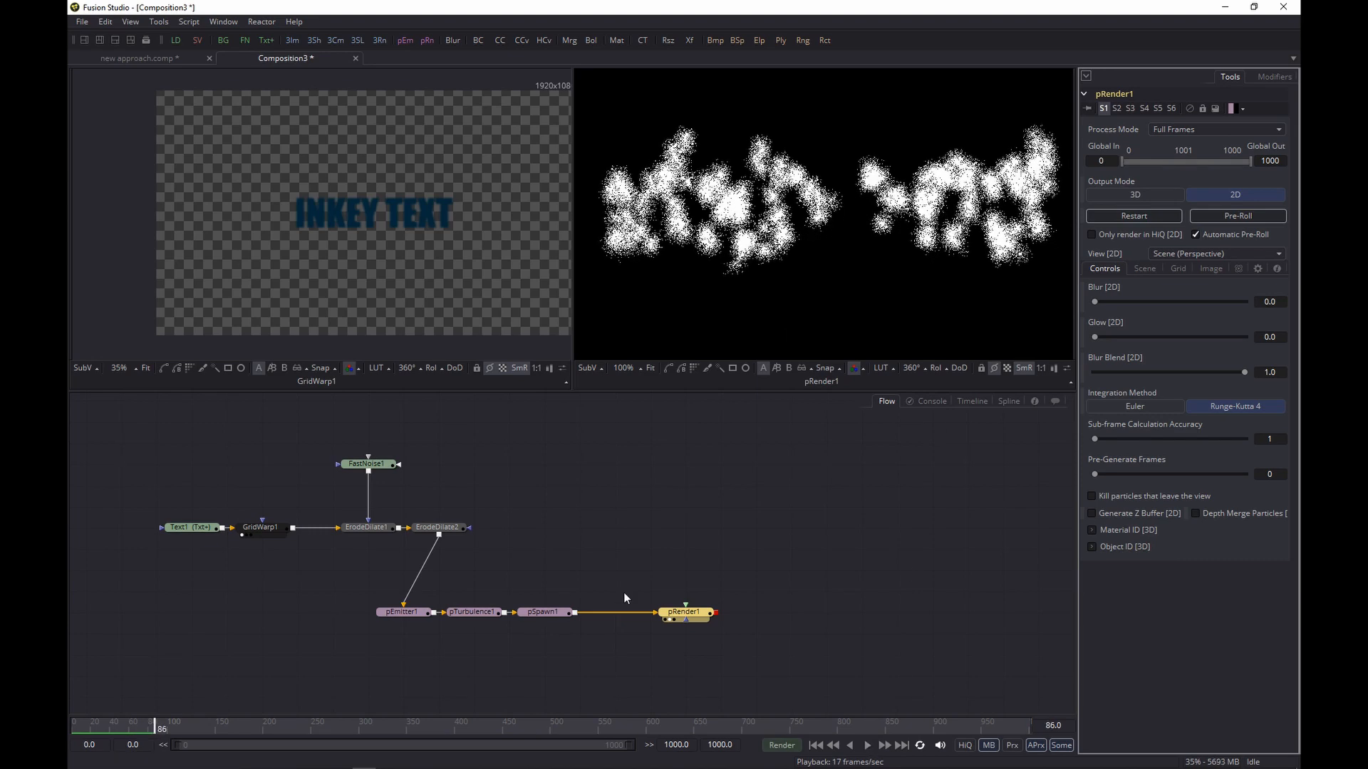
pyautogui.click(543, 611)
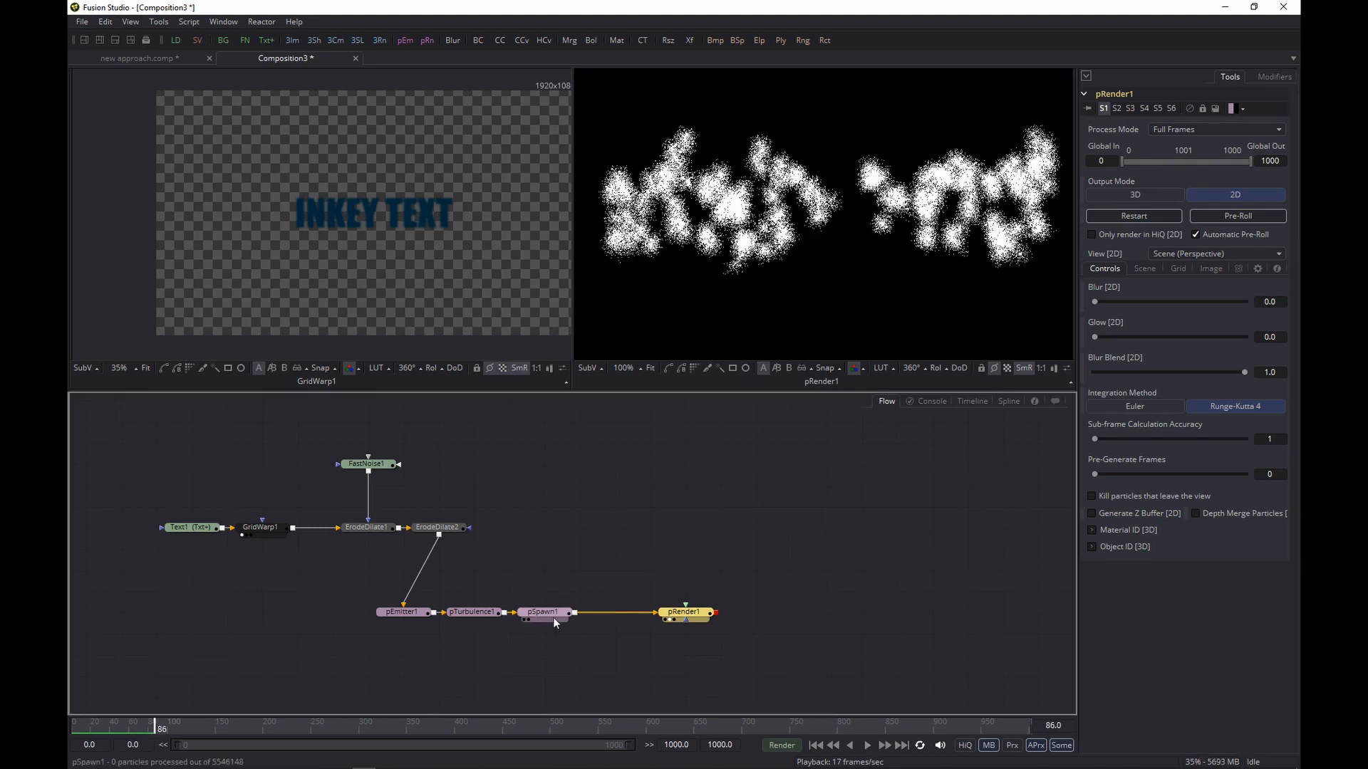
# Make pSpawn1's particles black with Alpha lowered to about 0.243.
pyautogui.click(542, 611)
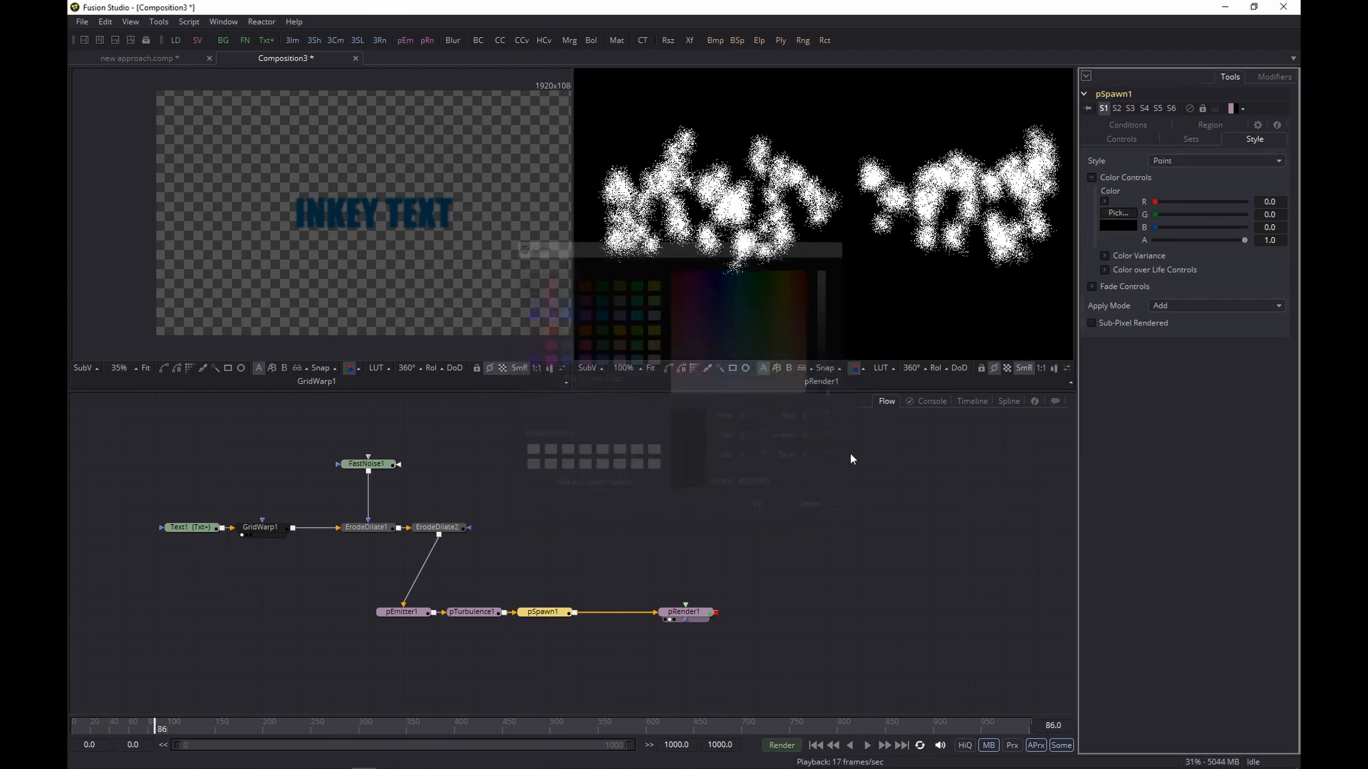
pyautogui.moveTo(1242, 240); pyautogui.dragTo(1238, 240)
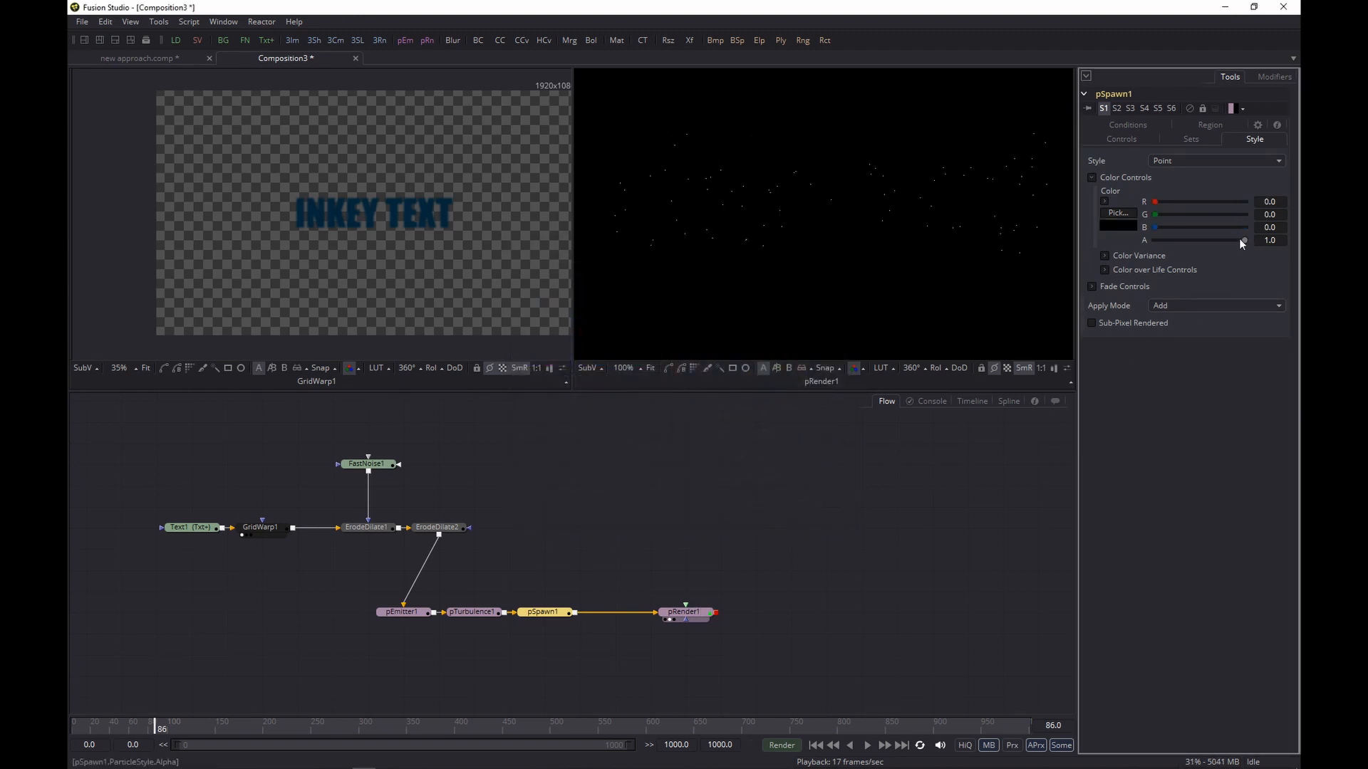
pyautogui.moveTo(1241, 239); pyautogui.dragTo(1176, 240)
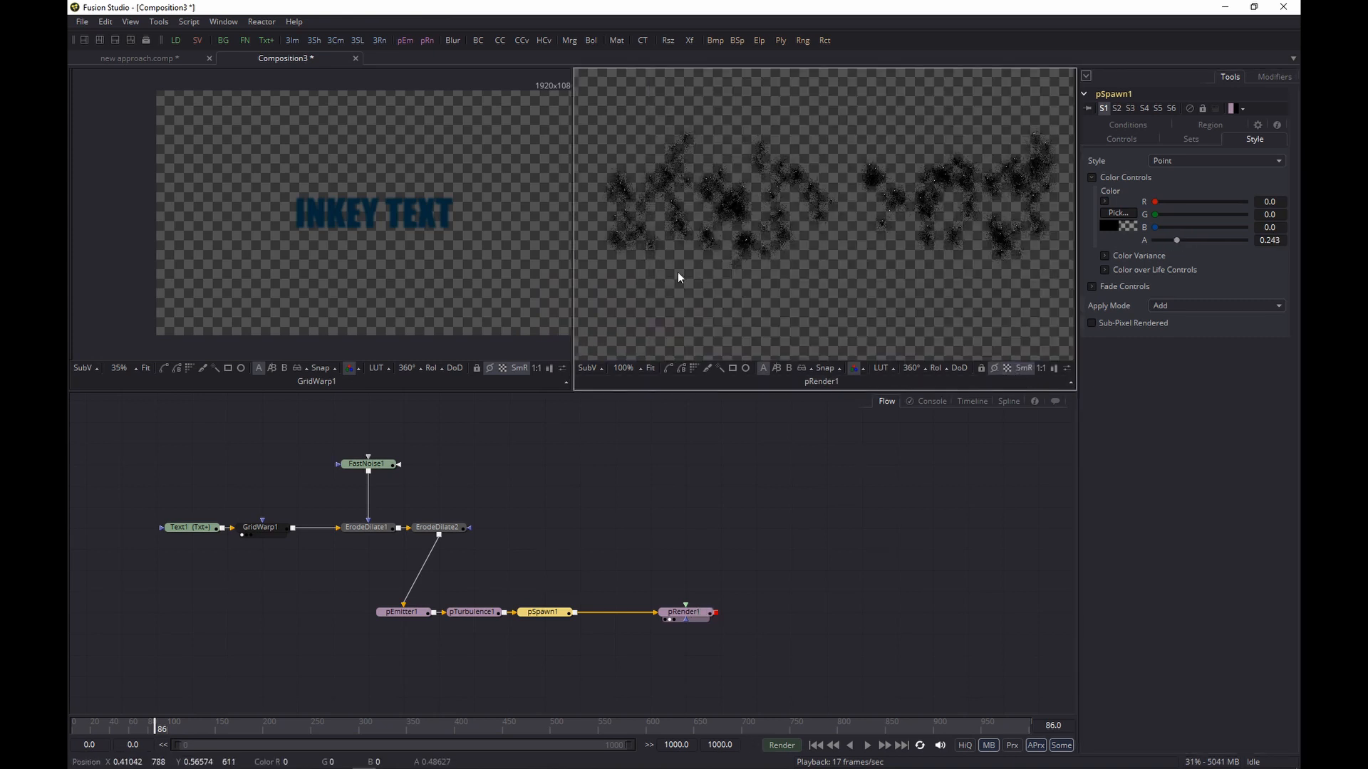
# Enable pEmitter1's Color Controls and drop its particle Alpha to 0.
pyautogui.click(402, 611)
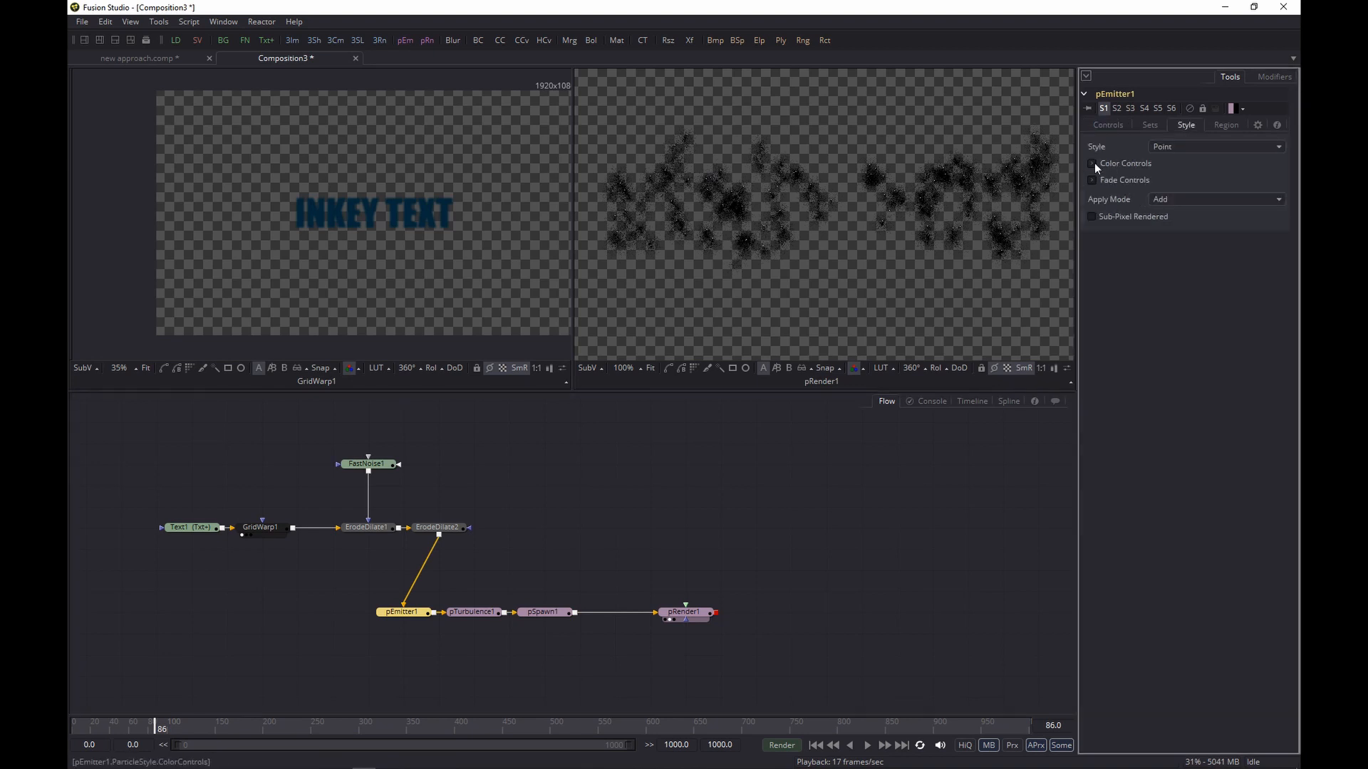
pyautogui.click(1092, 163)
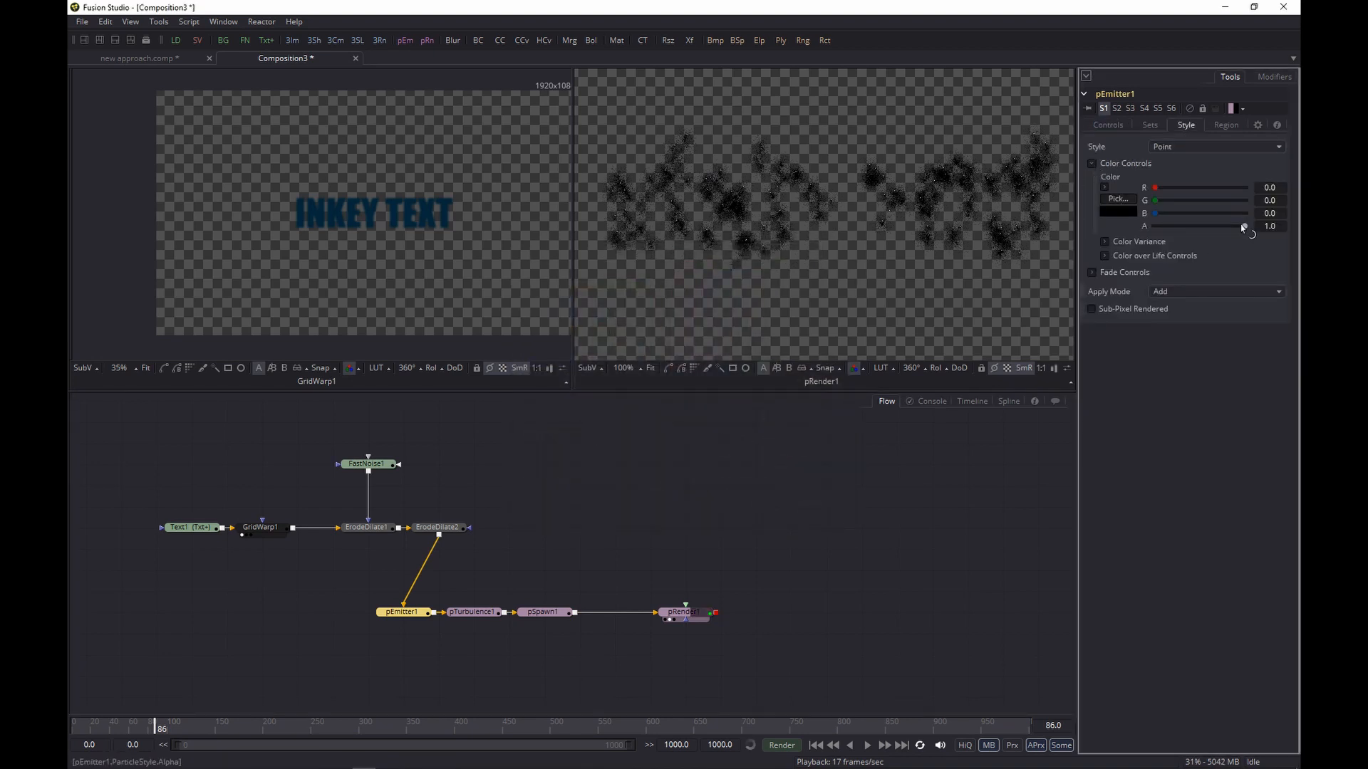
pyautogui.moveTo(1253, 227); pyautogui.dragTo(1155, 227)
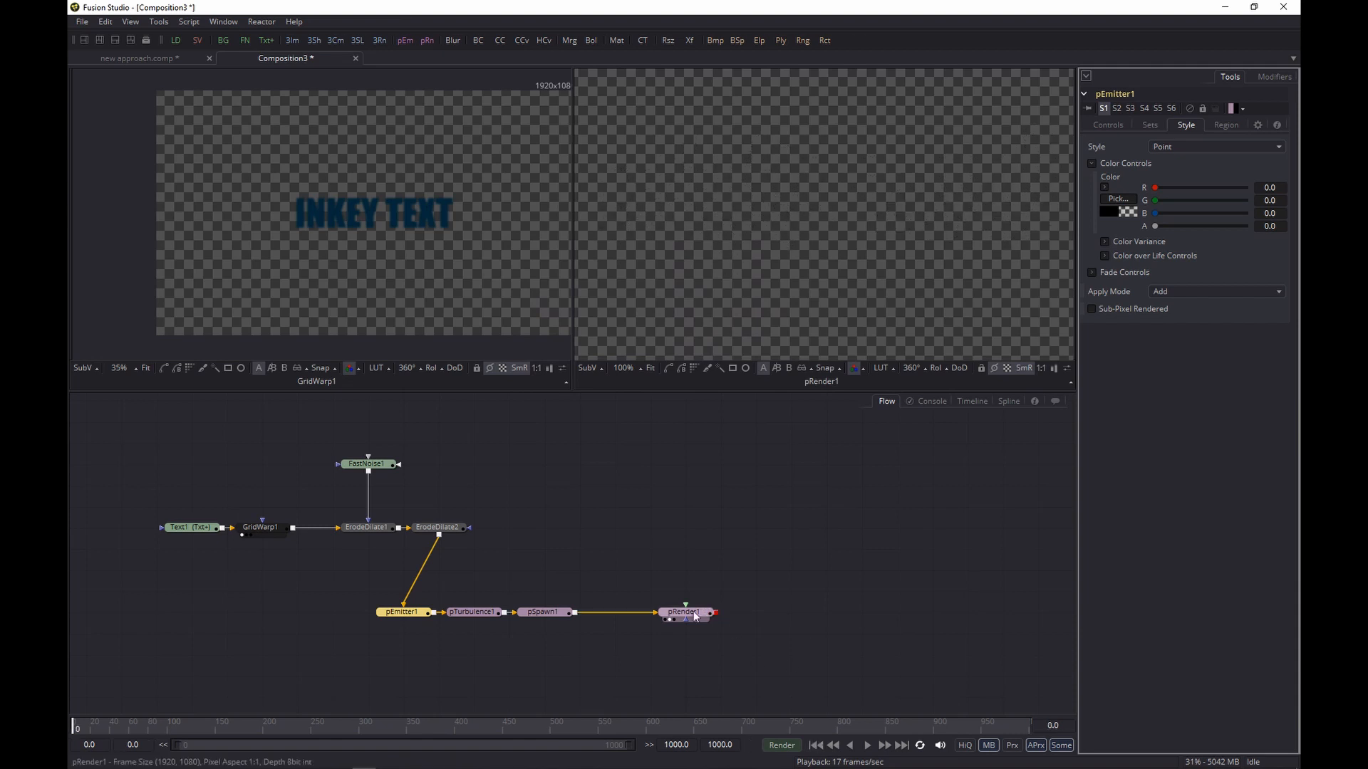
# Add Blur and Trails (gain 0.8) after pRender1 and preview the smoky streaks.
pyautogui.click(685, 612)
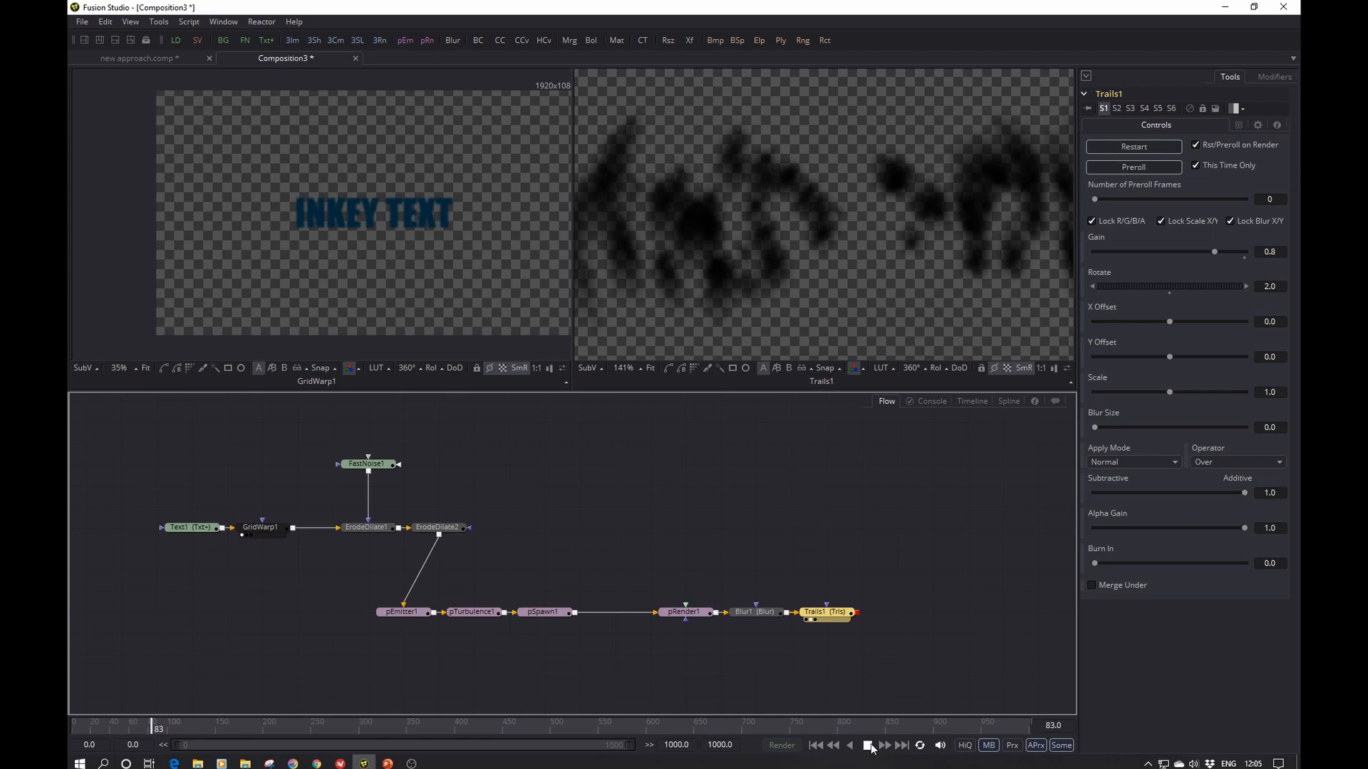
pyautogui.click(867, 745)
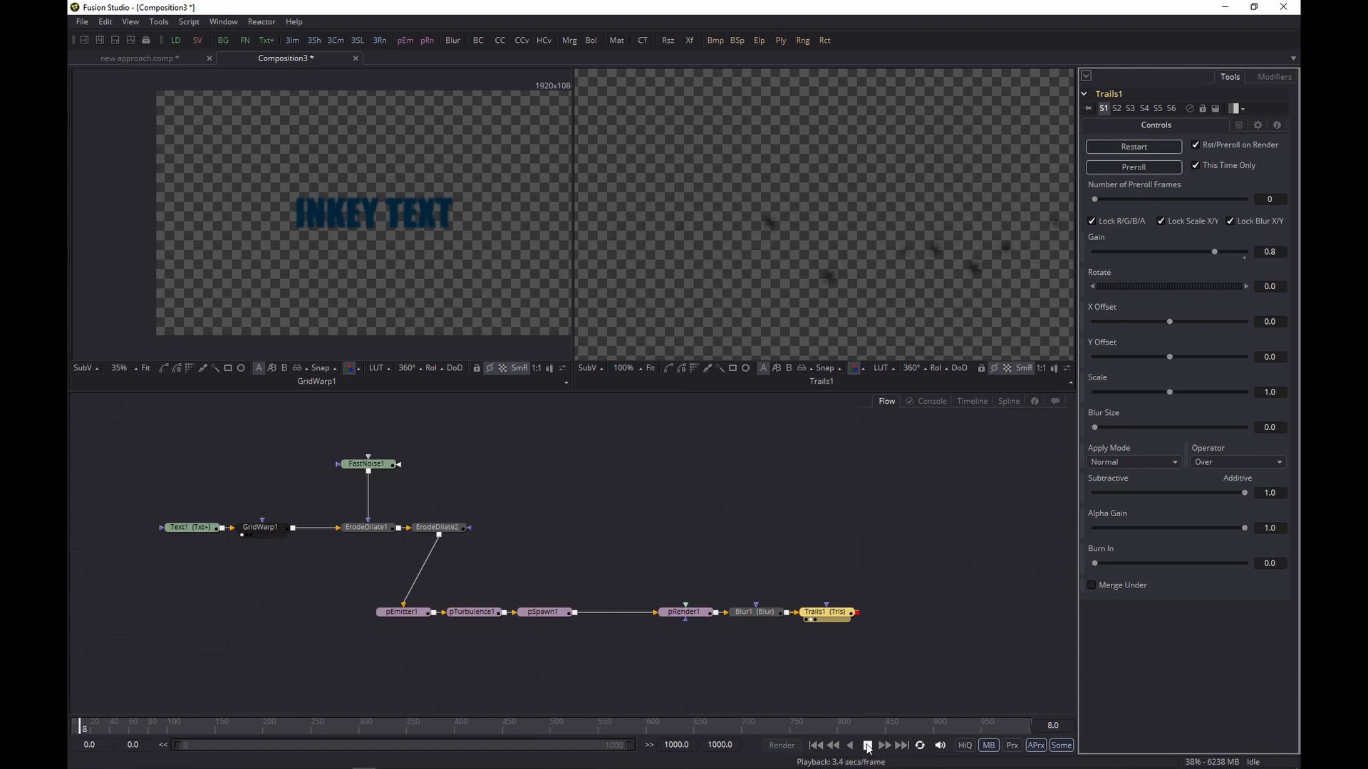
pyautogui.click(866, 748)
pyautogui.write('f')
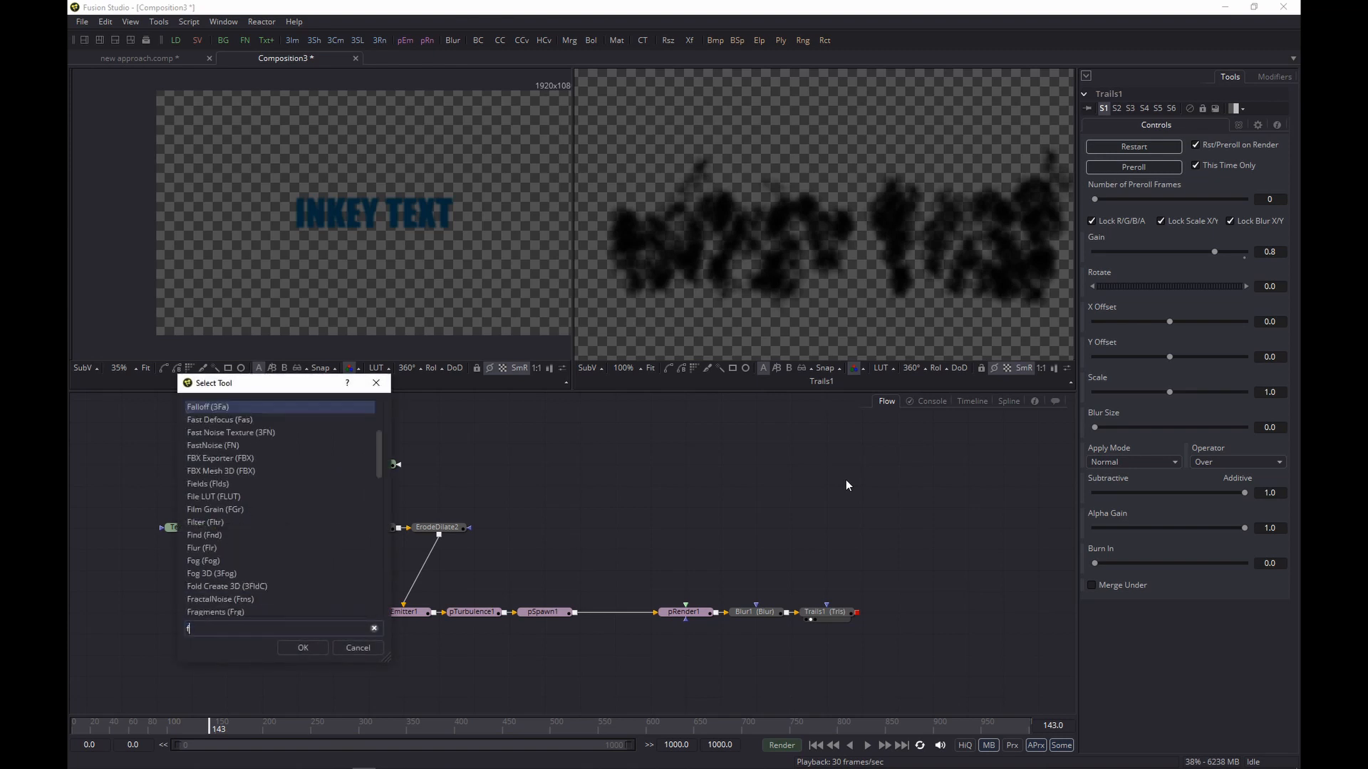
# Add a FastNoise coloured white to #002c41, discontinuous and inverted.
pyautogui.click(302, 647)
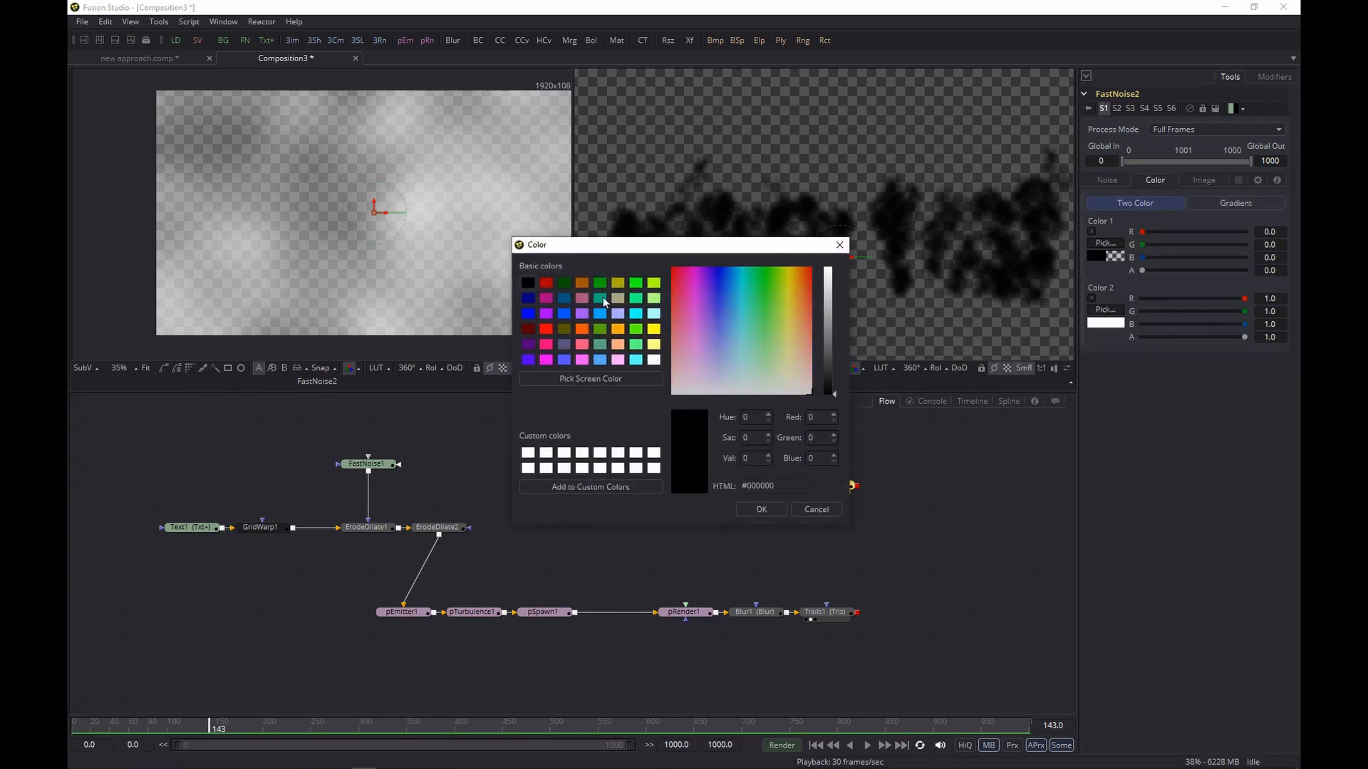
pyautogui.click(759, 509)
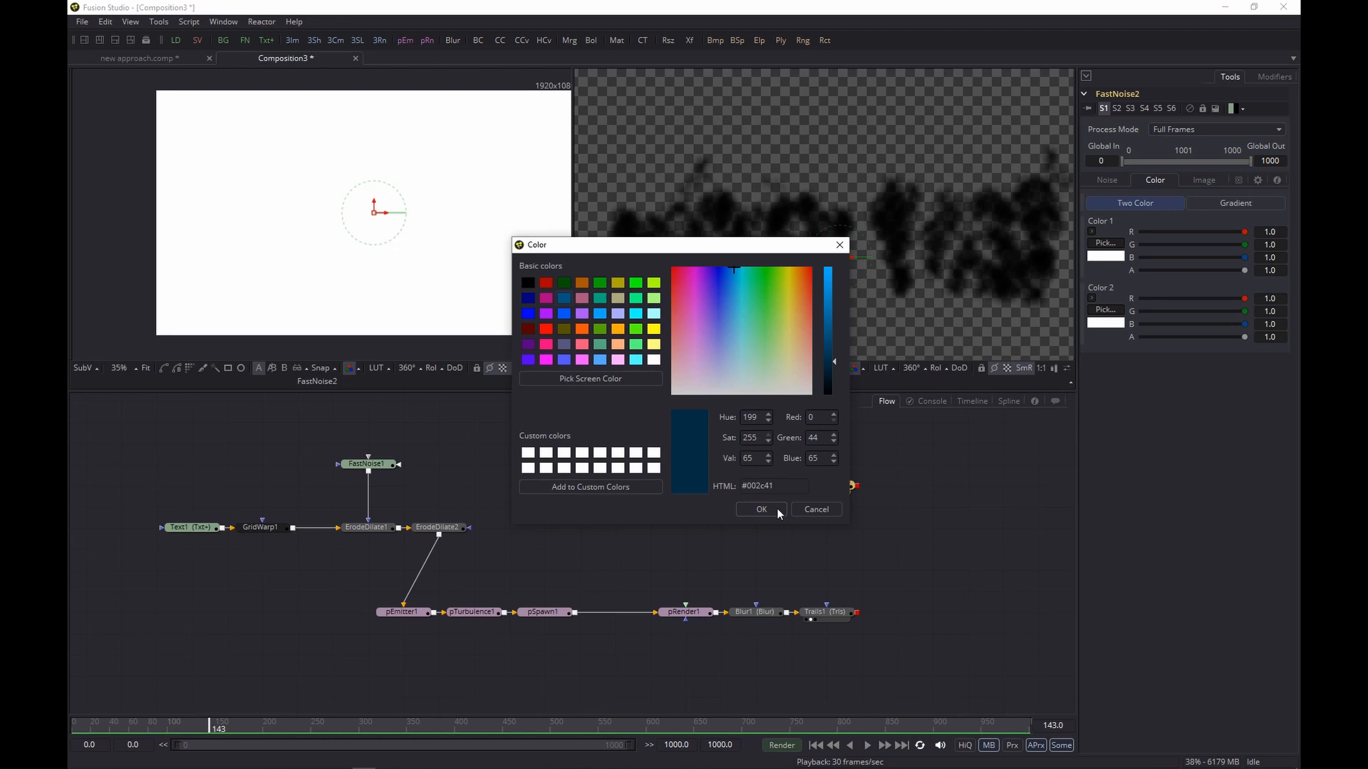
pyautogui.click(759, 509)
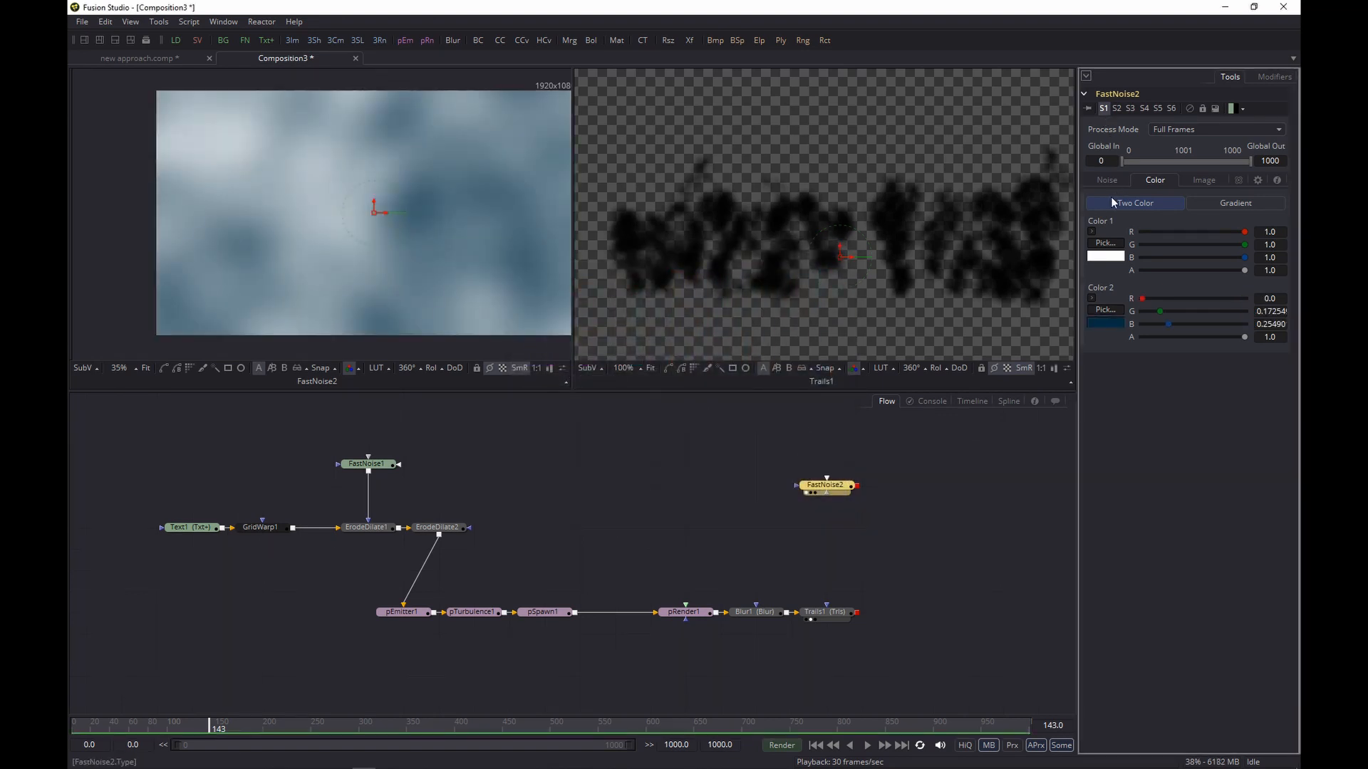
pyautogui.click(1105, 179)
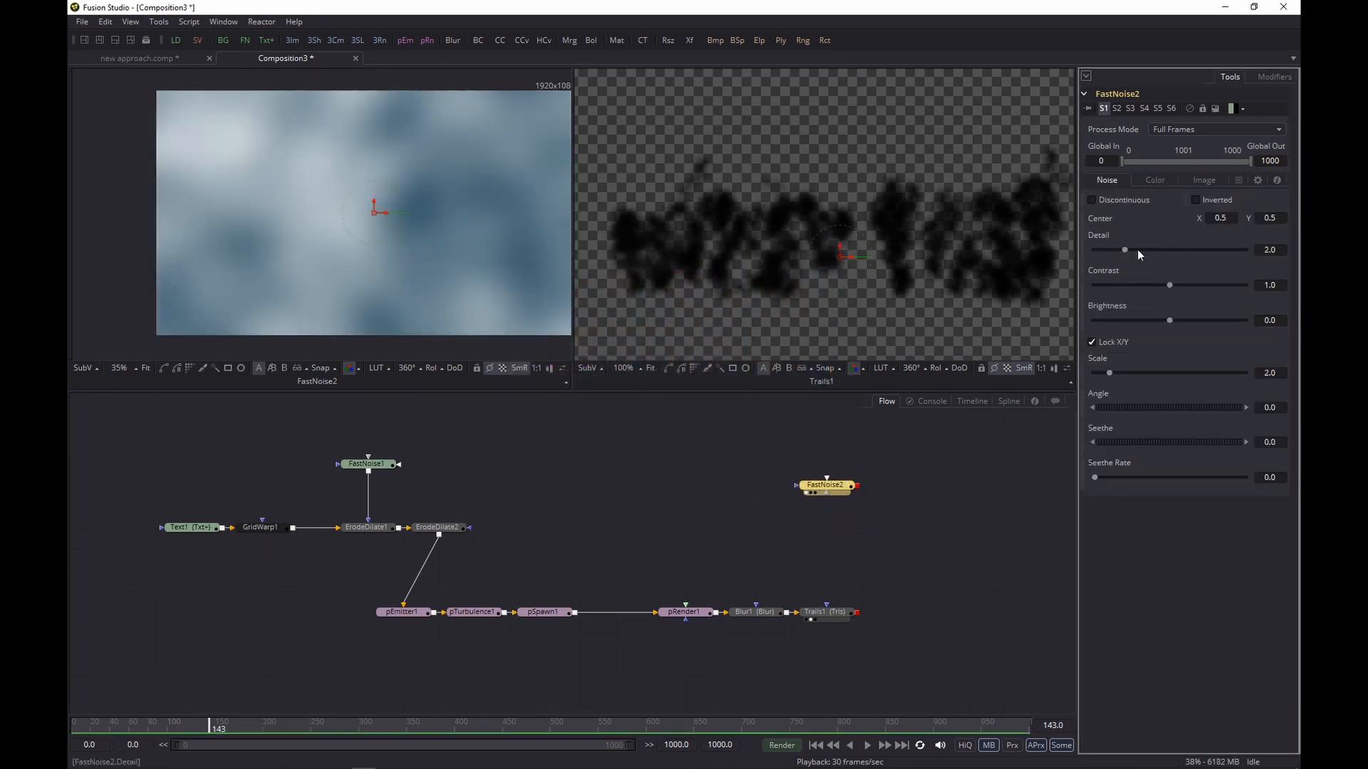
pyautogui.moveTo(1124, 251); pyautogui.dragTo(1246, 250)
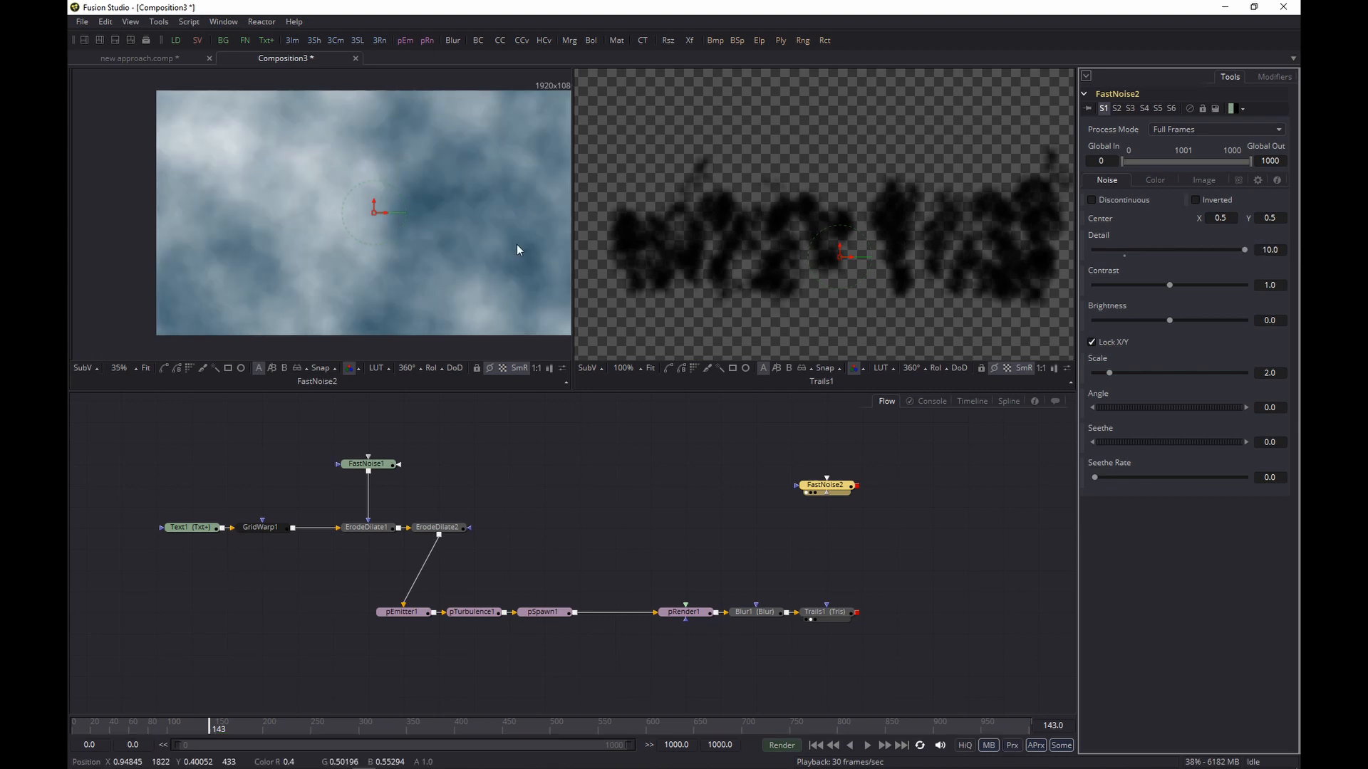
pyautogui.click(1092, 200)
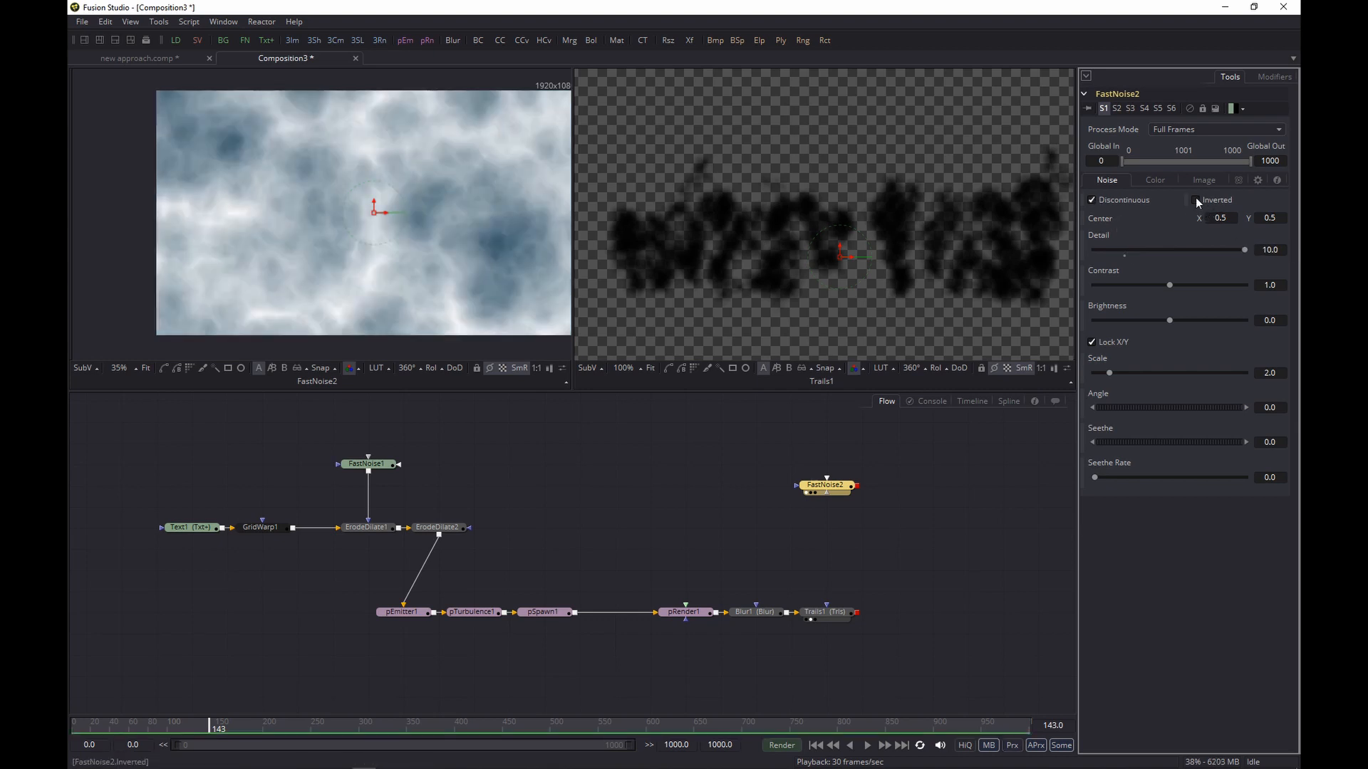
pyautogui.click(1196, 200)
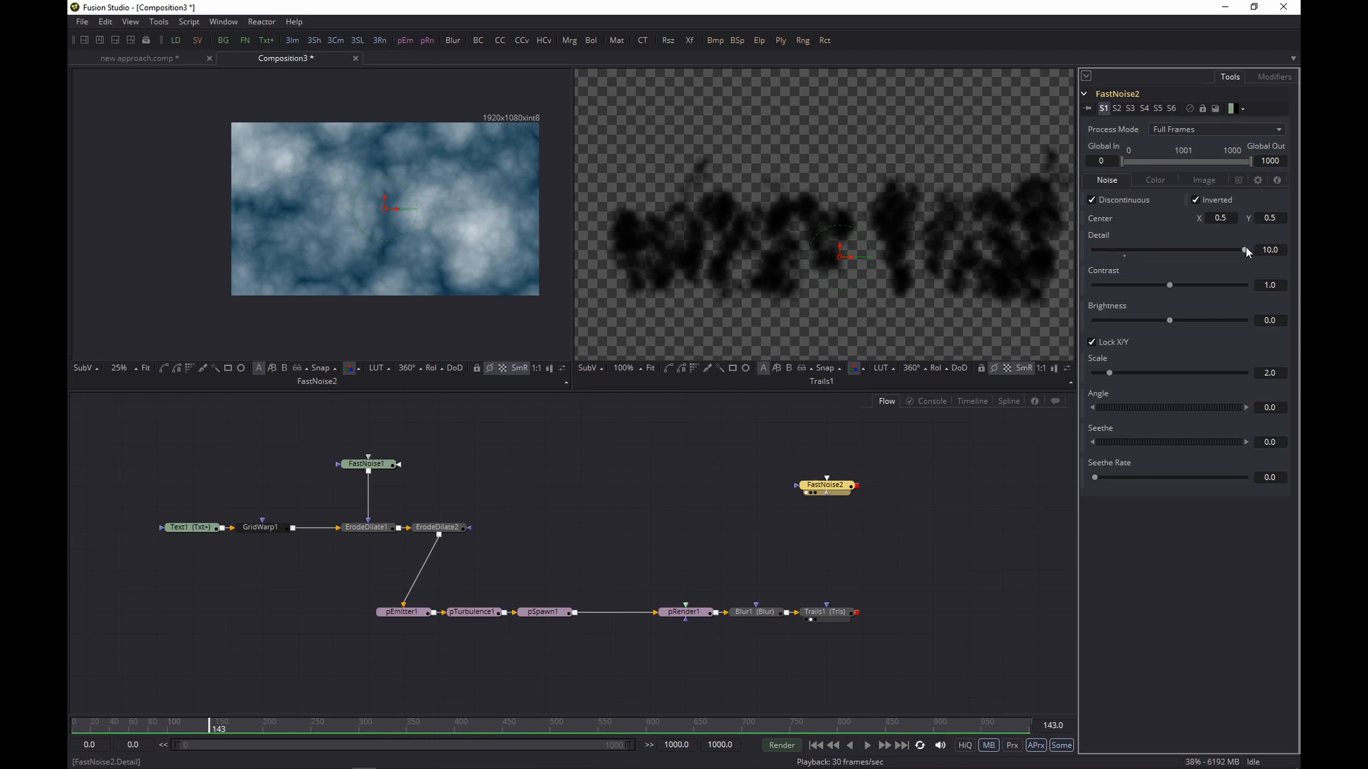
# Tune the noise to Detail about 5.5, Contrast about half and Brightness about 0.5.
pyautogui.moveTo(1245, 251); pyautogui.dragTo(1180, 250)
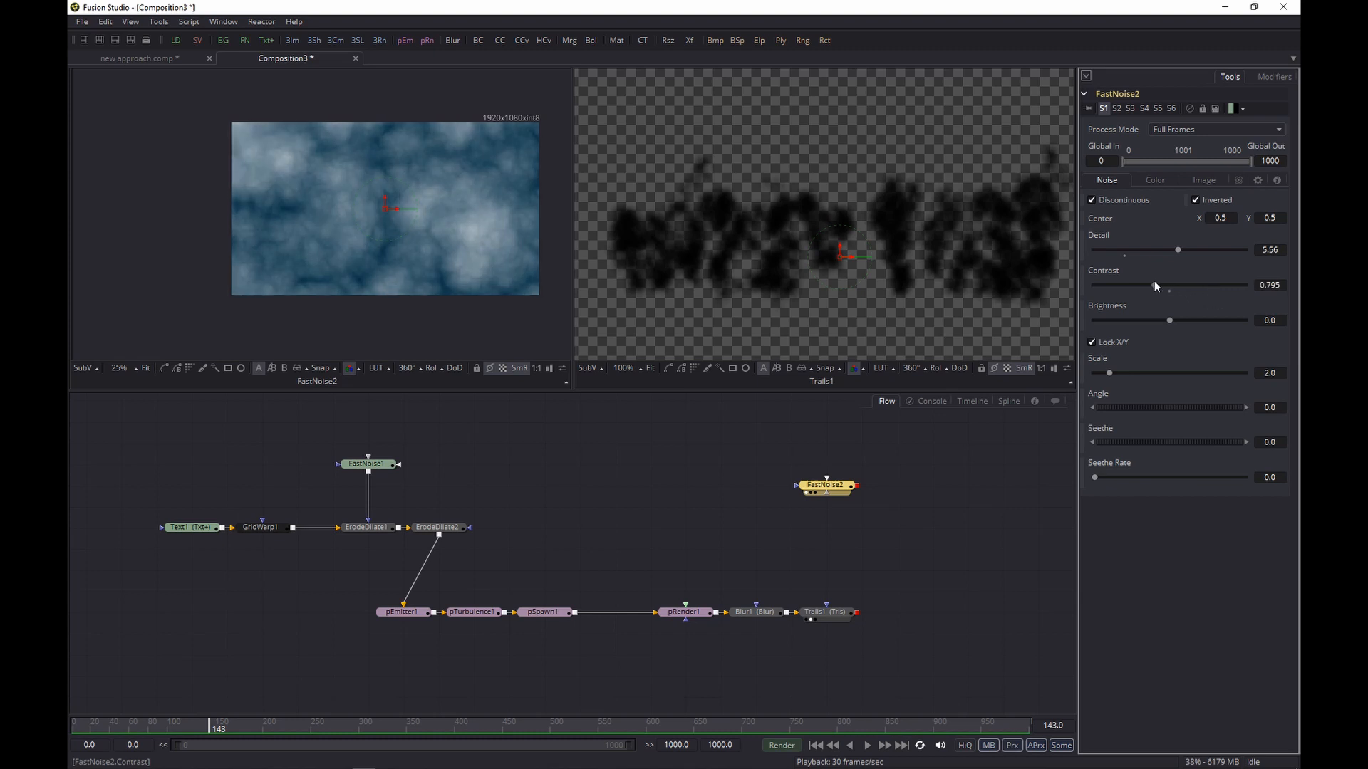
pyautogui.moveTo(1168, 285); pyautogui.dragTo(1134, 285)
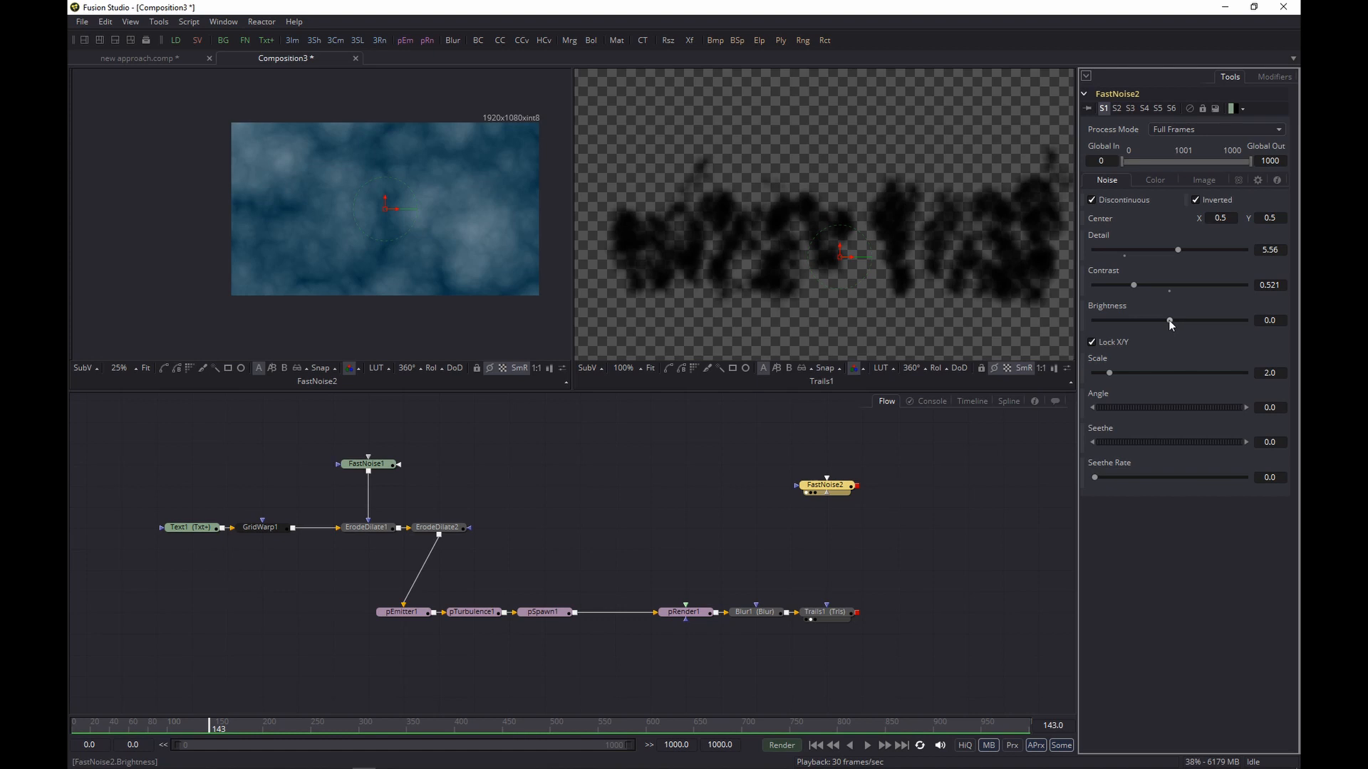
pyautogui.moveTo(1170, 321); pyautogui.dragTo(1208, 320)
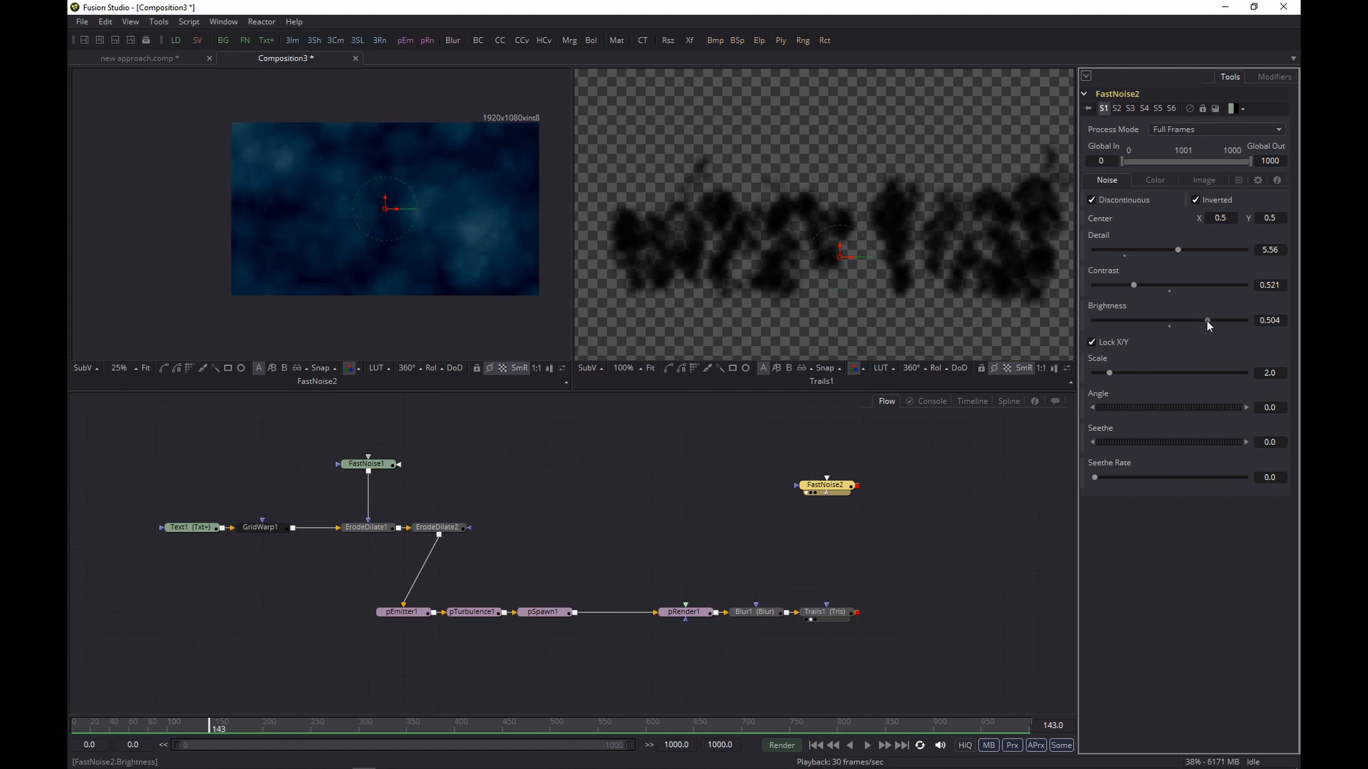
pyautogui.moveTo(1208, 321); pyautogui.dragTo(1220, 321)
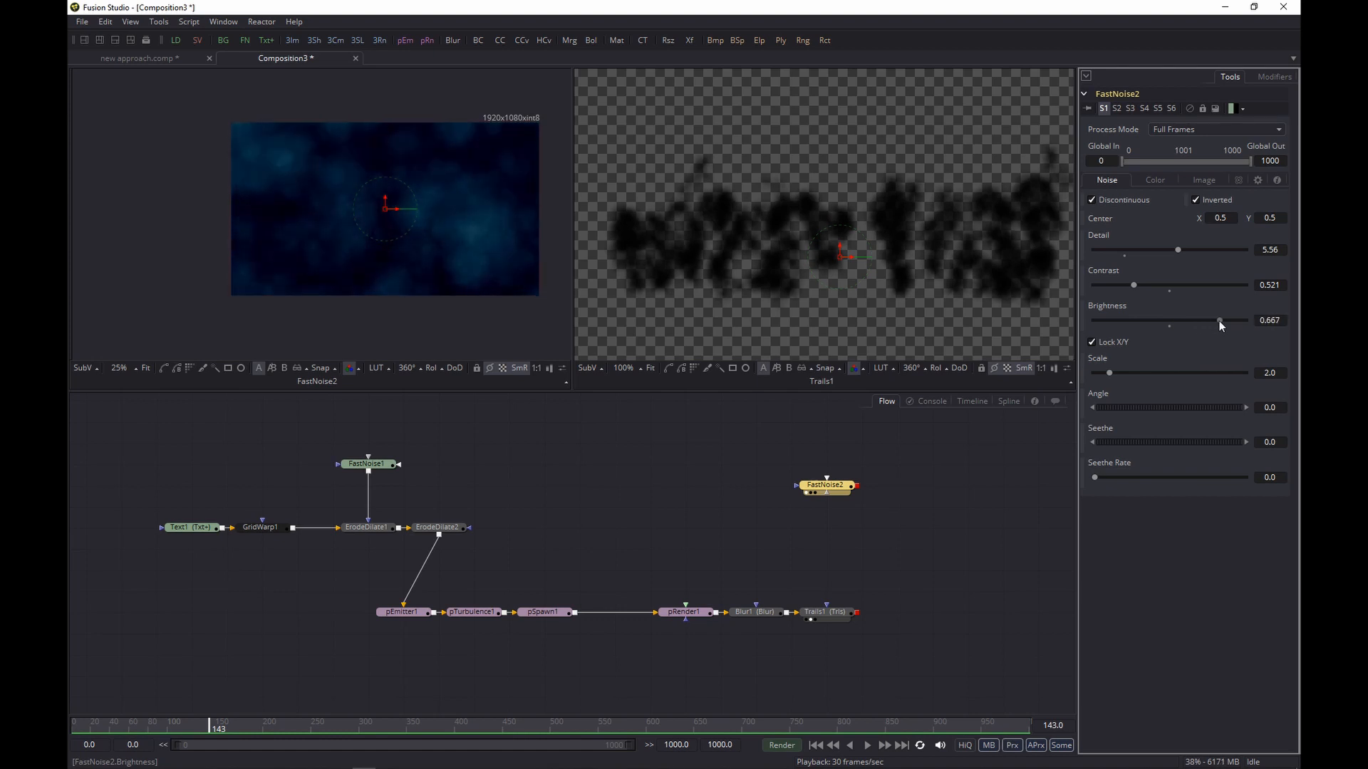
pyautogui.moveTo(1220, 320); pyautogui.dragTo(1212, 321)
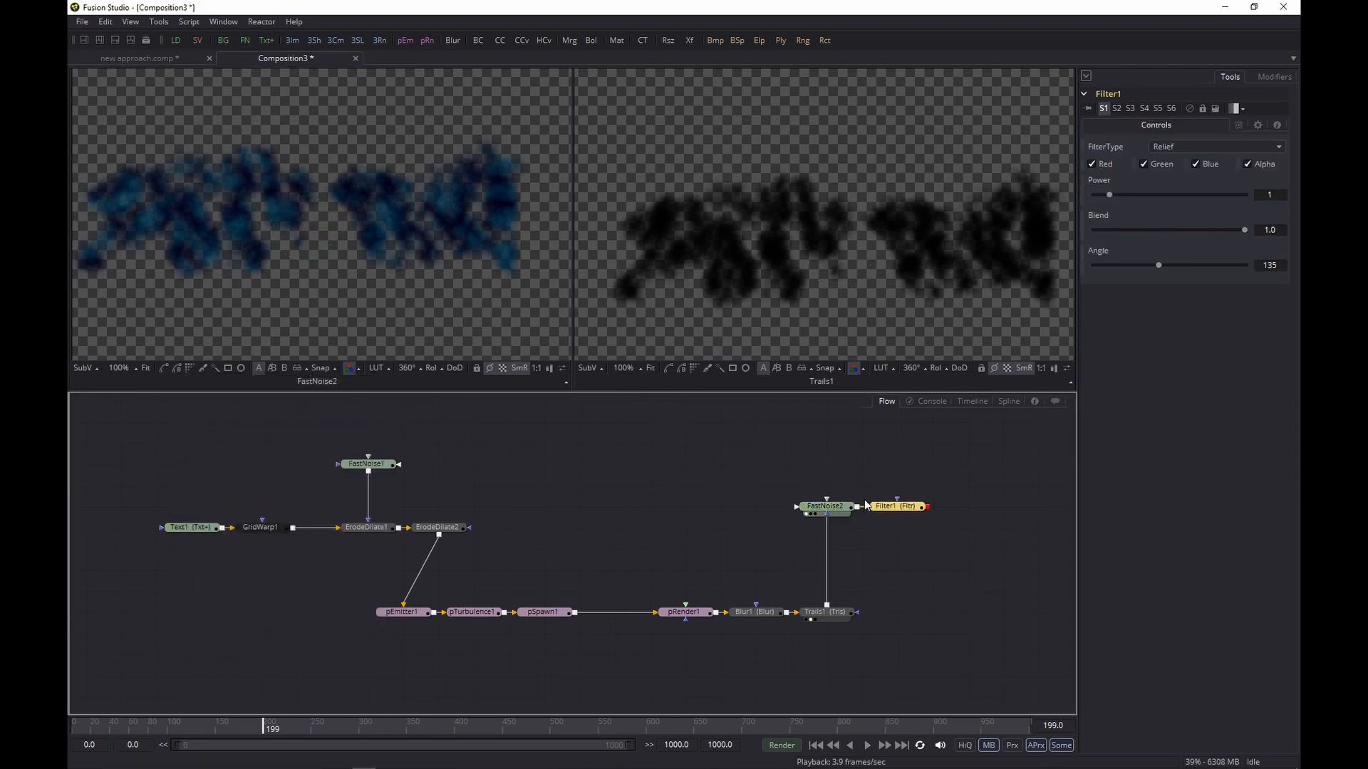
# Switch Filter1 to Sobel edge detection and merge it over FastNoise2.
pyautogui.click(895, 506)
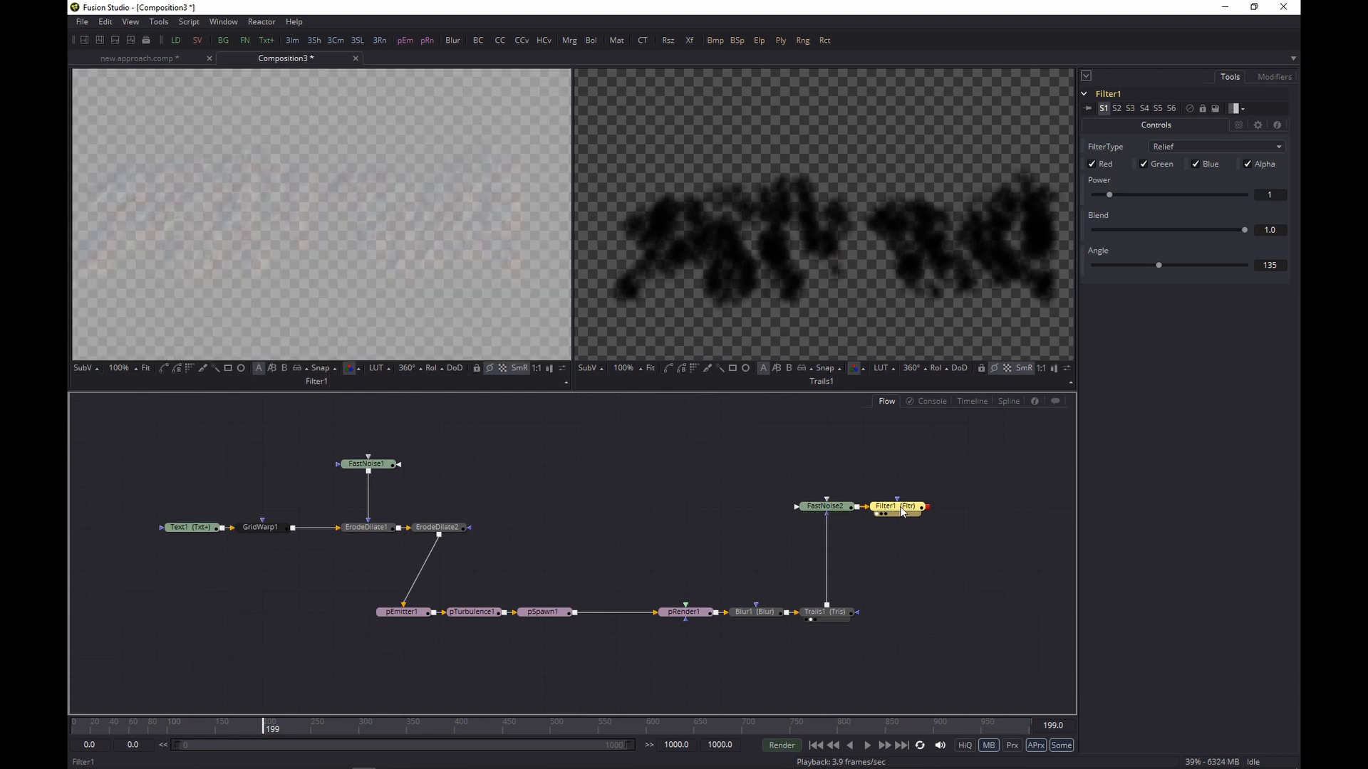
pyautogui.click(1215, 145)
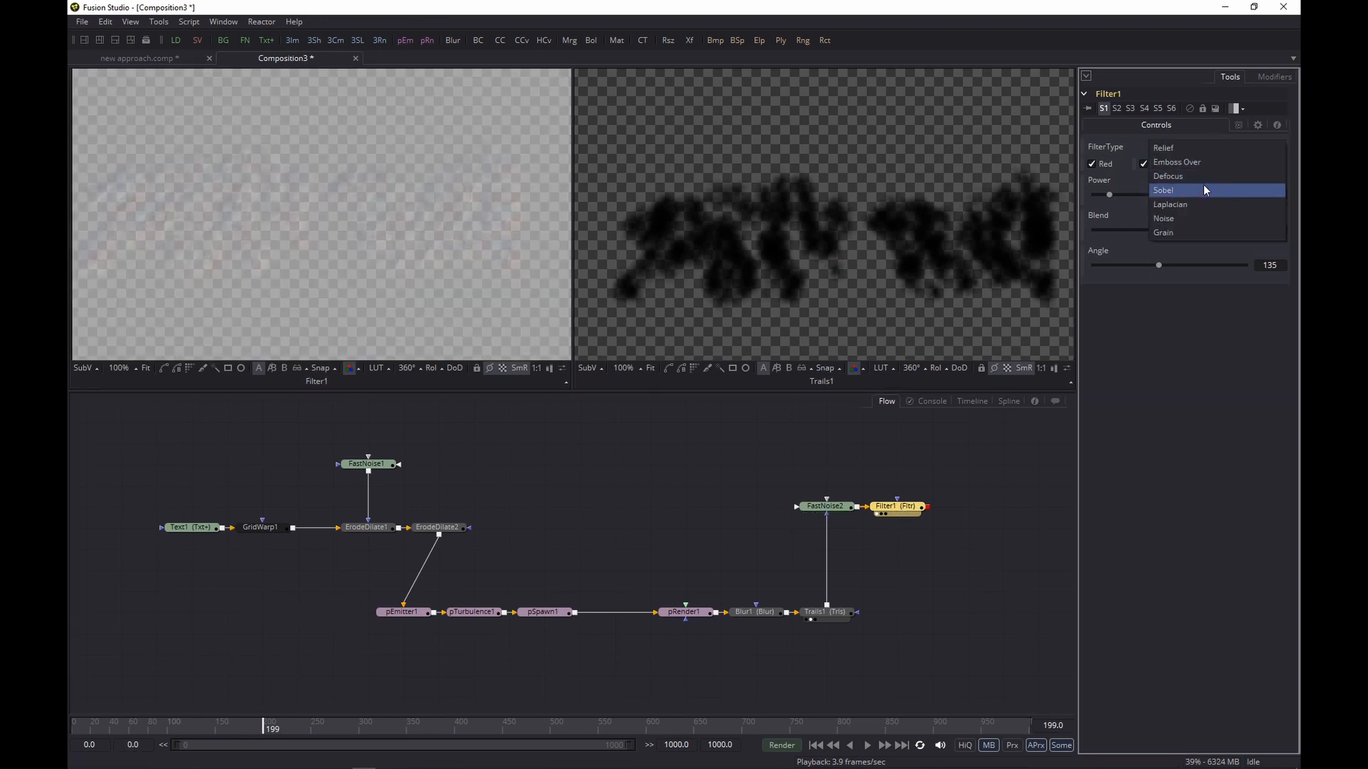
pyautogui.click(1164, 190)
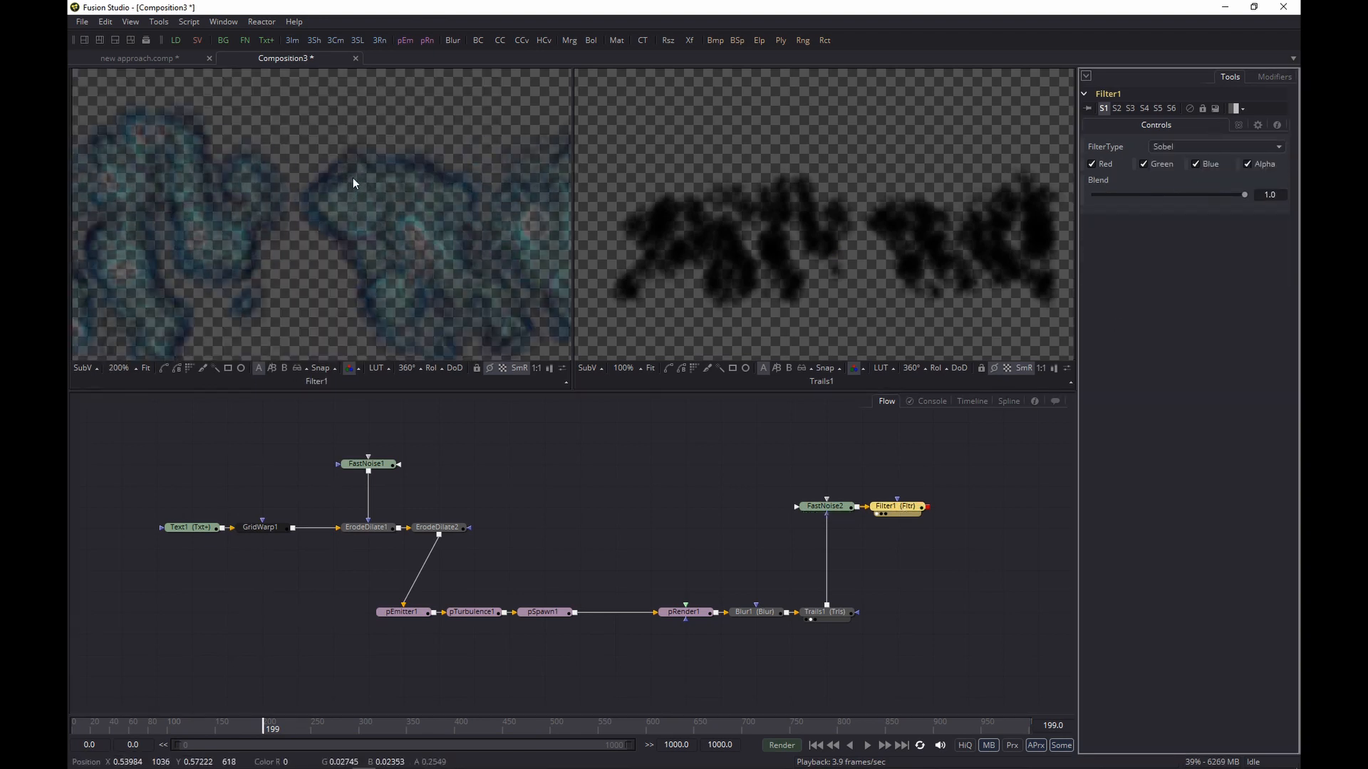
pyautogui.moveTo(895, 508); pyautogui.dragTo(792, 442)
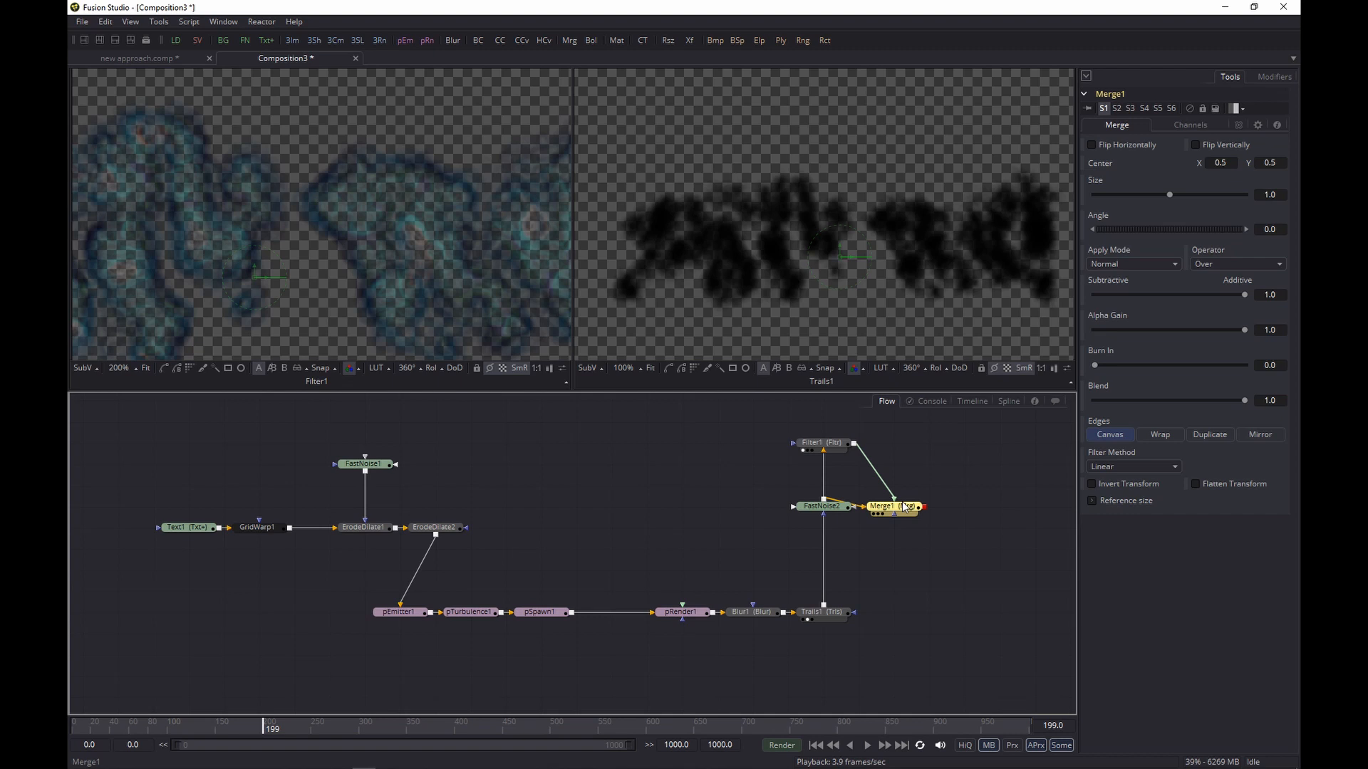
# Set Merge1 to Multiply with Blend around 0.8.
pyautogui.click(908, 506)
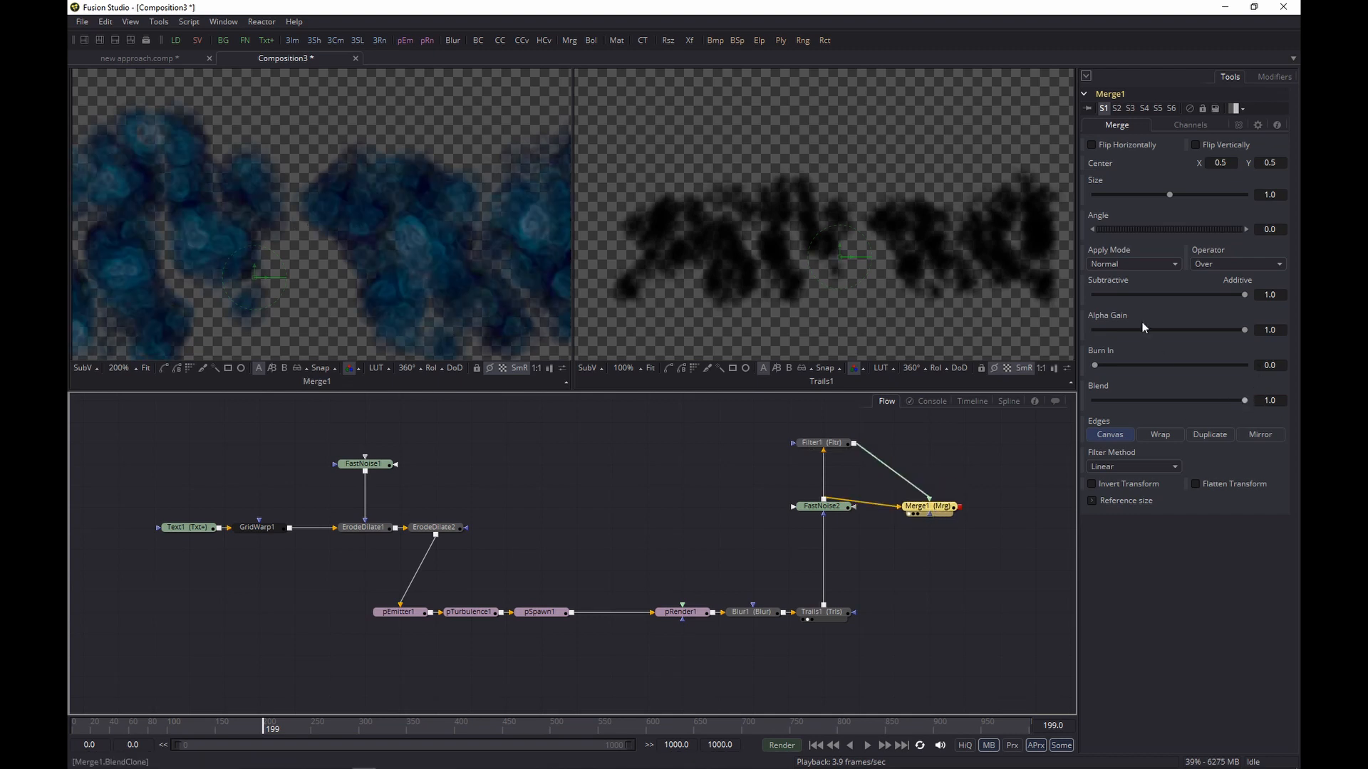
pyautogui.click(1133, 263)
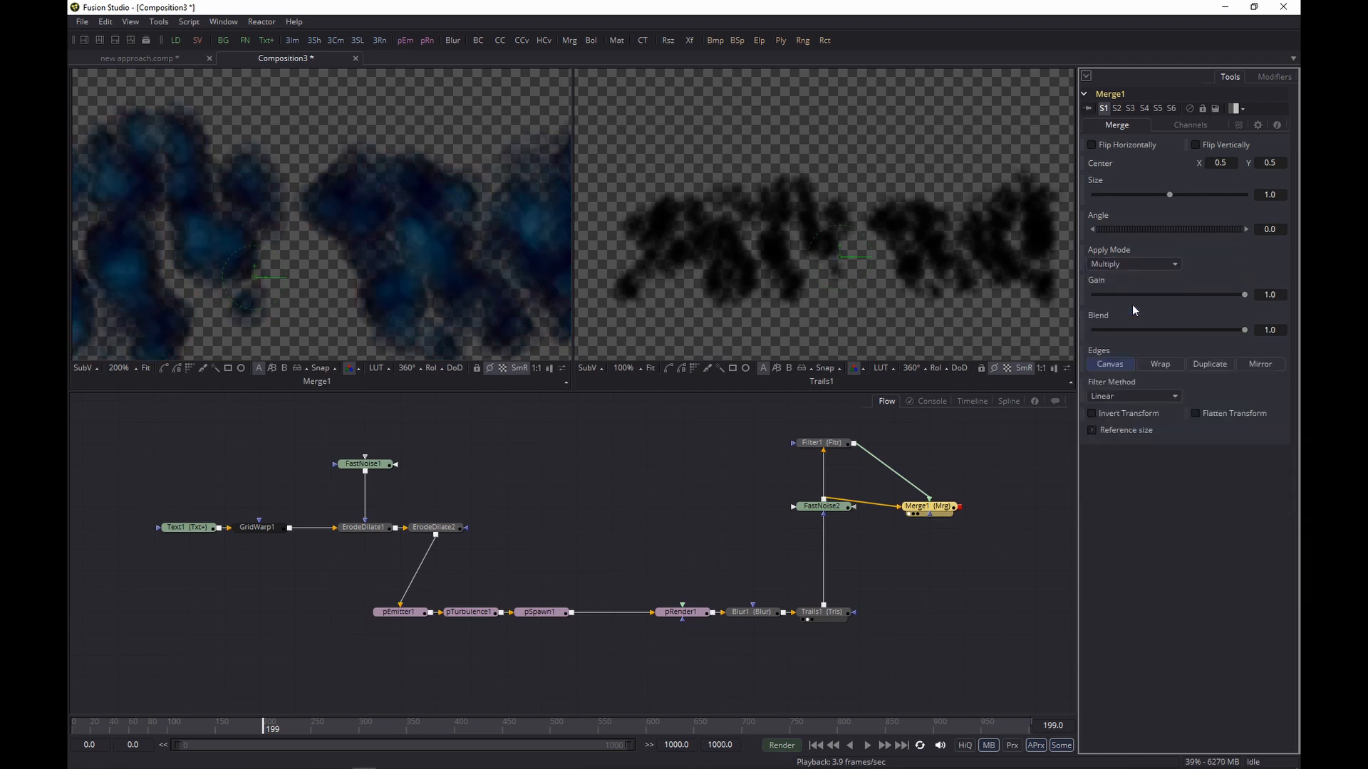
pyautogui.moveTo(1245, 329); pyautogui.dragTo(1213, 329)
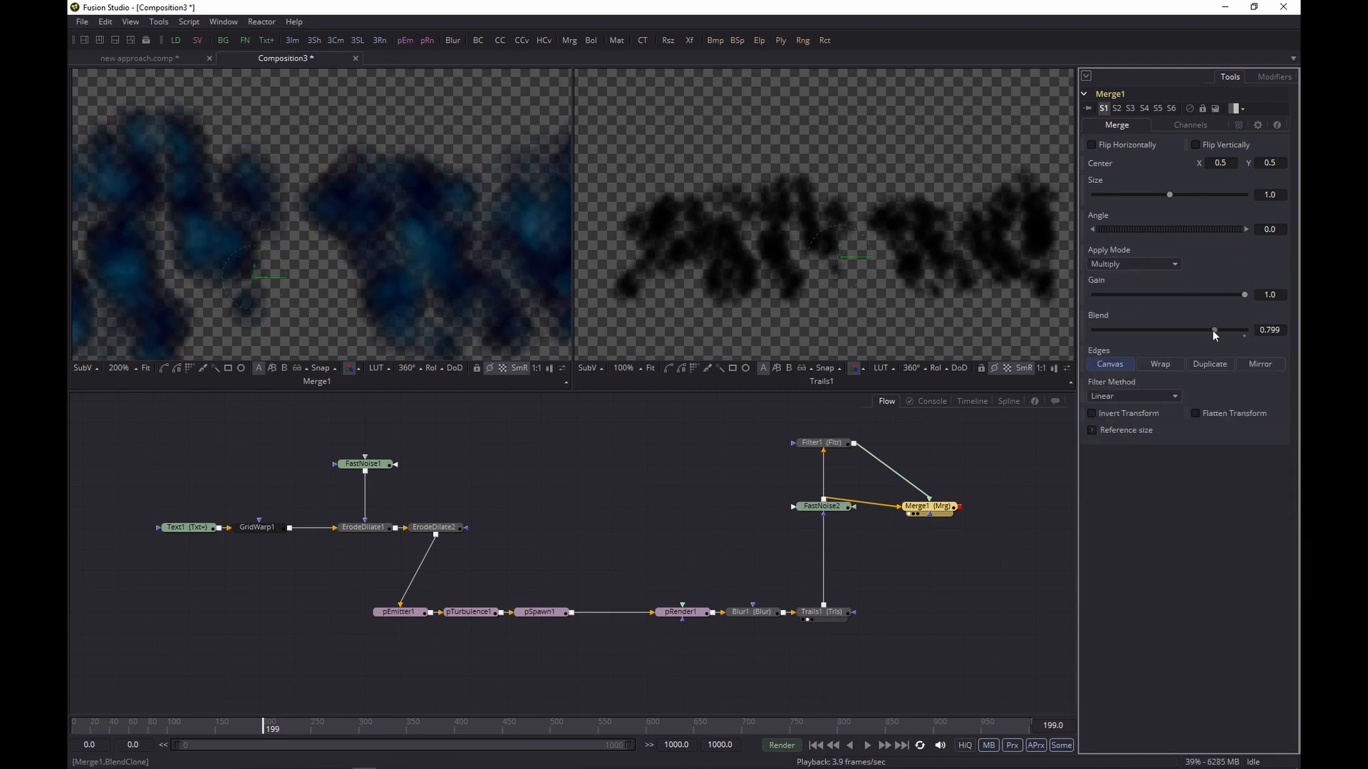
pyautogui.moveTo(1214, 329); pyautogui.dragTo(1220, 329)
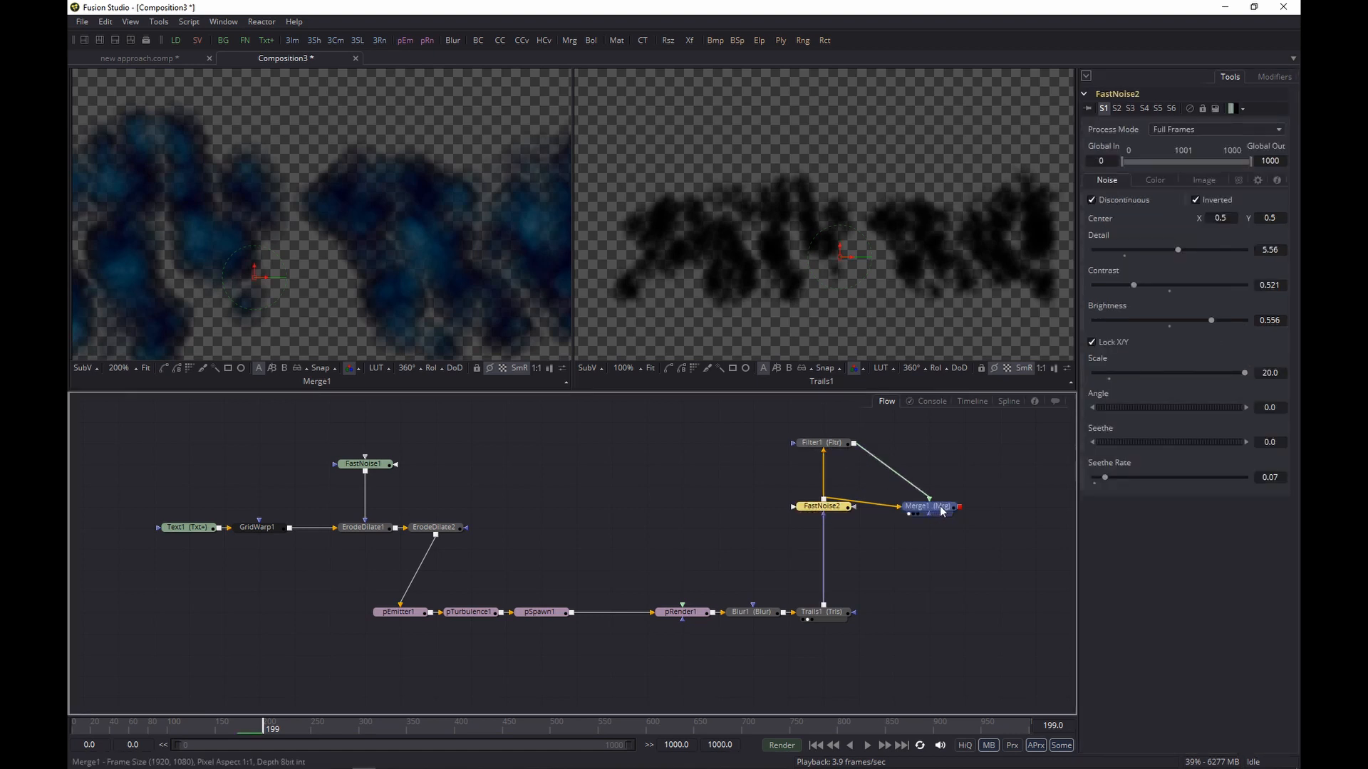
# Add a ColorCorrector after Merge1 with Saturation 0.51, Gain 2.16 and Gamma 1.39.
pyautogui.click(926, 506)
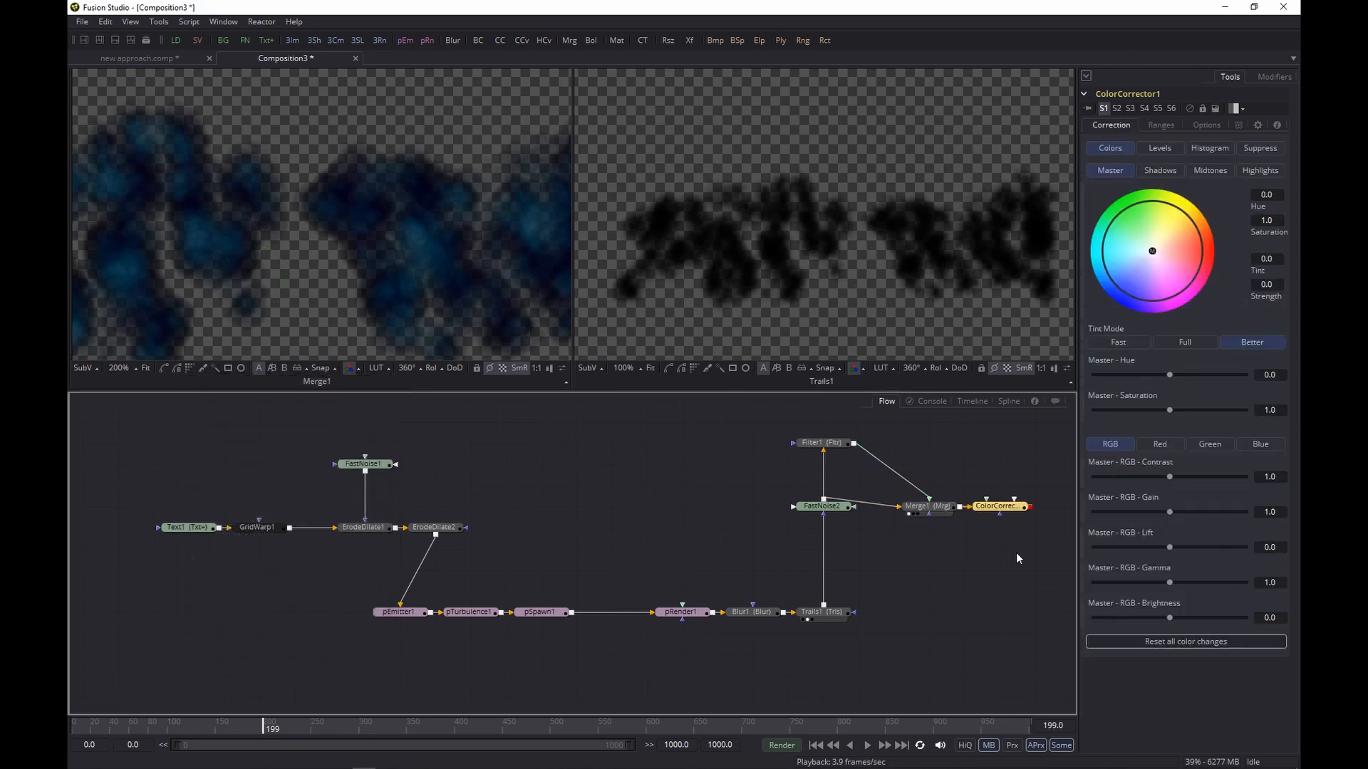
pyautogui.click(1000, 506)
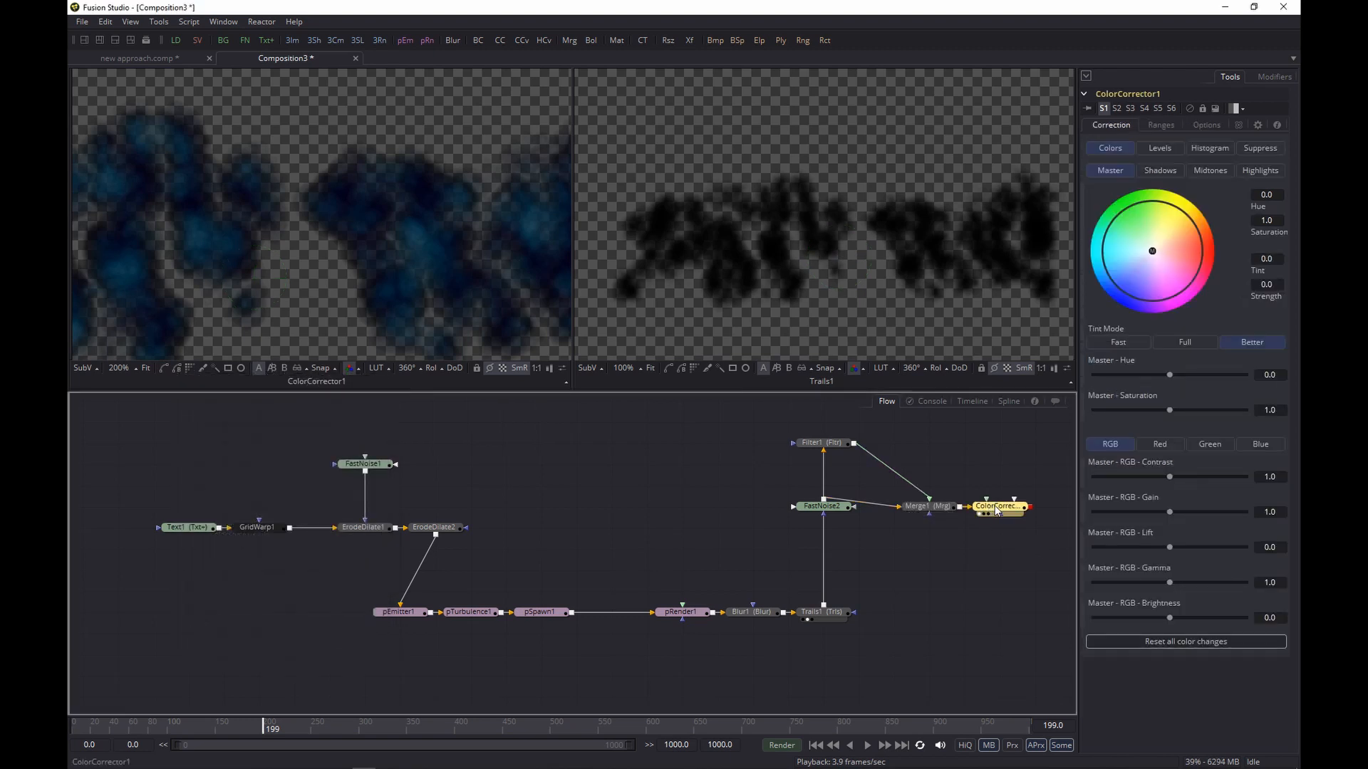
pyautogui.moveTo(1198, 410); pyautogui.dragTo(1131, 411)
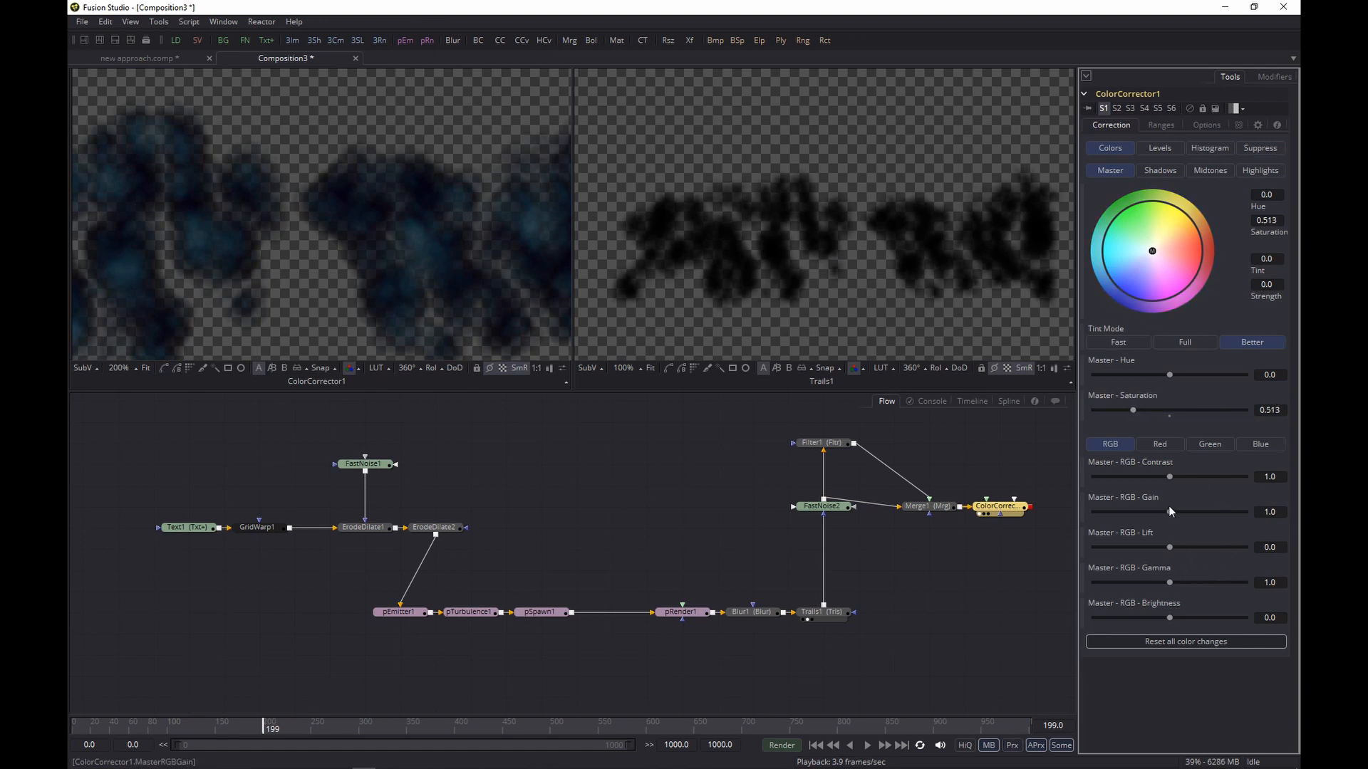
pyautogui.moveTo(1168, 511); pyautogui.dragTo(1187, 512)
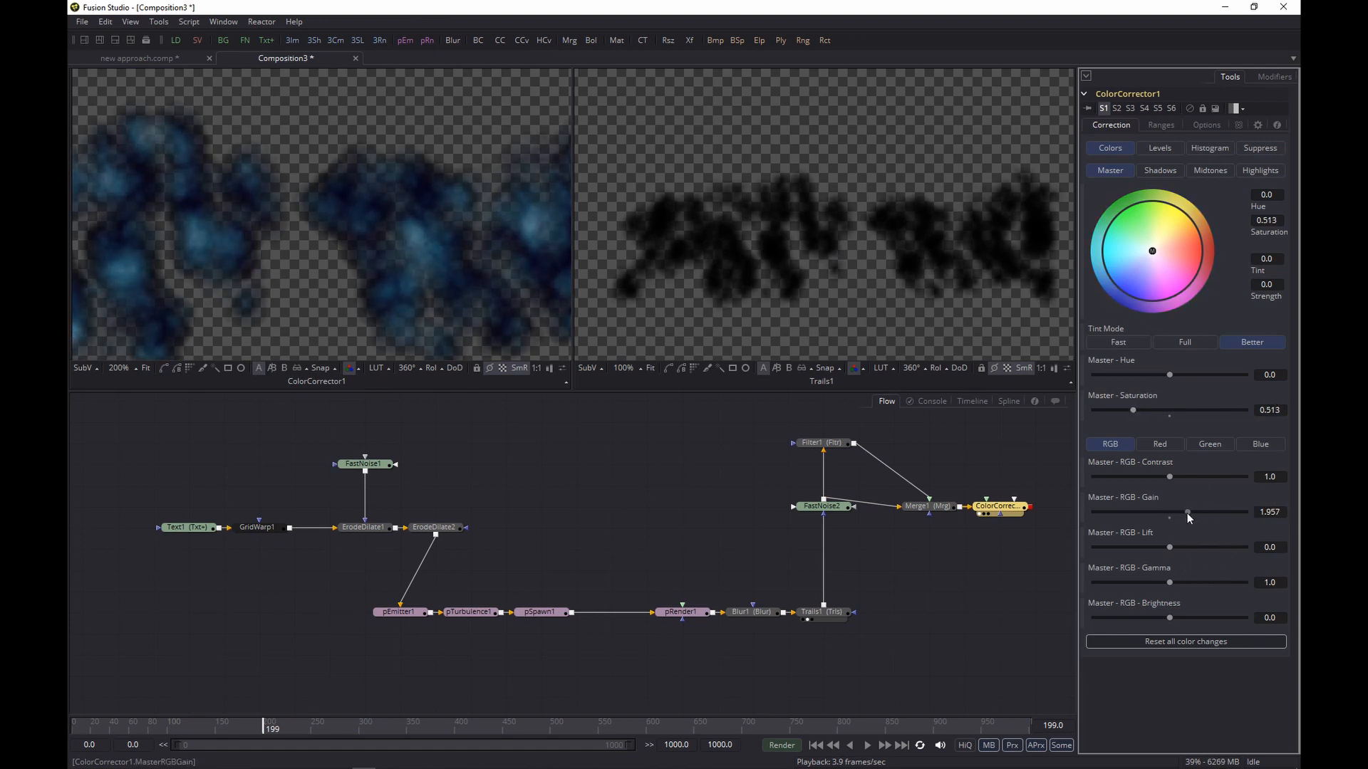
pyautogui.moveTo(1168, 581); pyautogui.dragTo(1184, 581)
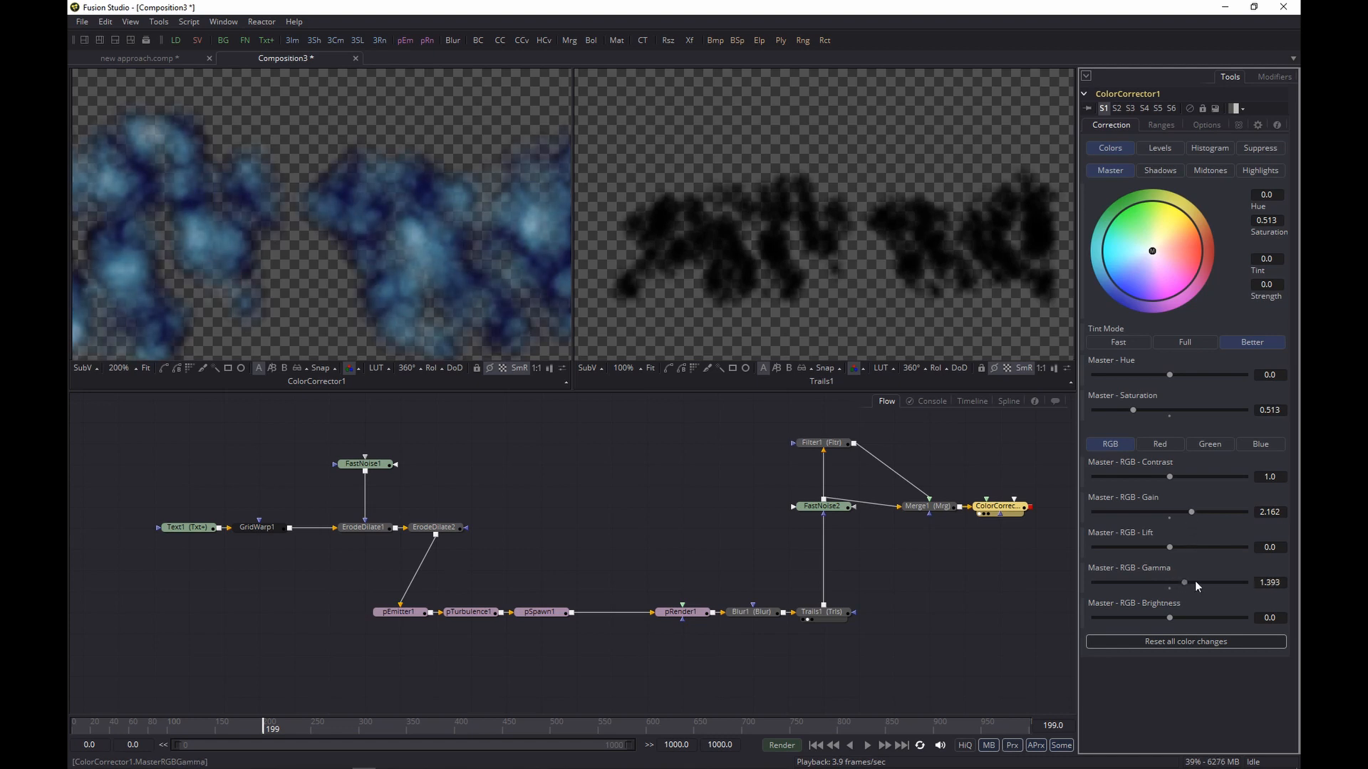
pyautogui.moveTo(1182, 583); pyautogui.dragTo(1188, 583)
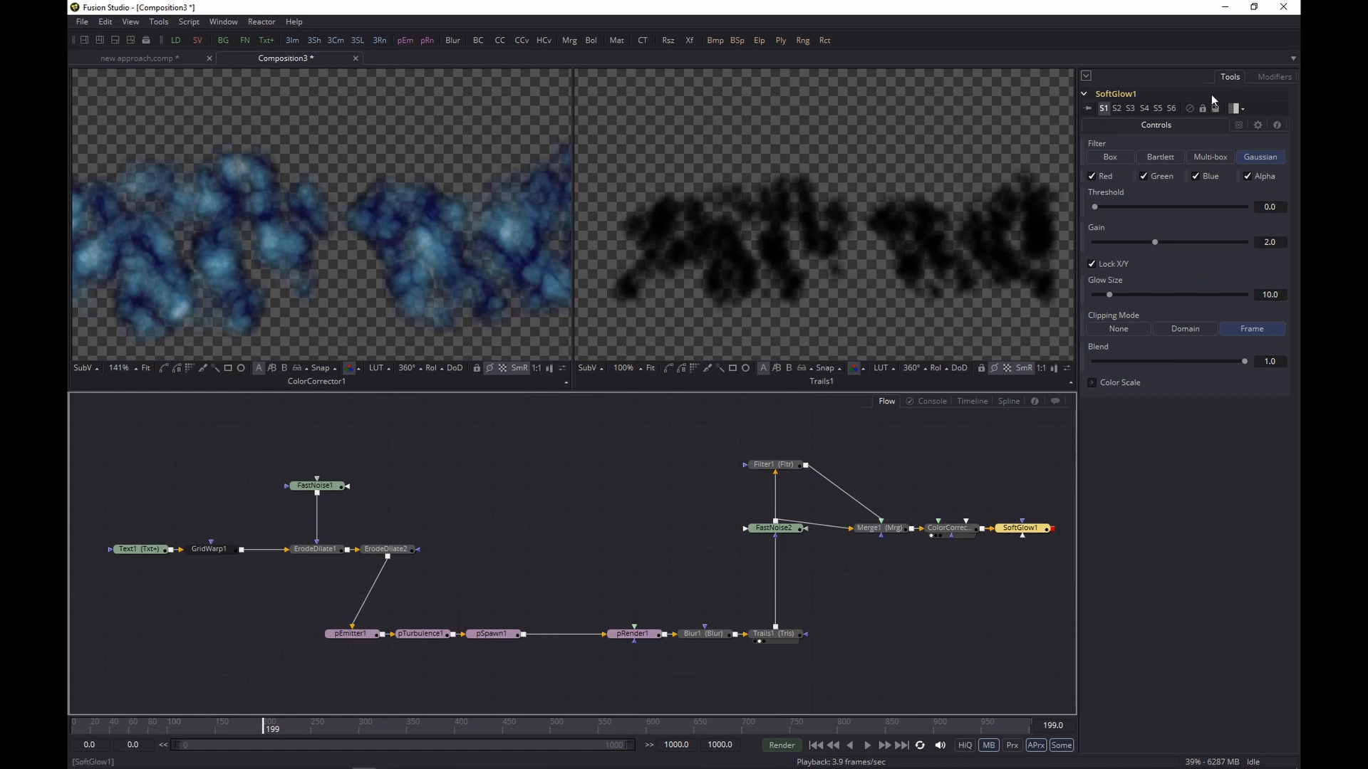
# Give the SoftGlow Gain 0.62 and Glow Size 6.8 before merging with the eroded text.
pyautogui.moveTo(1156, 242); pyautogui.dragTo(1114, 242)
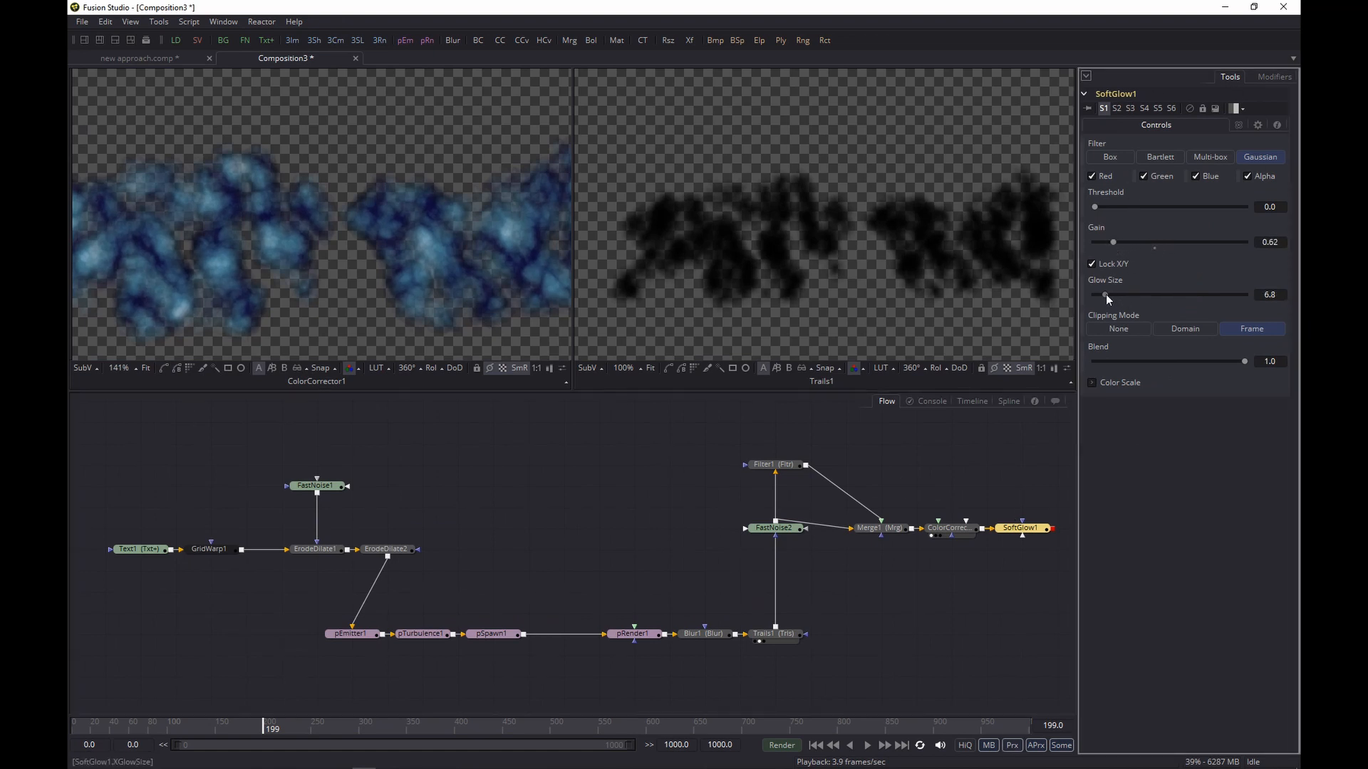
pyautogui.click(1020, 527)
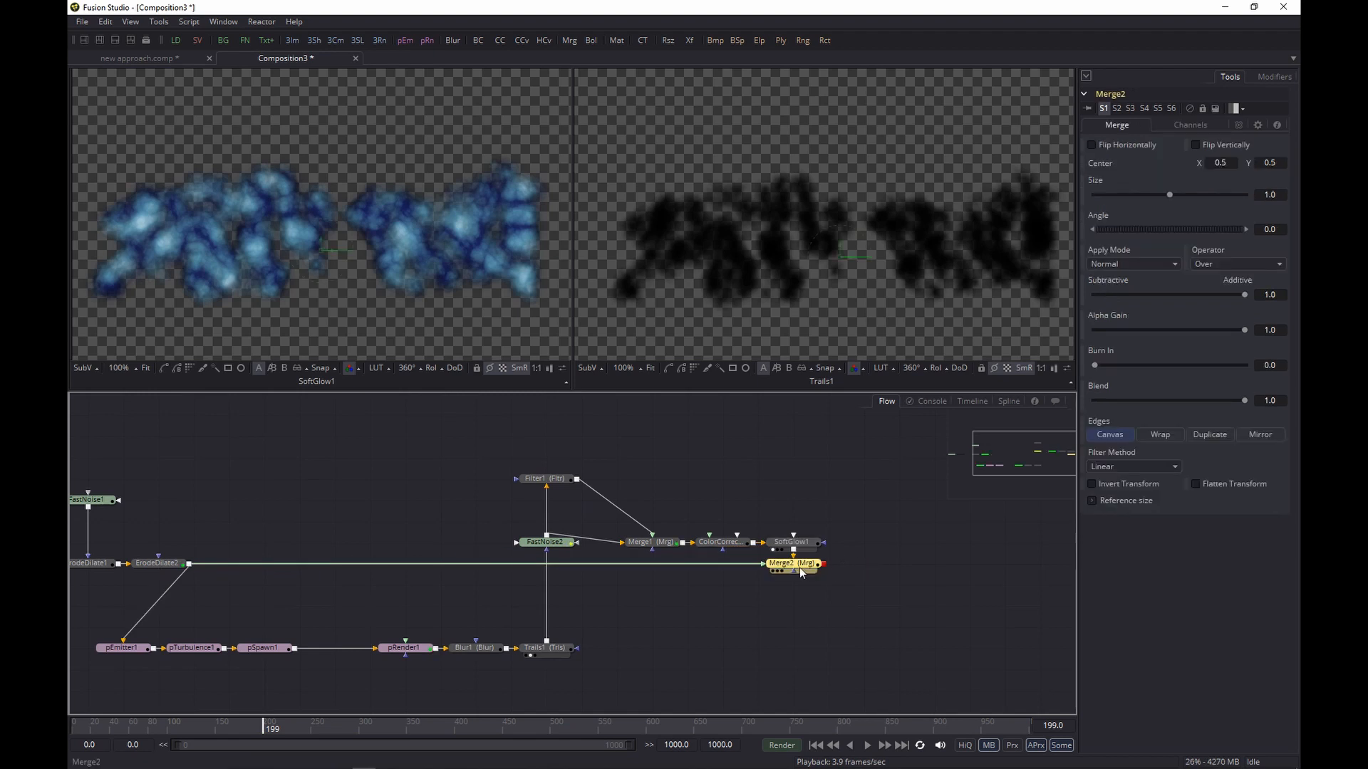
# Merge the glowing INKEY TEXT (Merge2) over the DSCF3423 fishbowl Loader as Merge3.
pyautogui.moveTo(794, 564); pyautogui.dragTo(794, 415)
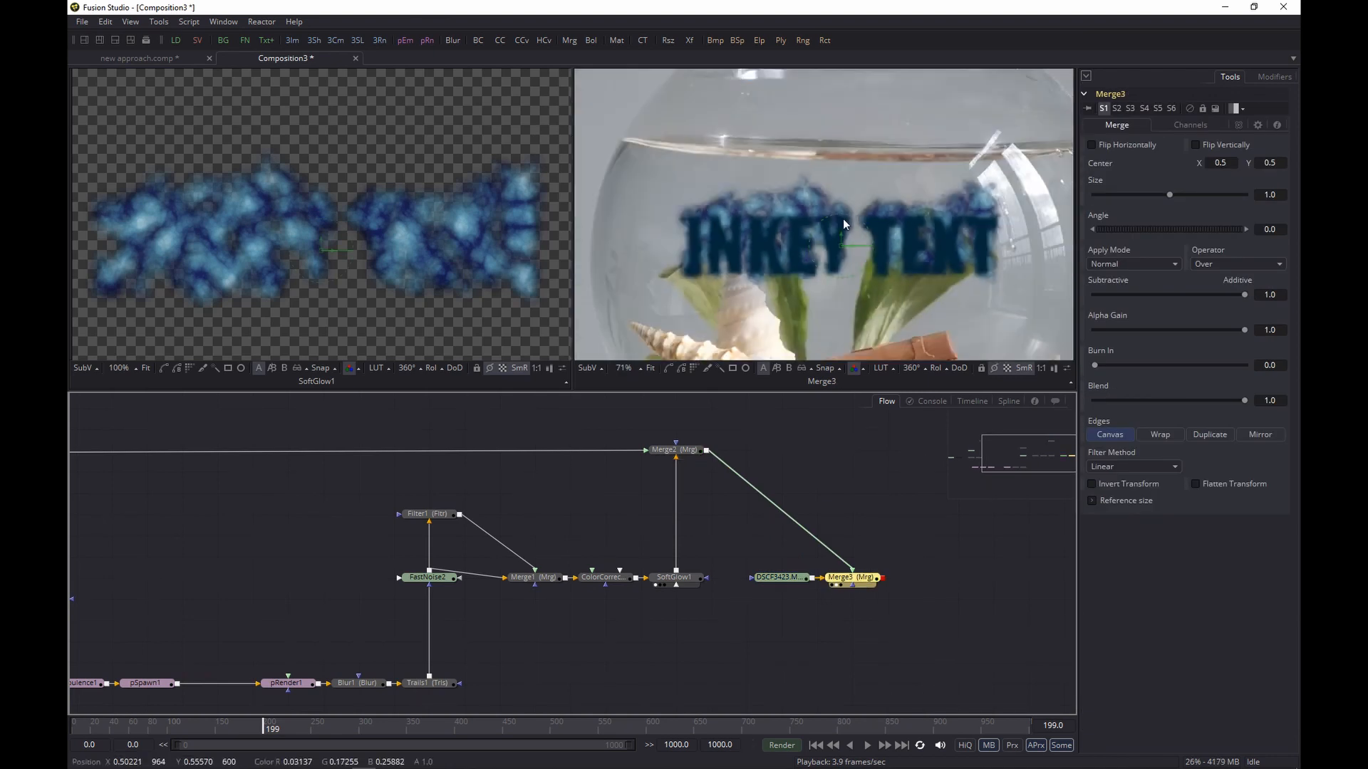
# Add ColorCorrector2 tinting the text dark teal, and set Merge3 to Multiply.
pyautogui.click(1133, 264)
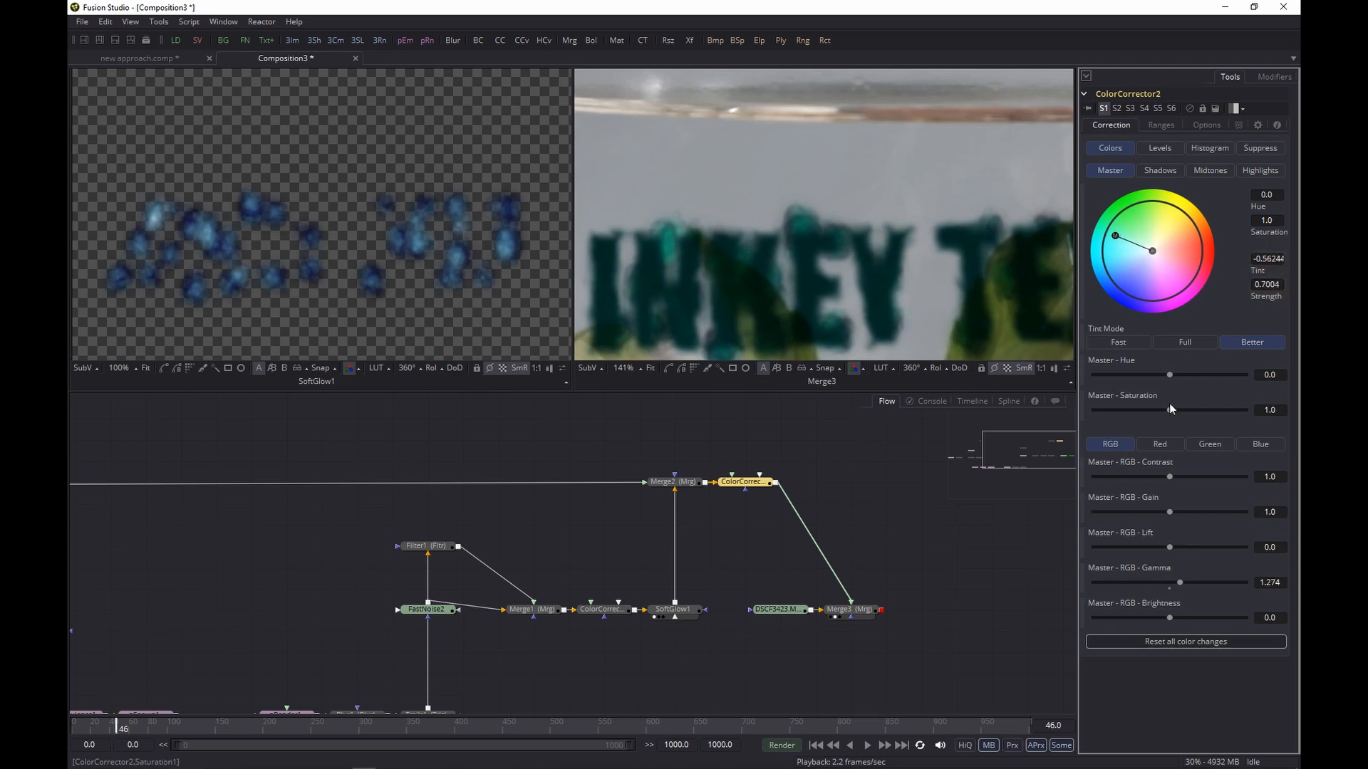
pyautogui.moveTo(1168, 410); pyautogui.dragTo(1174, 411)
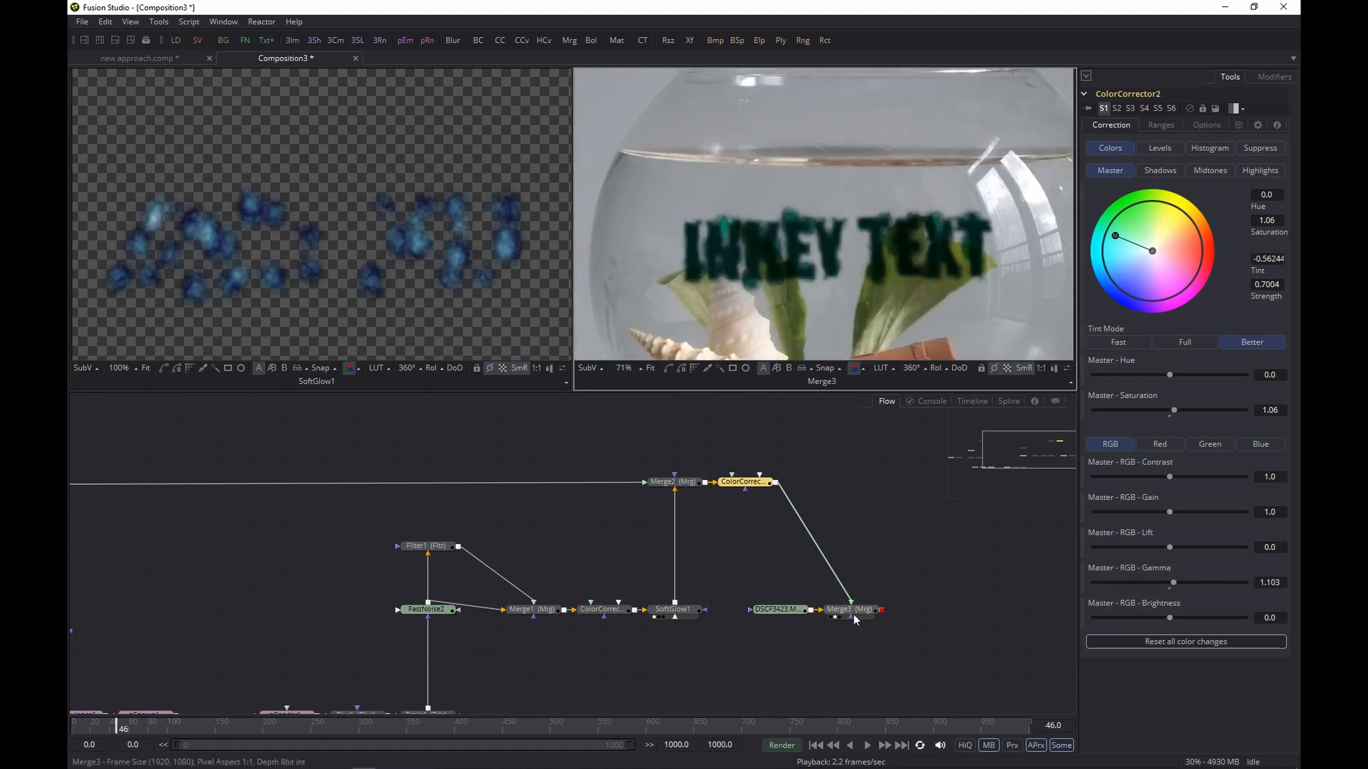
pyautogui.click(851, 609)
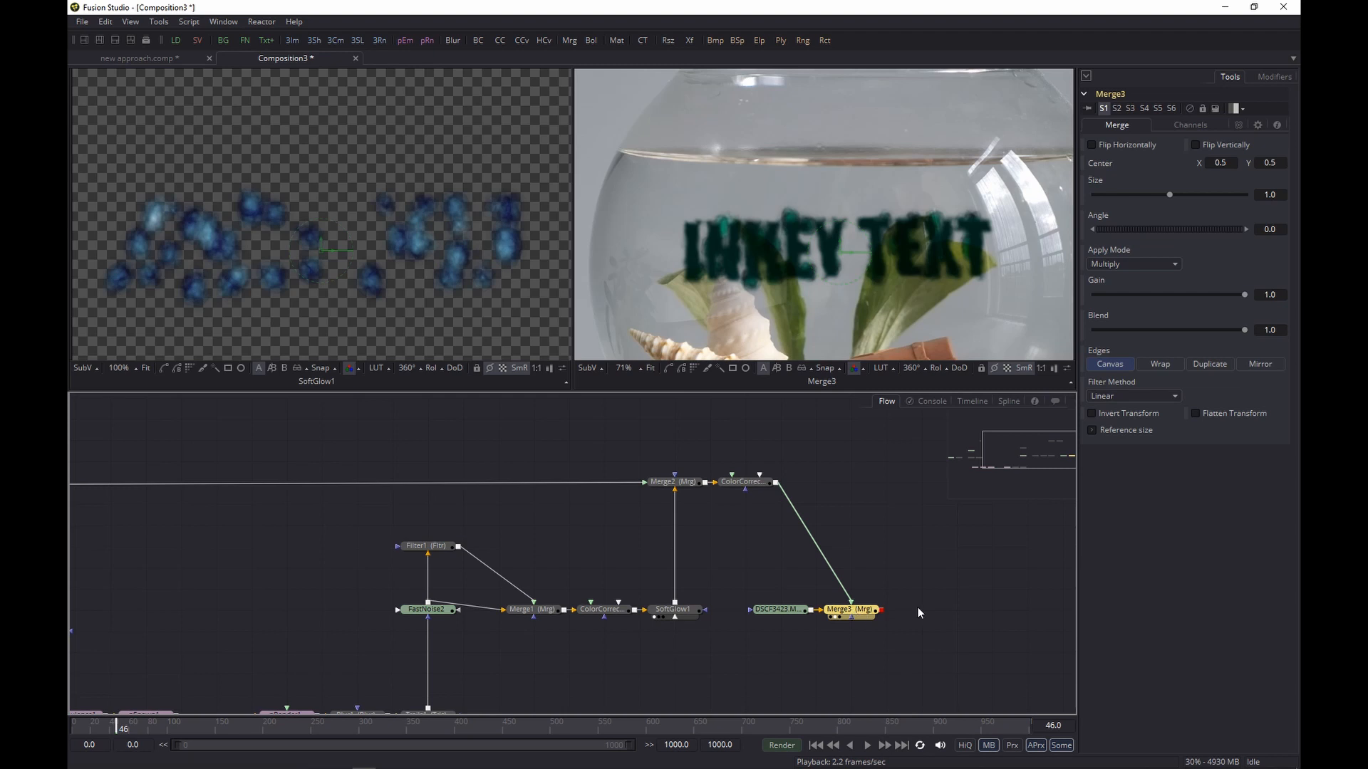
# Add a Saver node after Merge3 to output the final composite.
pyautogui.write('save')
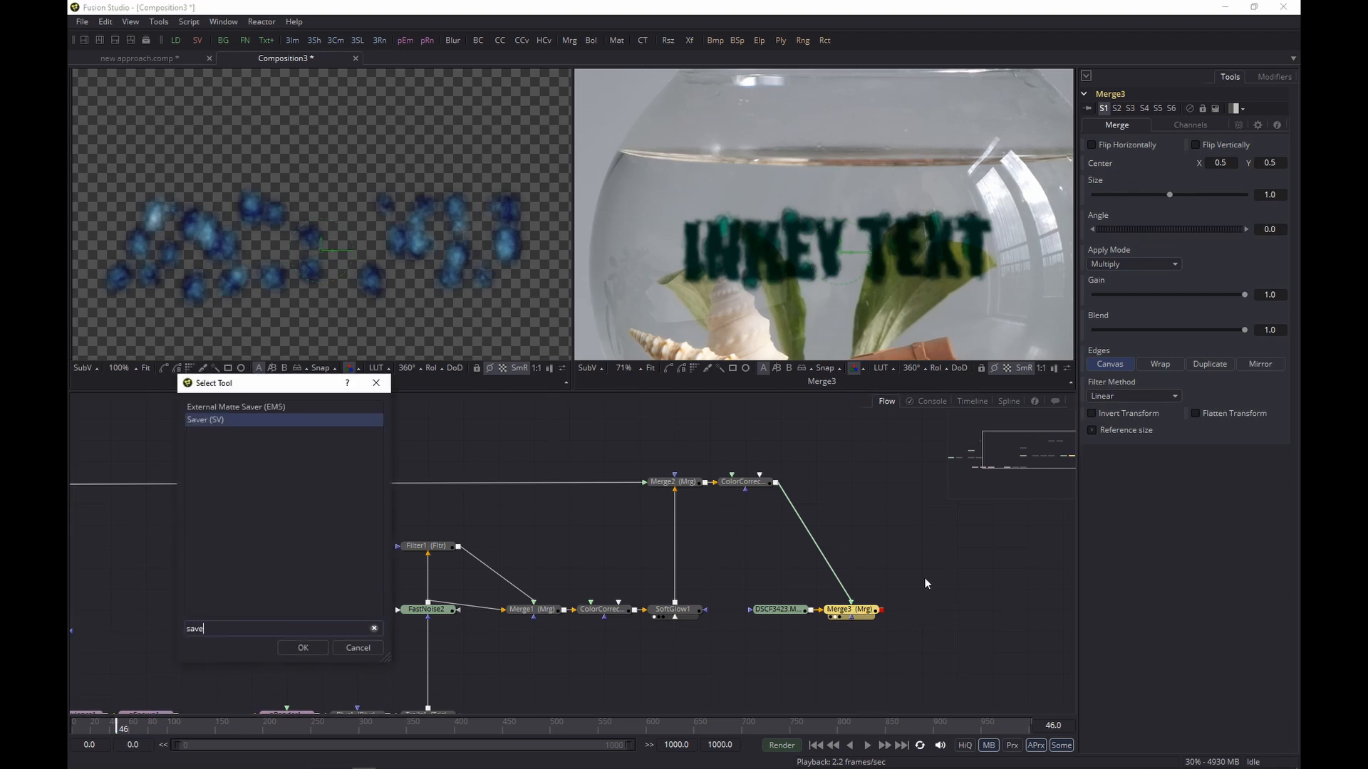
pyautogui.click(302, 647)
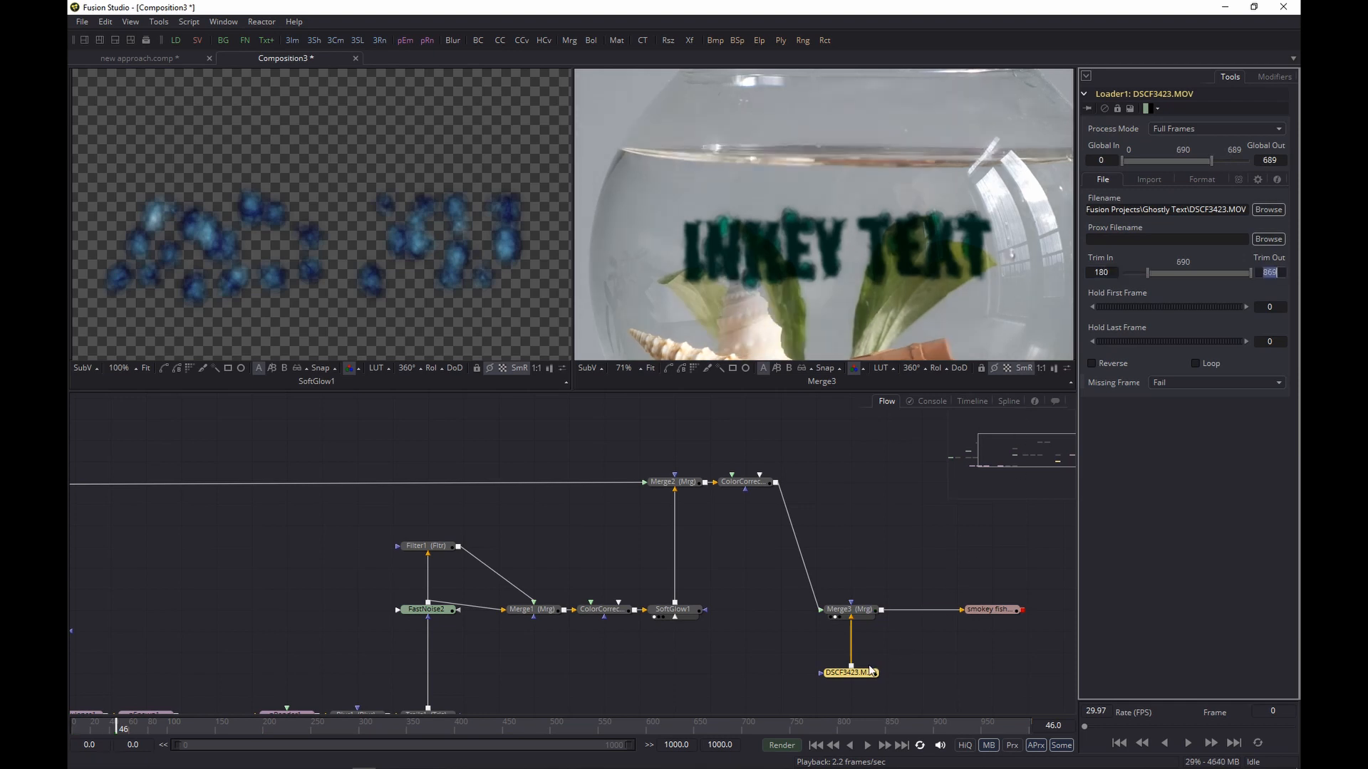
# Insert a TimeSpeed after the Loader with Speed 0.5.
pyautogui.write('time')
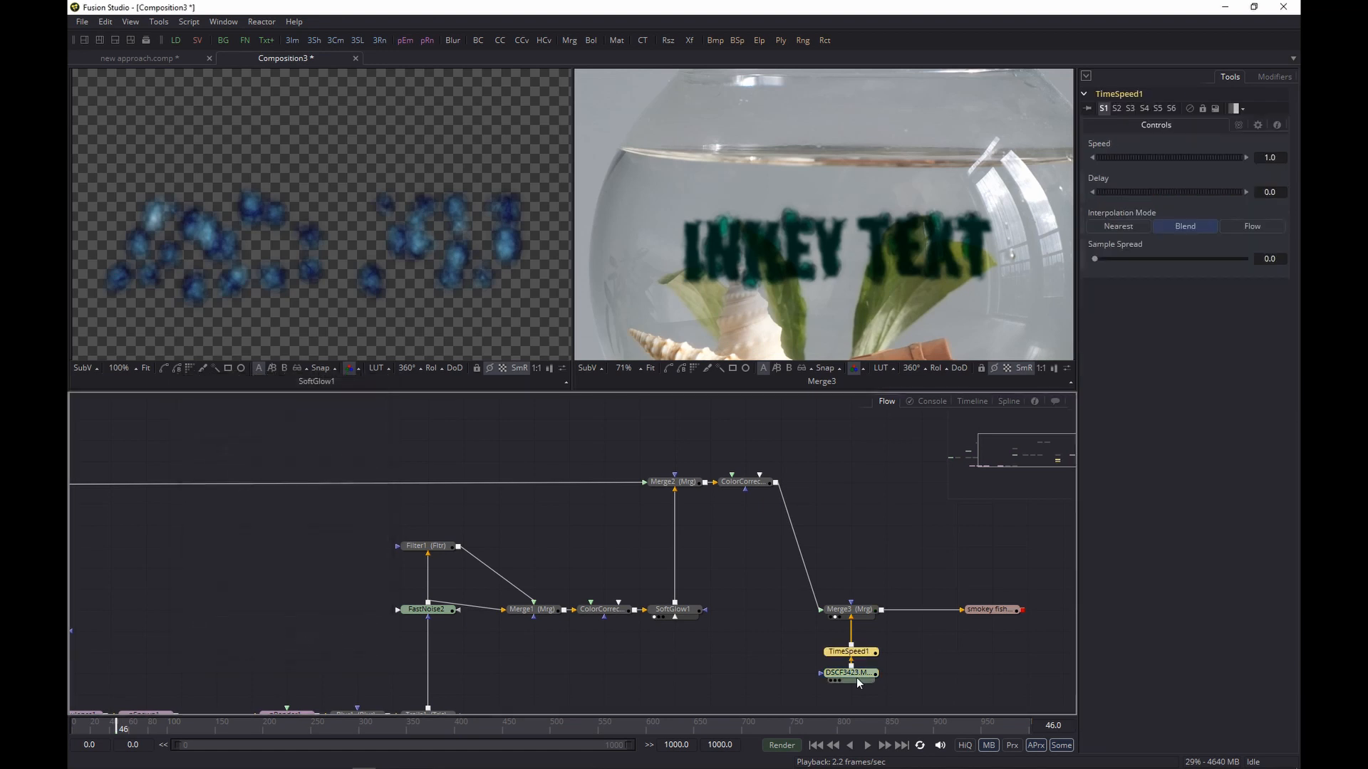
pyautogui.click(1268, 157)
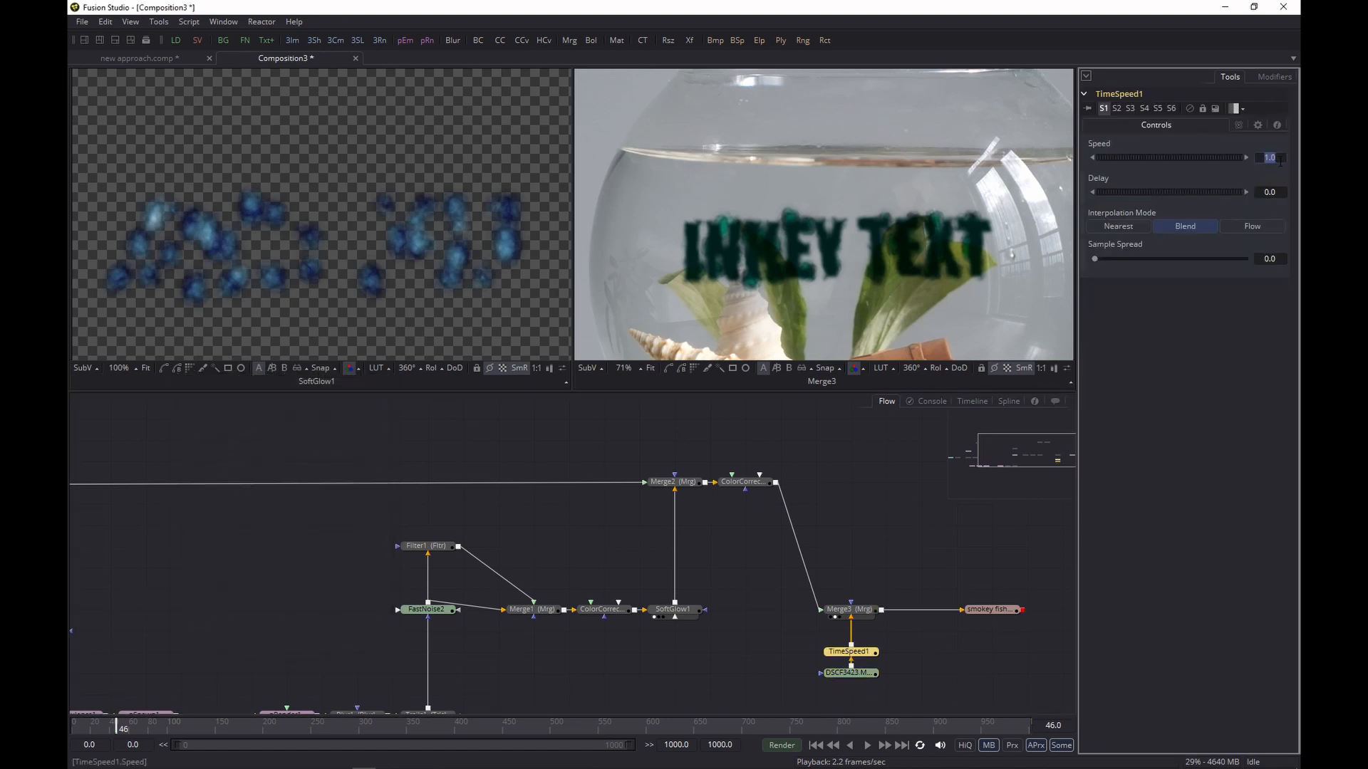
pyautogui.write('0.5')
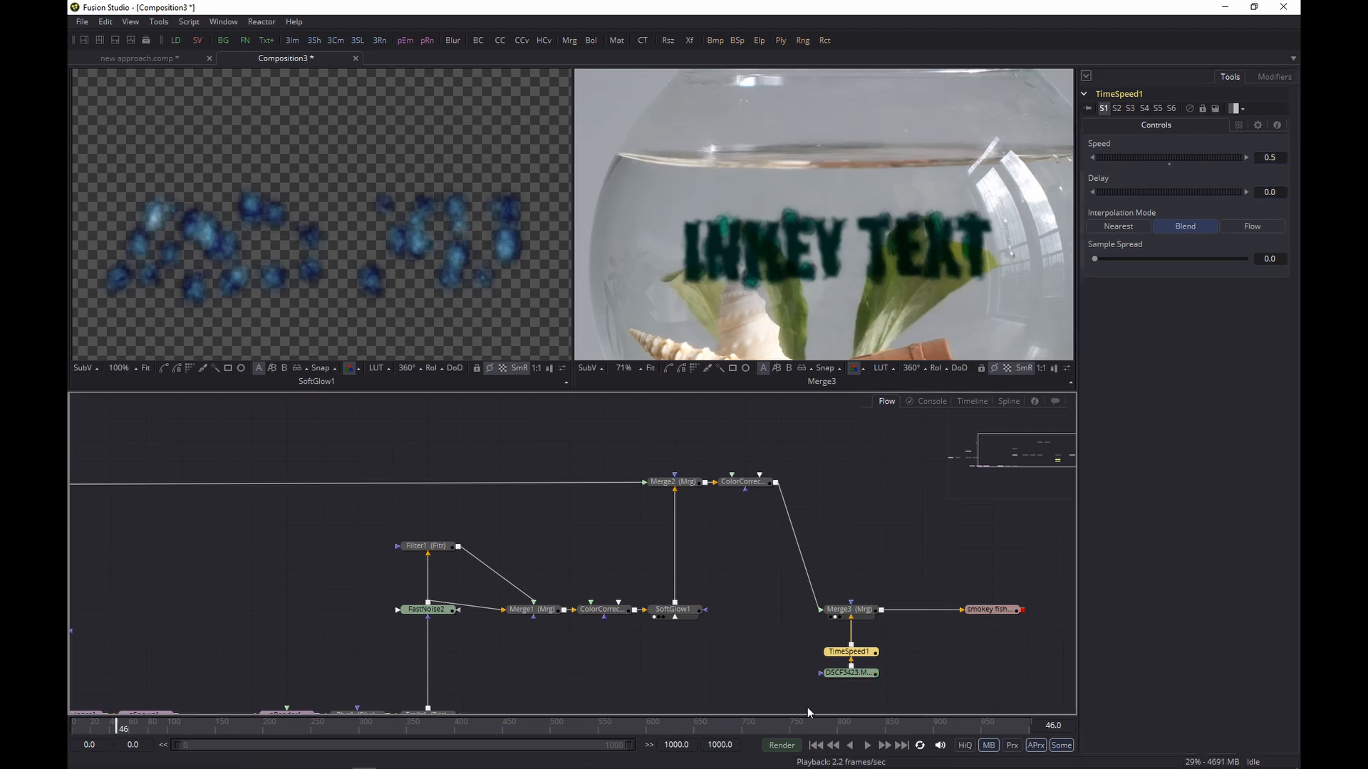
pyautogui.moveTo(705, 699)
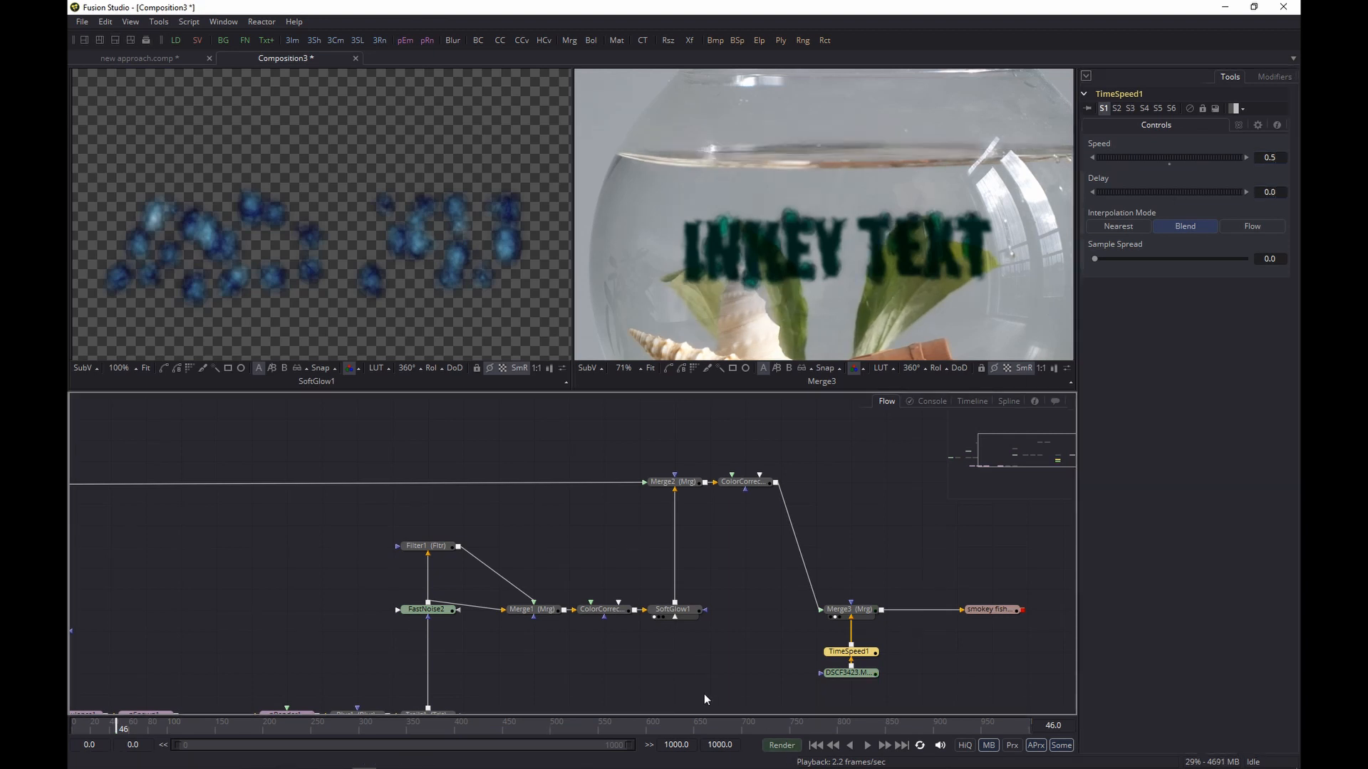